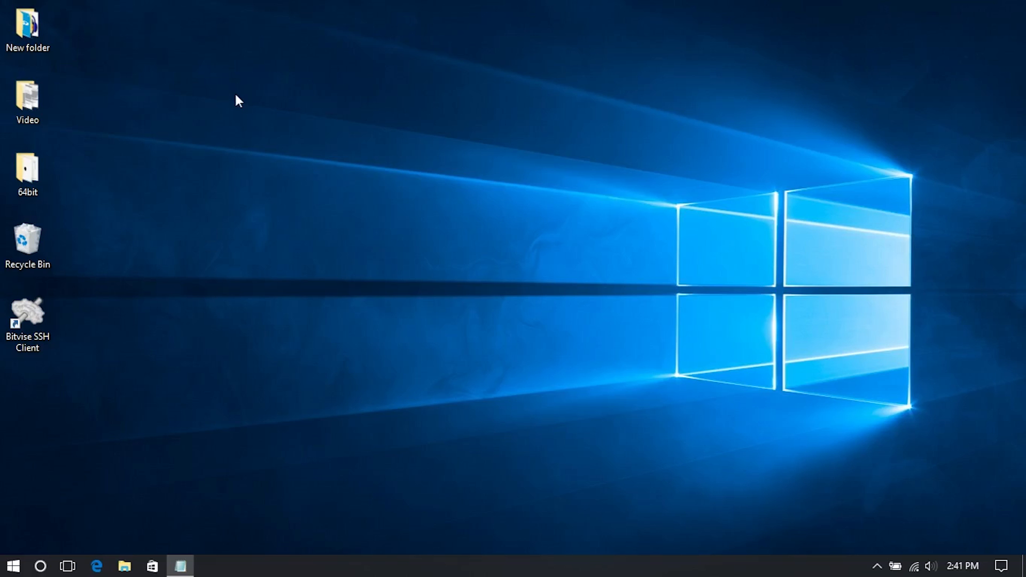
# Step: Launch Bitvise SSH Client from its desktop shortcut
pyautogui.click(28, 320)
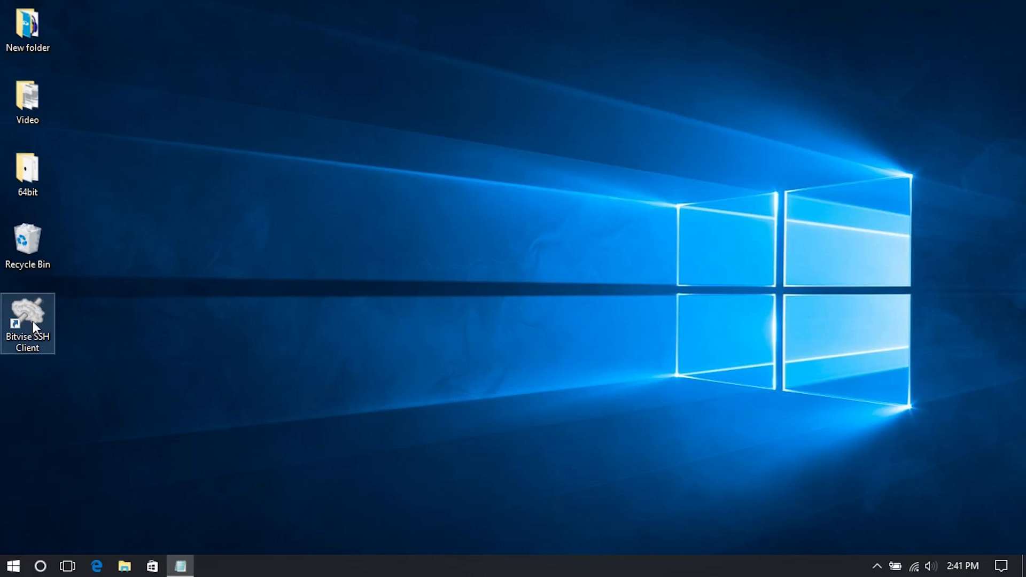
pyautogui.doubleClick(28, 323)
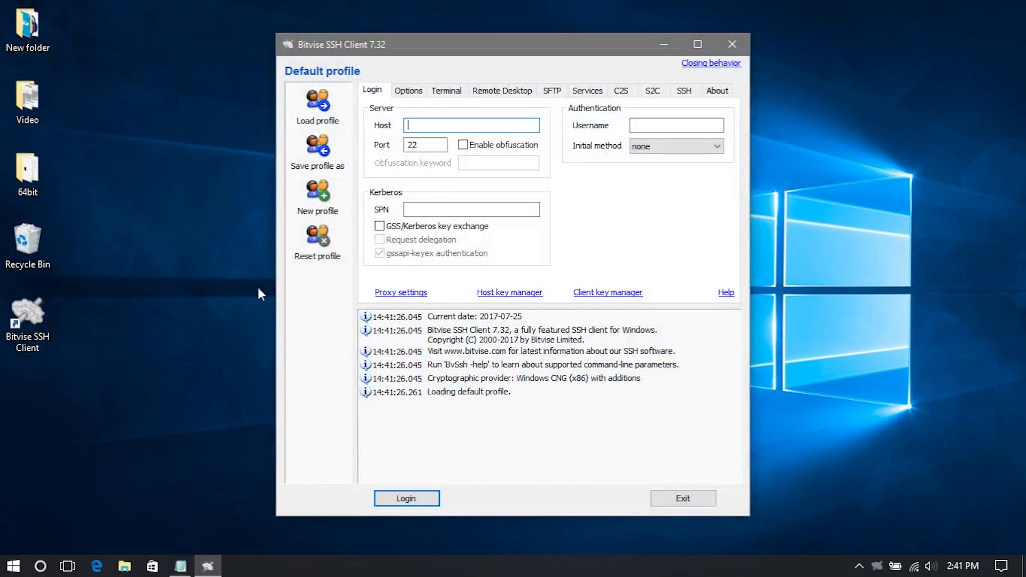
# Step: Enter host 192.168.1.123 and username pi for the login
pyautogui.write('1')
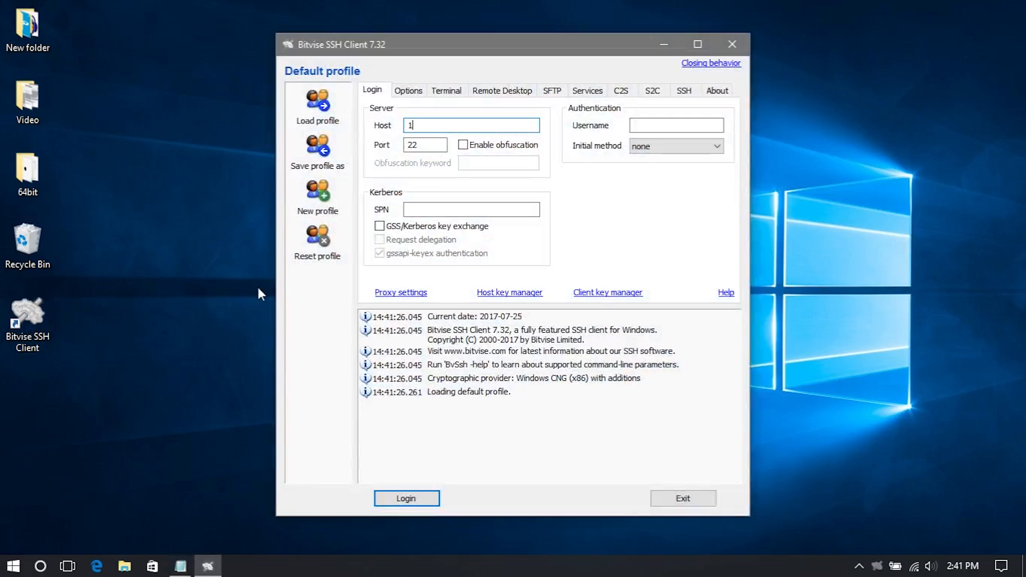
pyautogui.write('98.168')
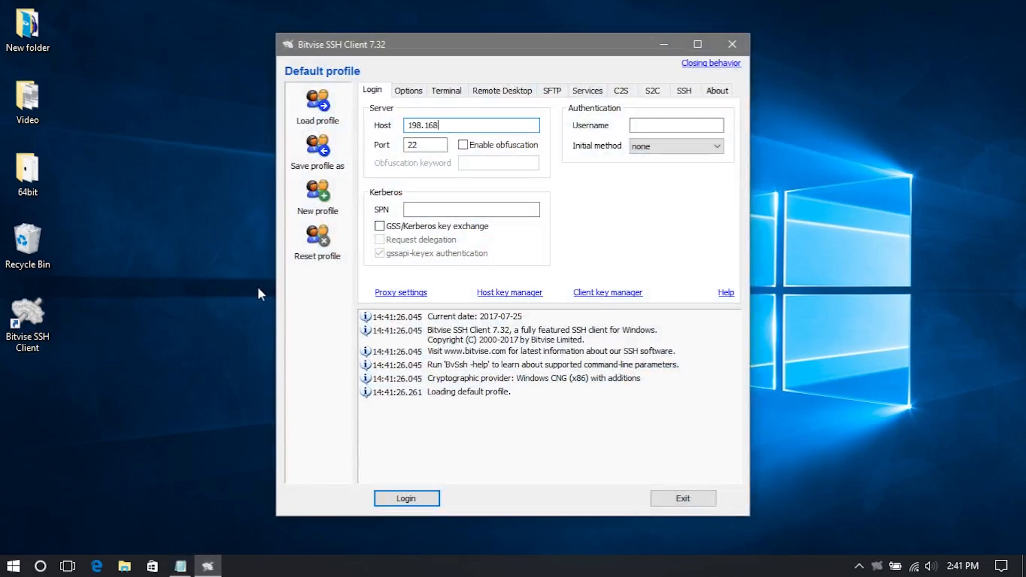
pyautogui.write('.1')
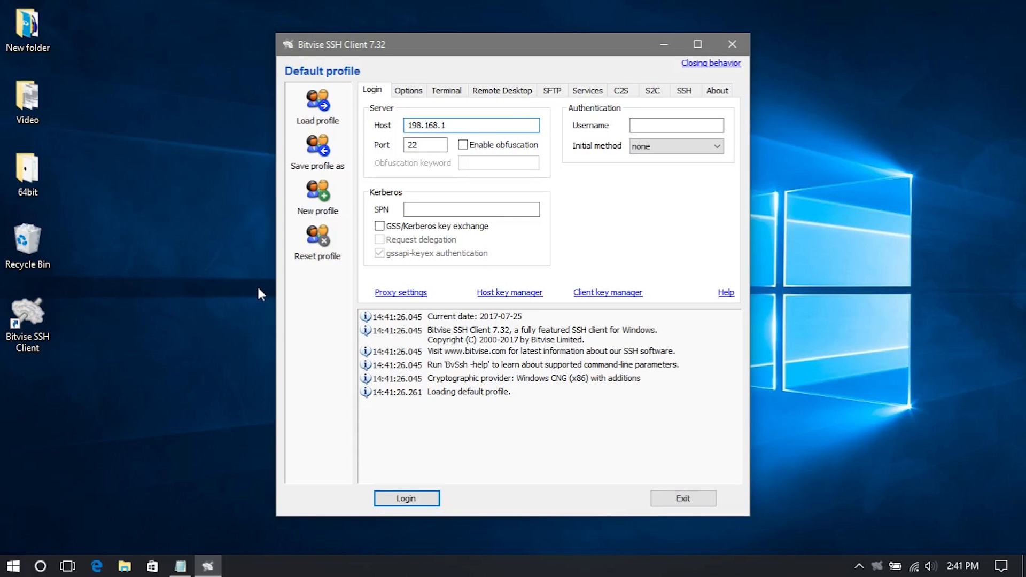
pyautogui.write('123')
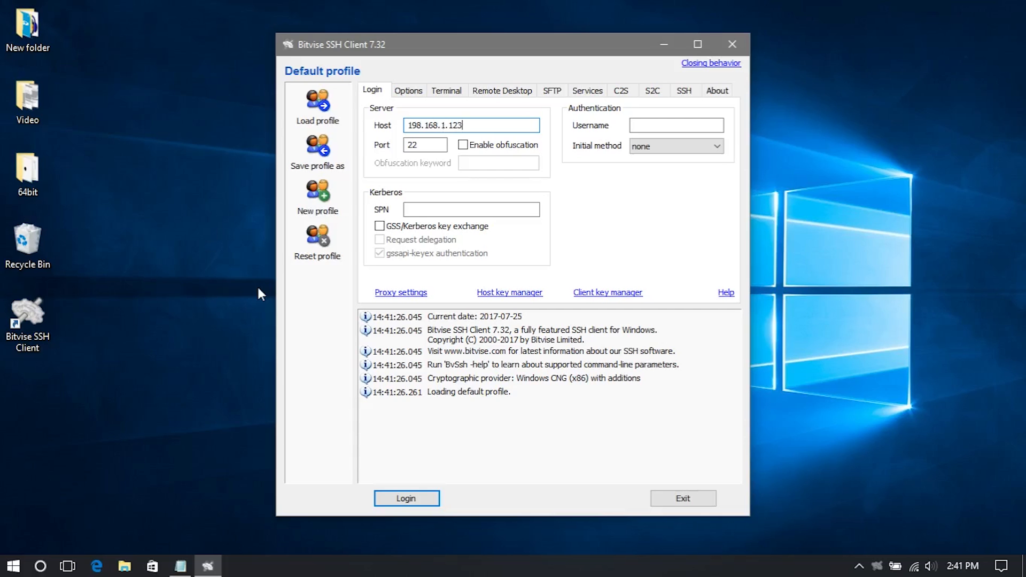
pyautogui.click(676, 125)
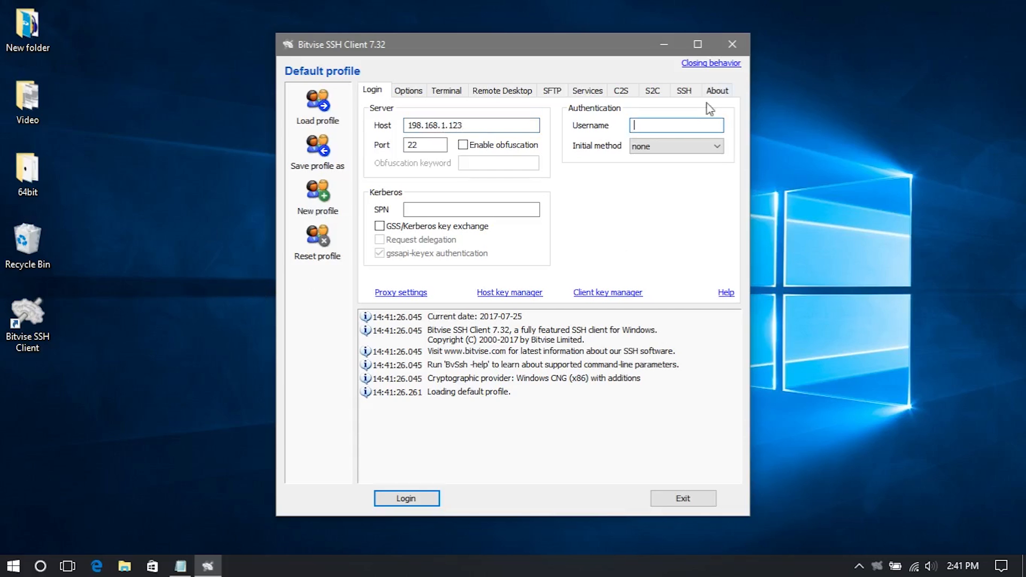
pyautogui.write('pi')
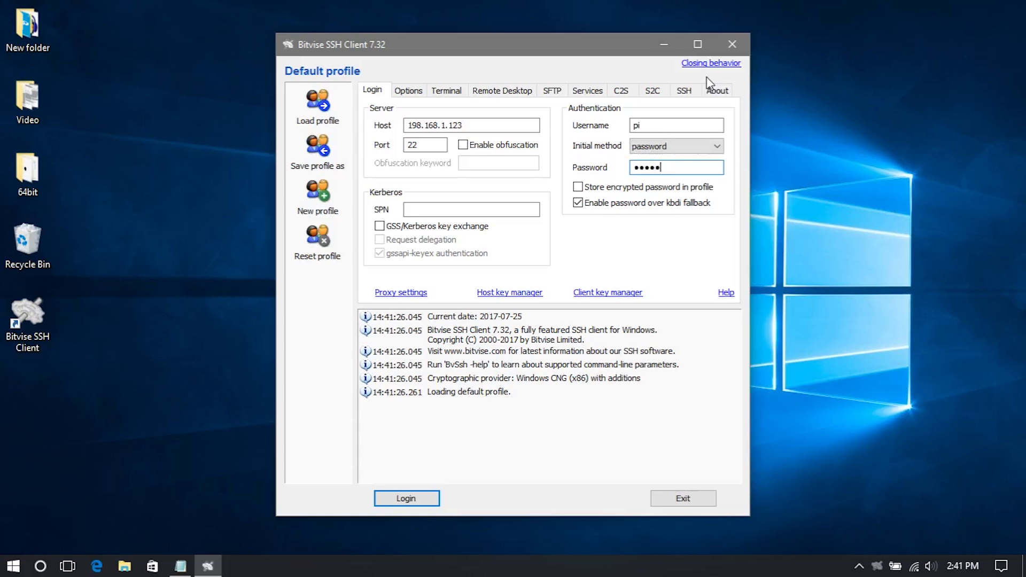
# Step: Log in to the Pi and accept and save its new host key
pyautogui.click(406, 498)
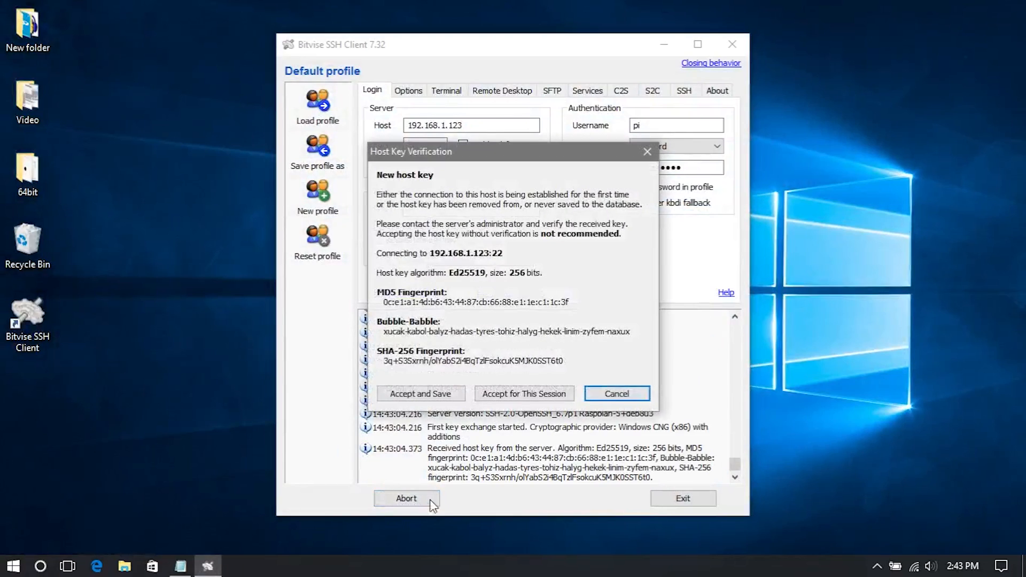
pyautogui.click(420, 393)
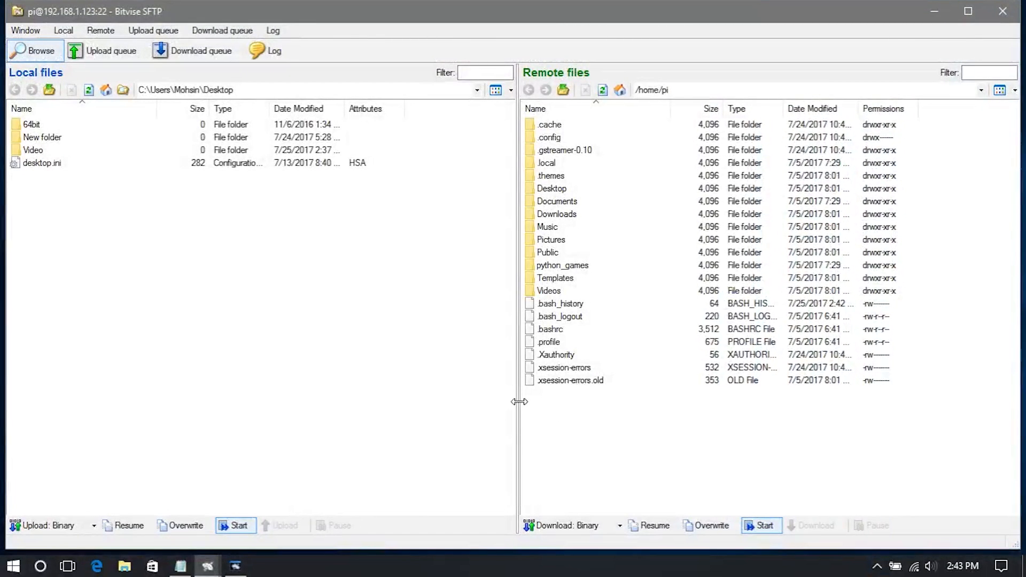
pyautogui.moveTo(518, 399)
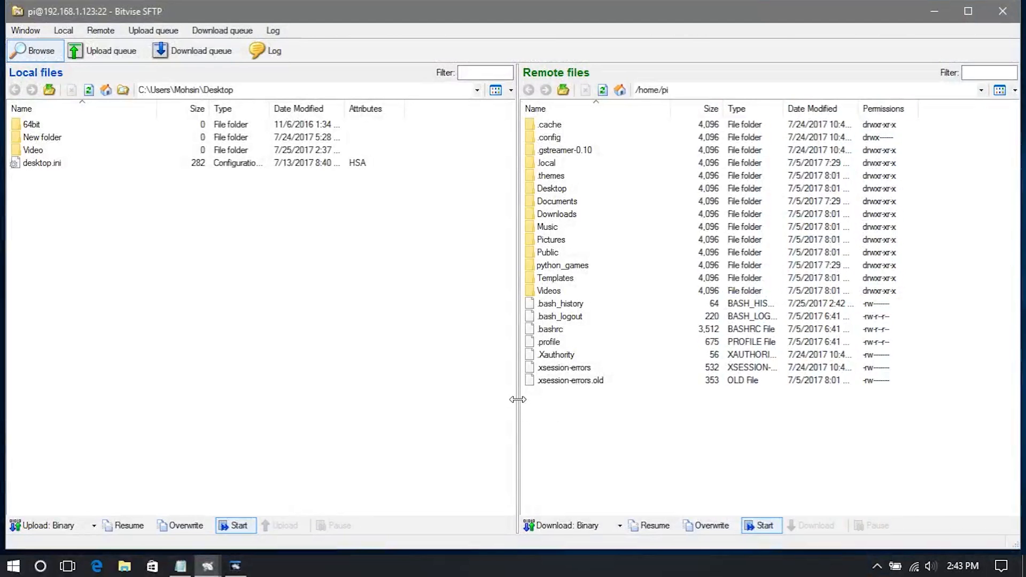
pyautogui.moveTo(604, 404)
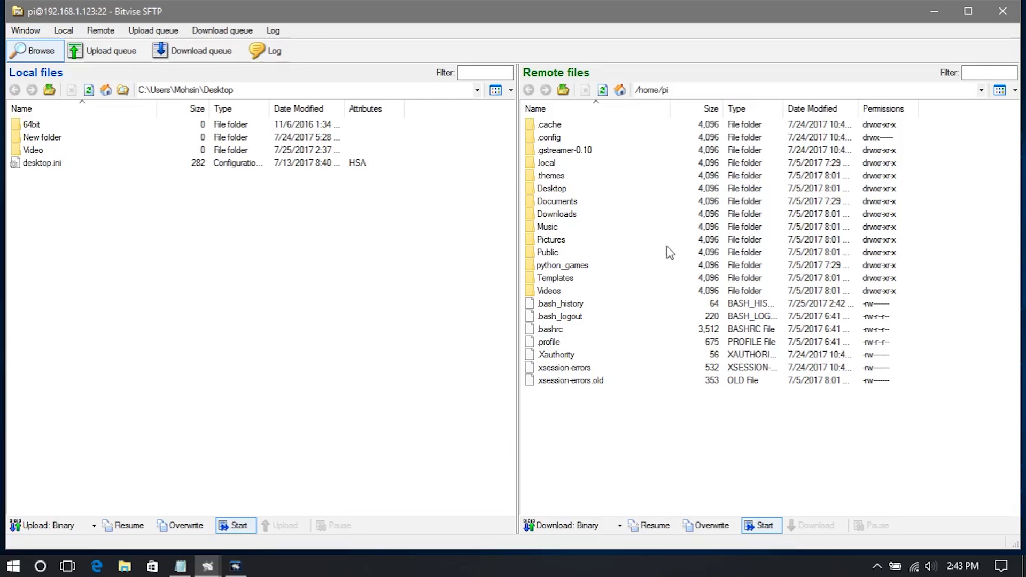
pyautogui.moveTo(937, 53)
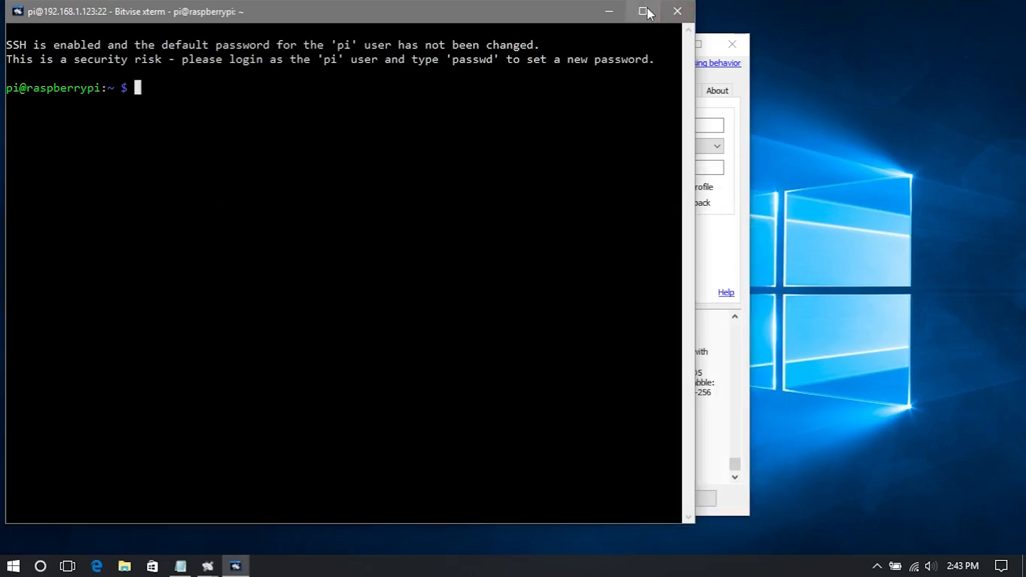
# Step: Maximize the xterm terminal showing the pi@raspberrypi shell prompt
pyautogui.click(643, 11)
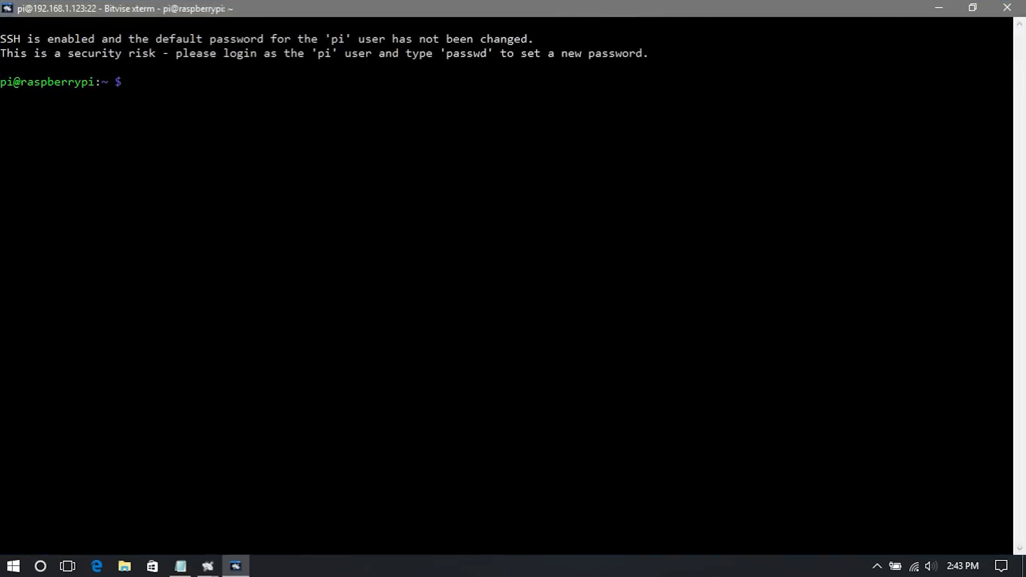
# Step: Review the Notepad setup notes, highlighting the php5, mysql and restart command lines
pyautogui.click(179, 566)
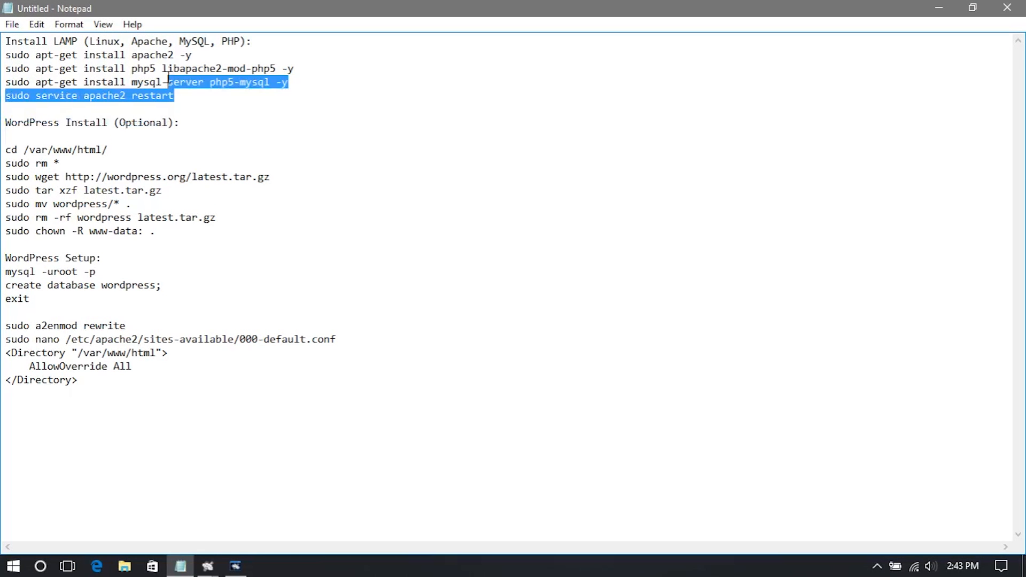
pyautogui.click(176, 95)
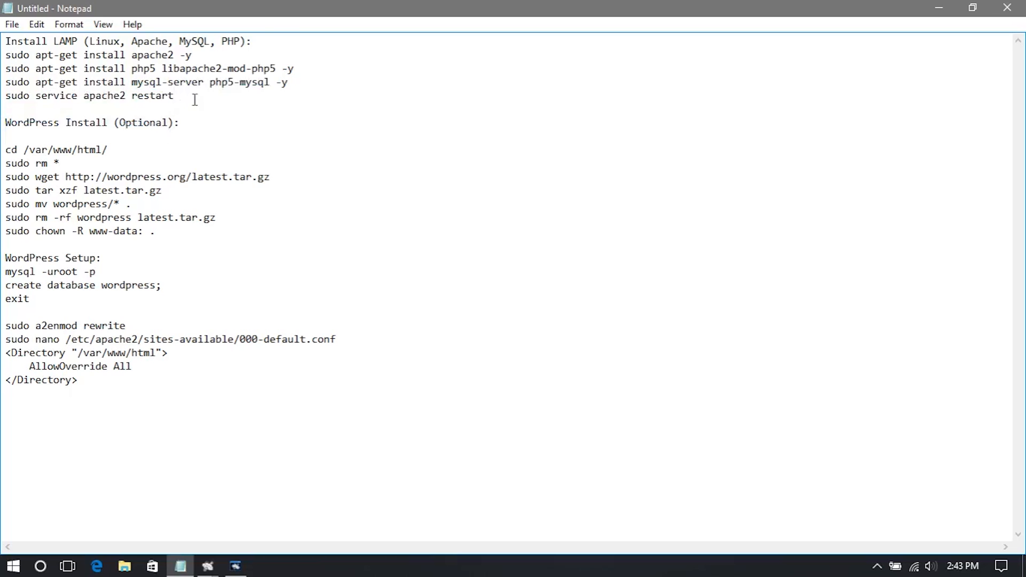
pyautogui.moveTo(6, 69); pyautogui.dragTo(174, 95)
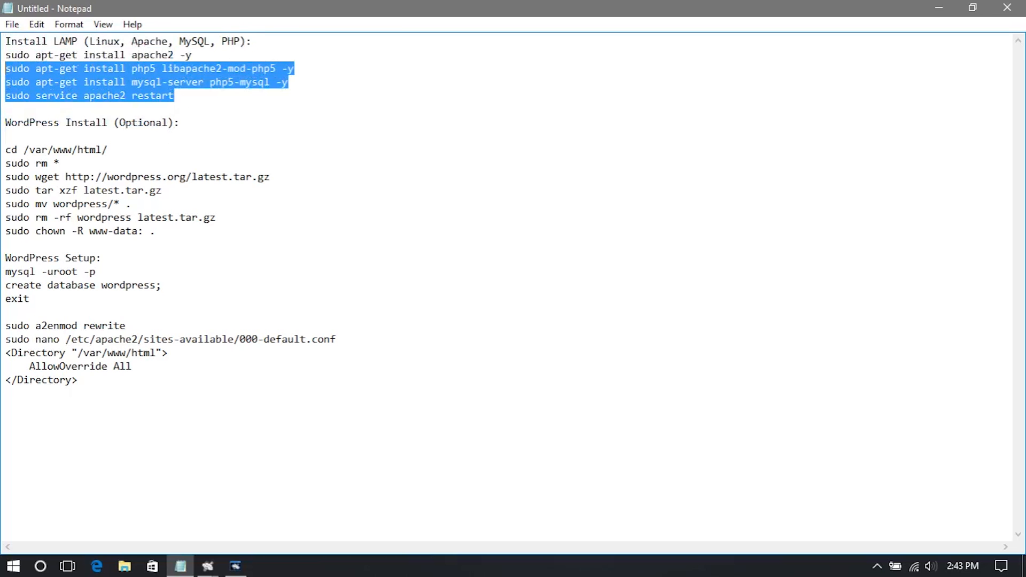
pyautogui.click(192, 54)
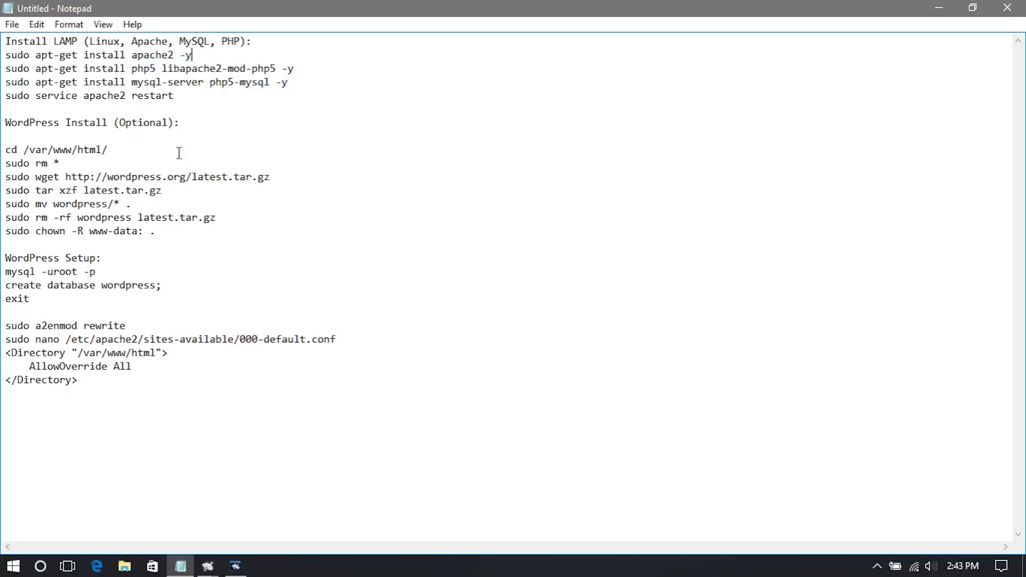
# Step: Run sudo apt-get update and then the apt-get upgrade on the Pi
pyautogui.click(234, 565)
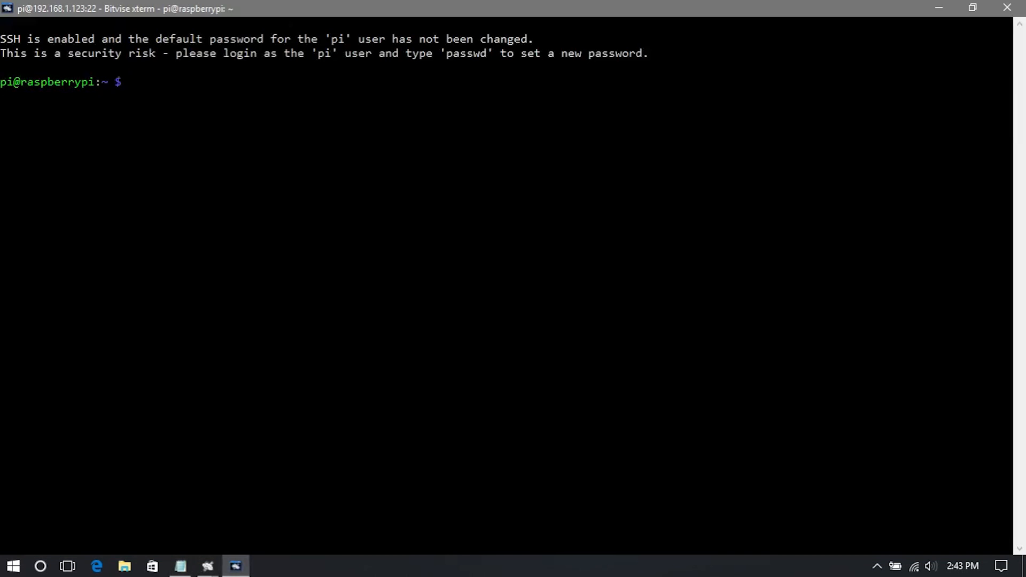
pyautogui.write('sudo ap')
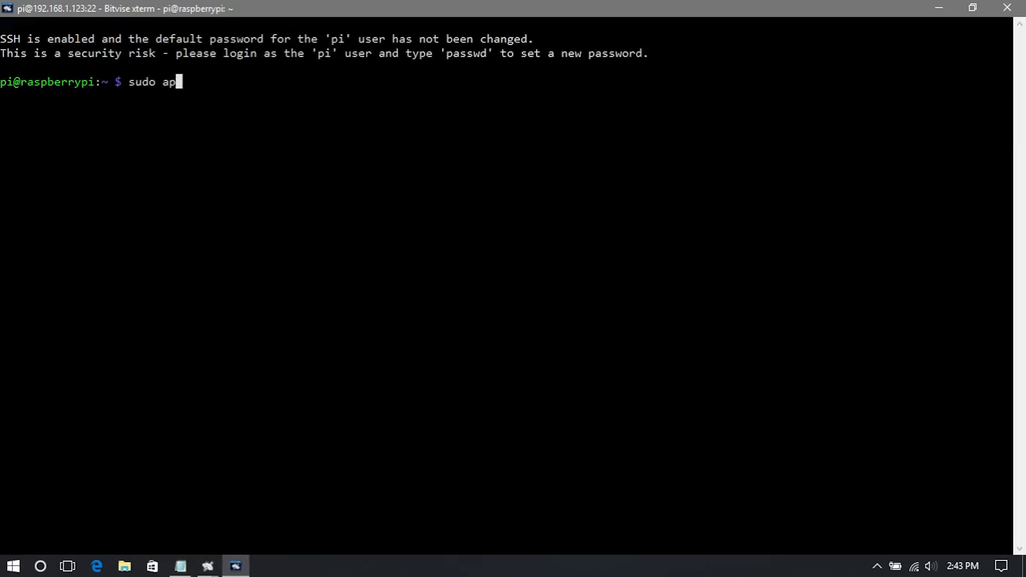
pyautogui.write('t-get update')
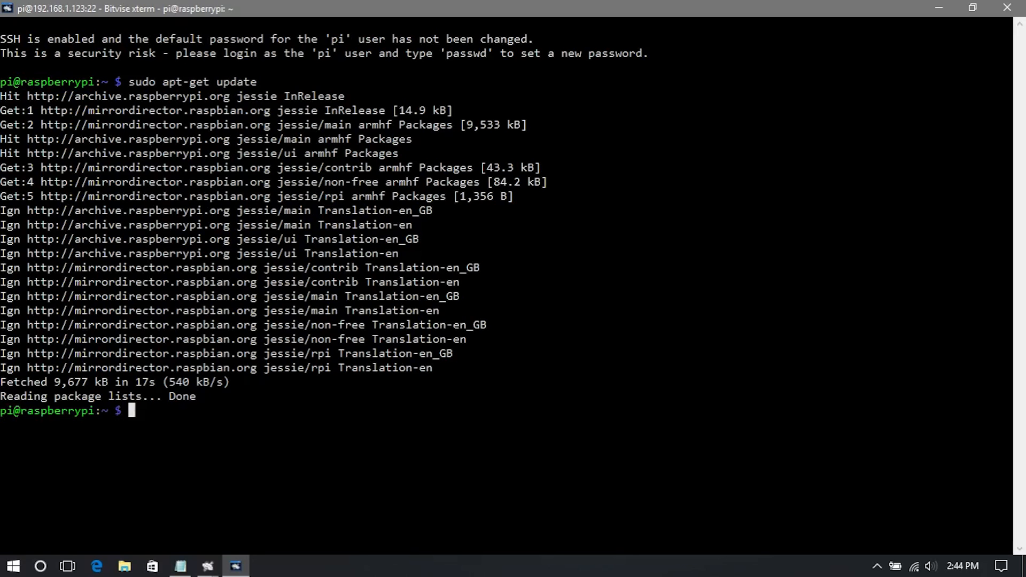
pyautogui.write('sudo')
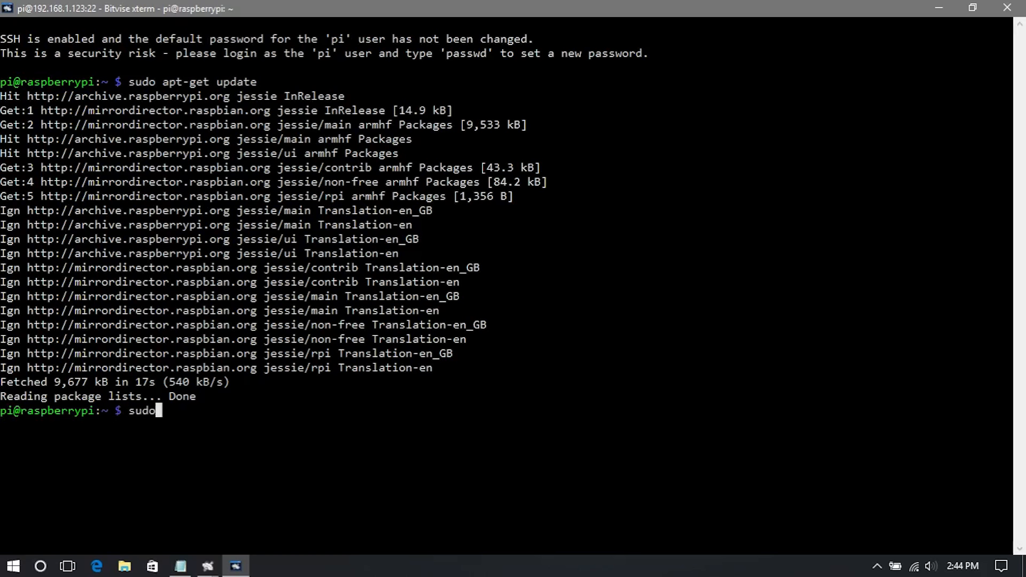
pyautogui.write('apt-g')
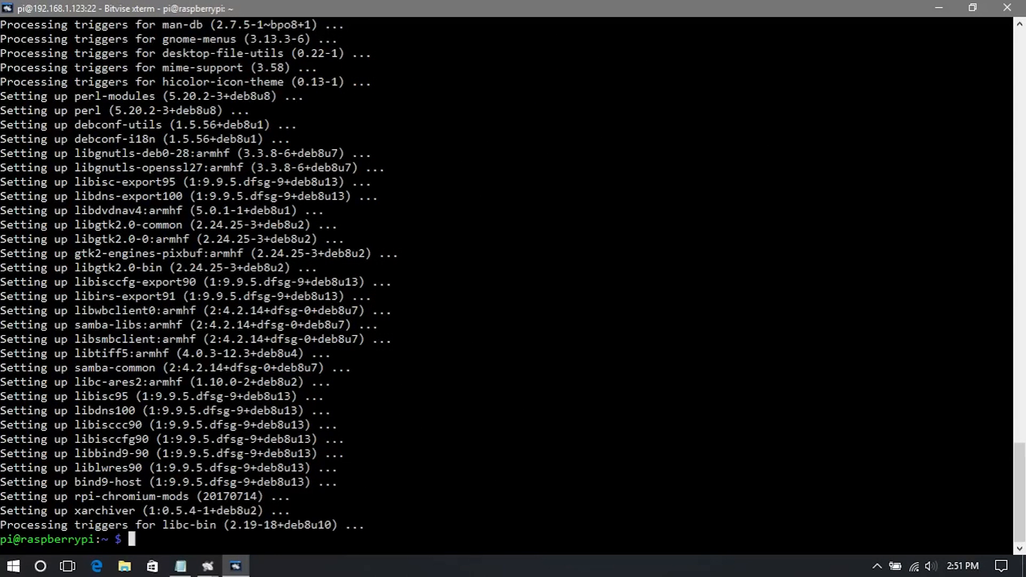
# Step: Install Apache with sudo apt-get install apache2 -y in the terminal
pyautogui.click(180, 566)
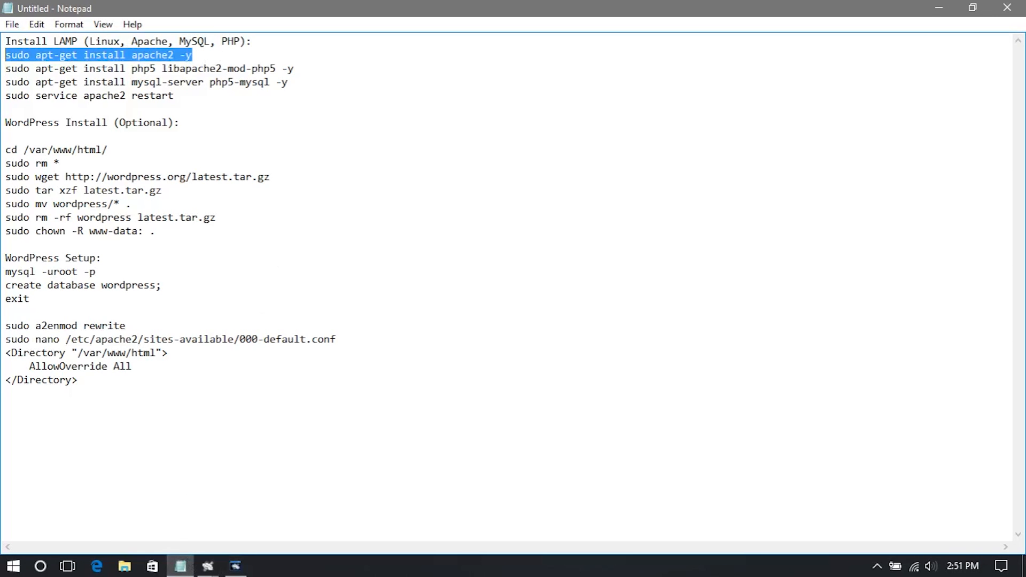
pyautogui.click(235, 567)
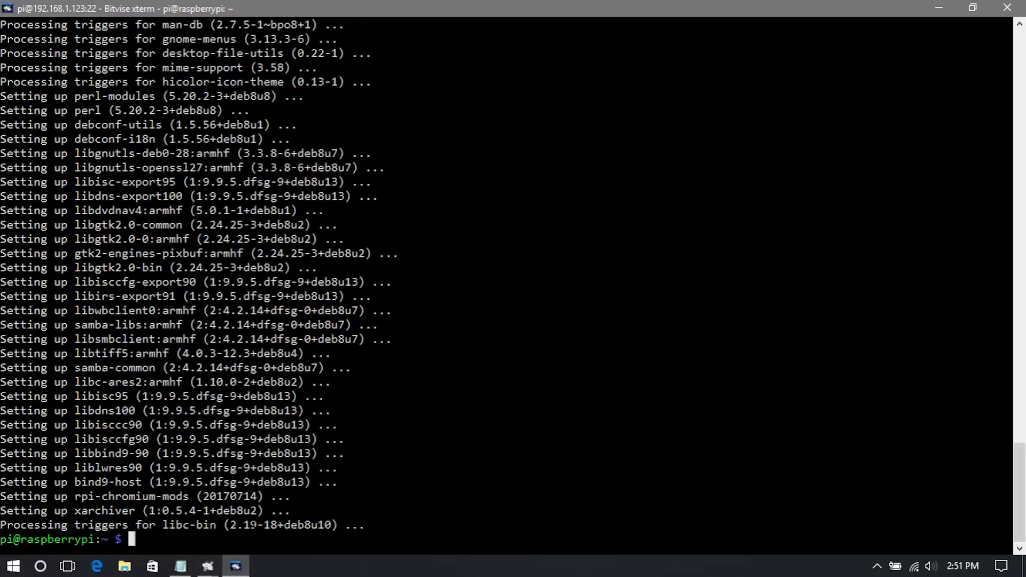
pyautogui.write('sudo apt-get install apache2 -y')
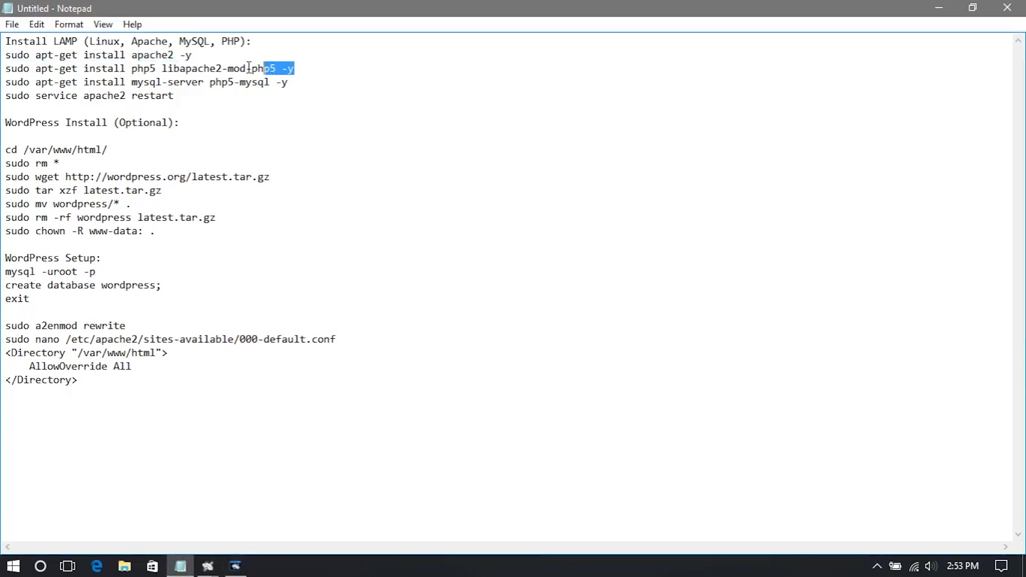
# Step: Copy the php5 libapache2-mod-php5 install line from Notepad into the terminal
pyautogui.tripleClick(151, 69)
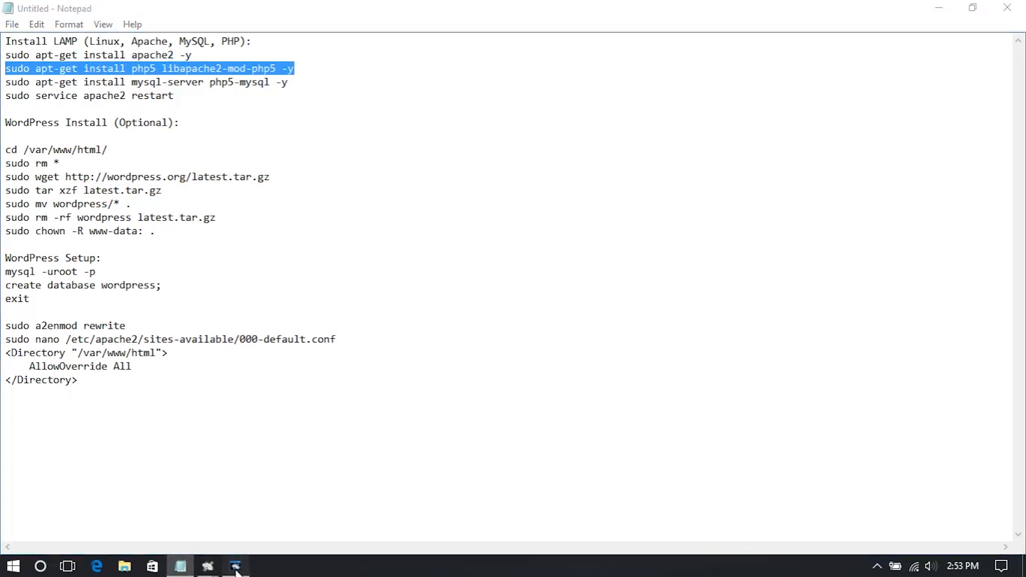
pyautogui.click(235, 566)
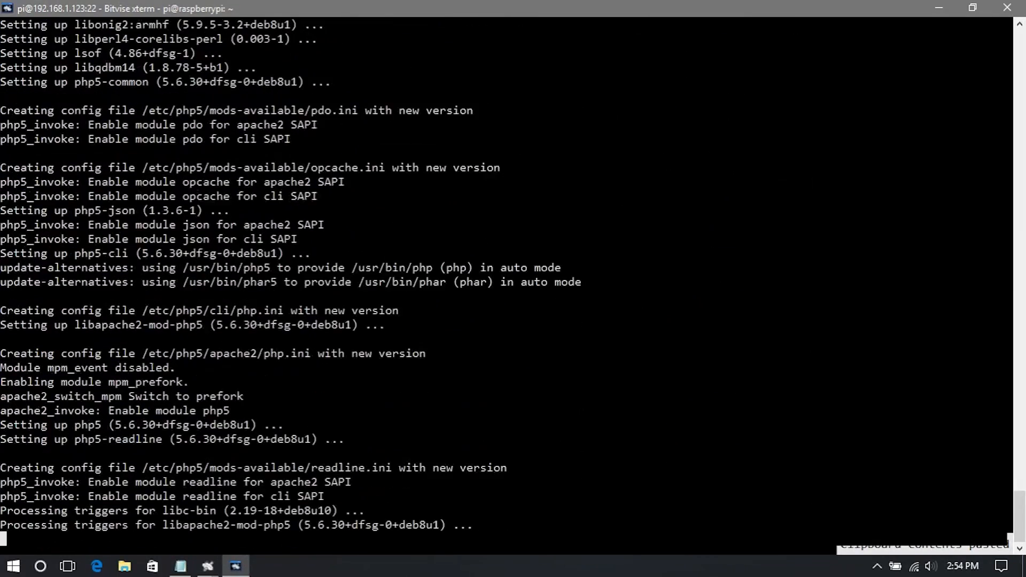
# Step: Install mysql-server and php5-mysql, setting the MySQL root password when prompted
pyautogui.click(179, 565)
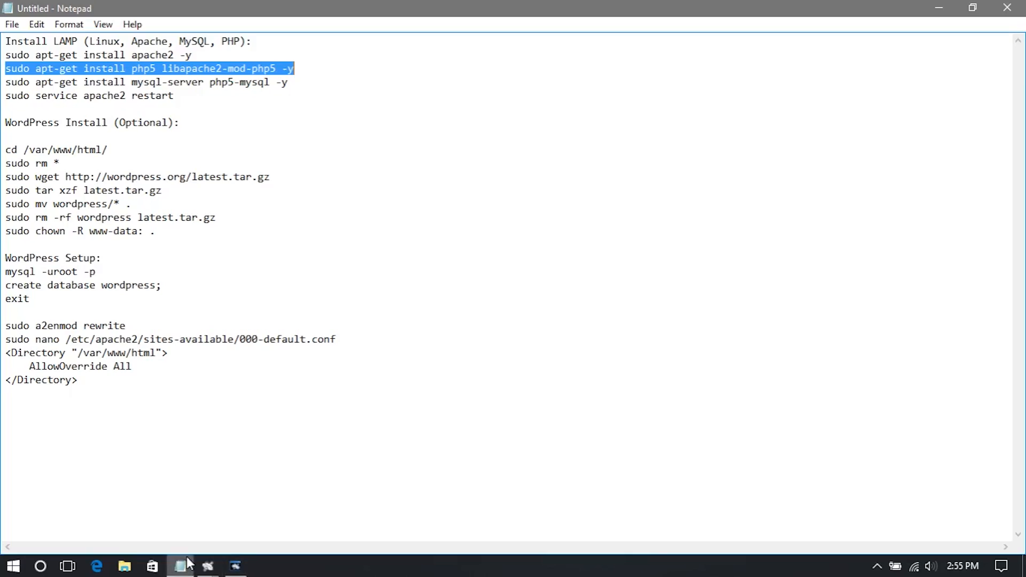
pyautogui.click(146, 82)
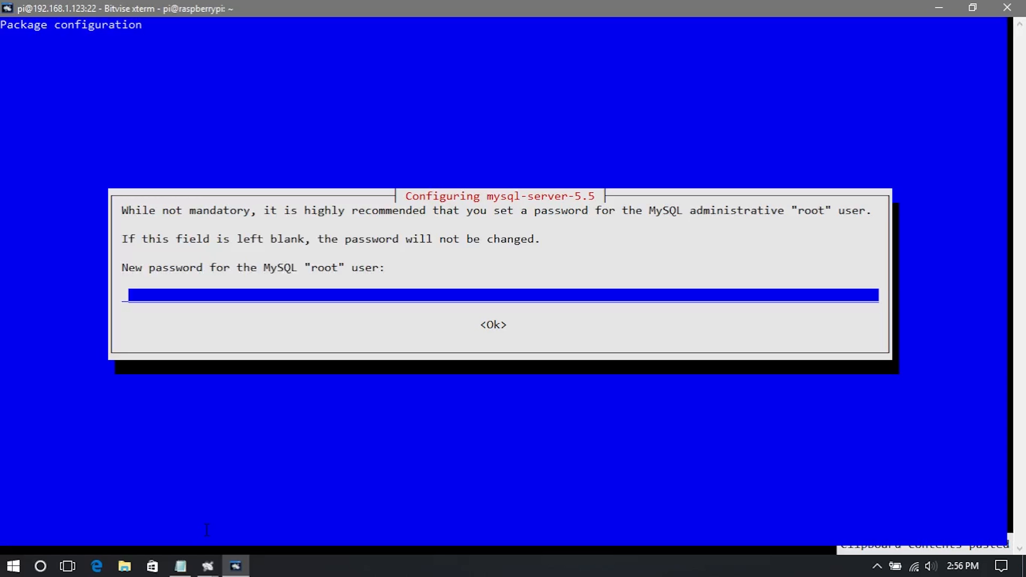
pyautogui.write('*****')
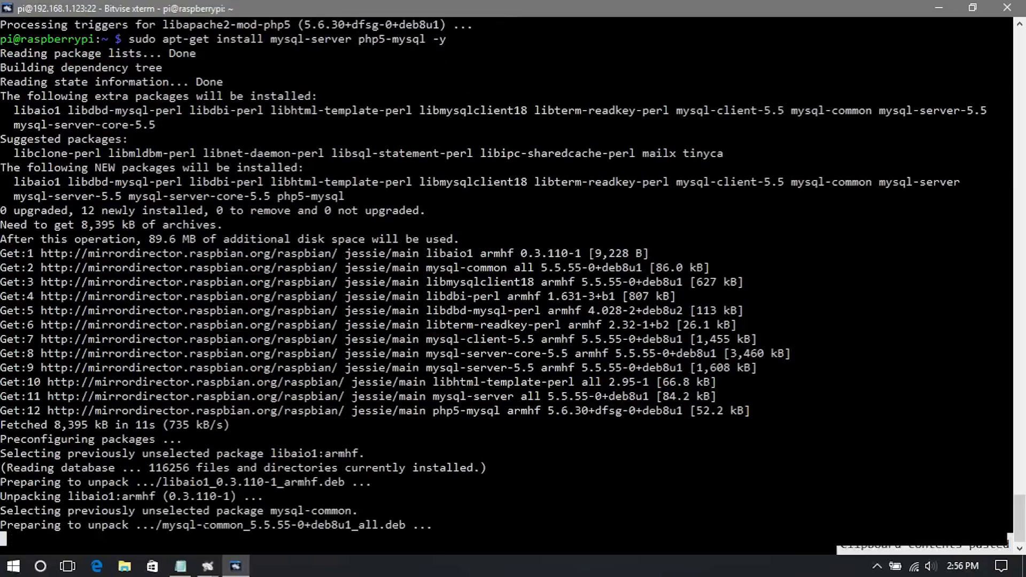
pyautogui.scroll(-3)
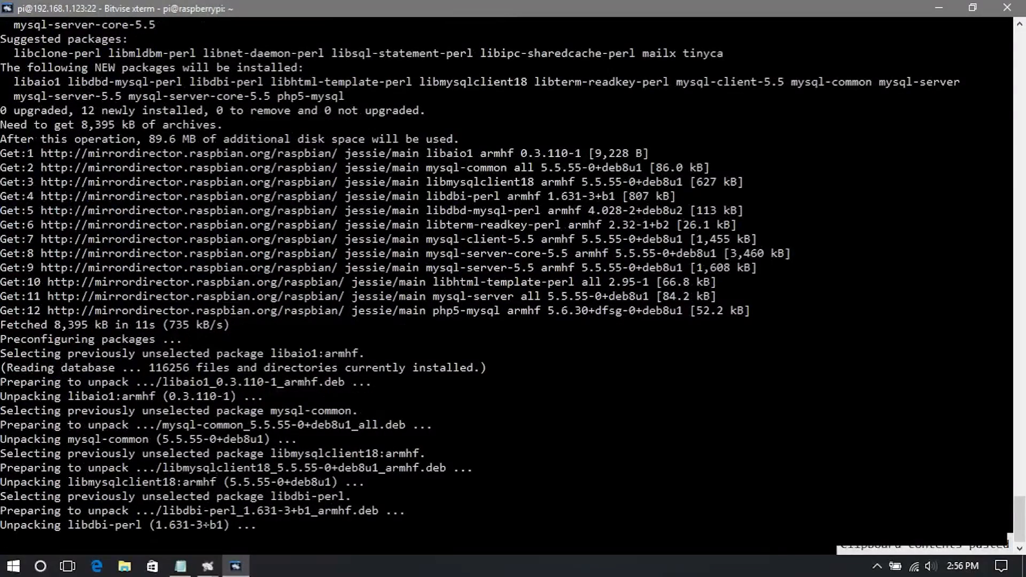
pyautogui.scroll(-3)
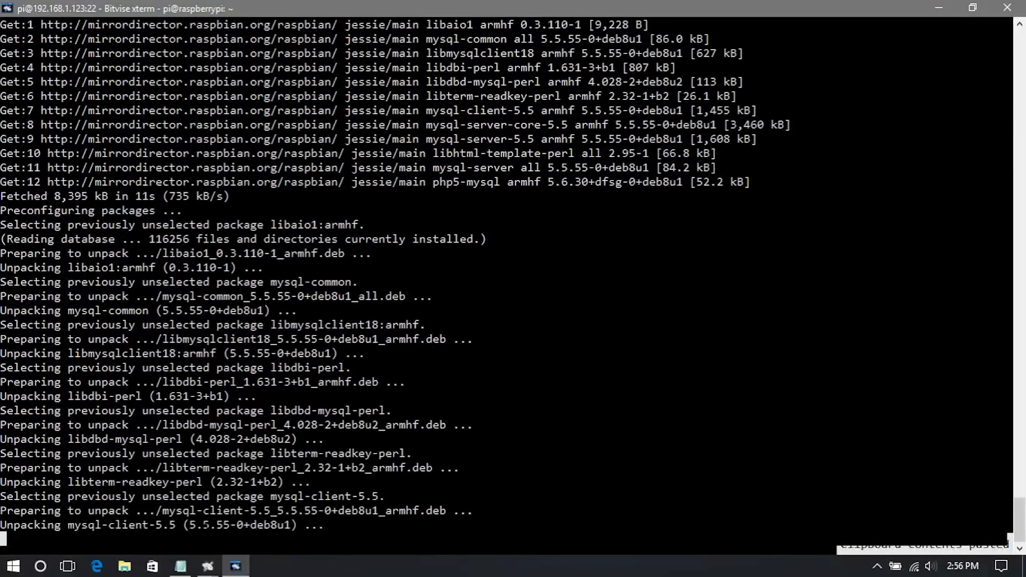
pyautogui.click(179, 566)
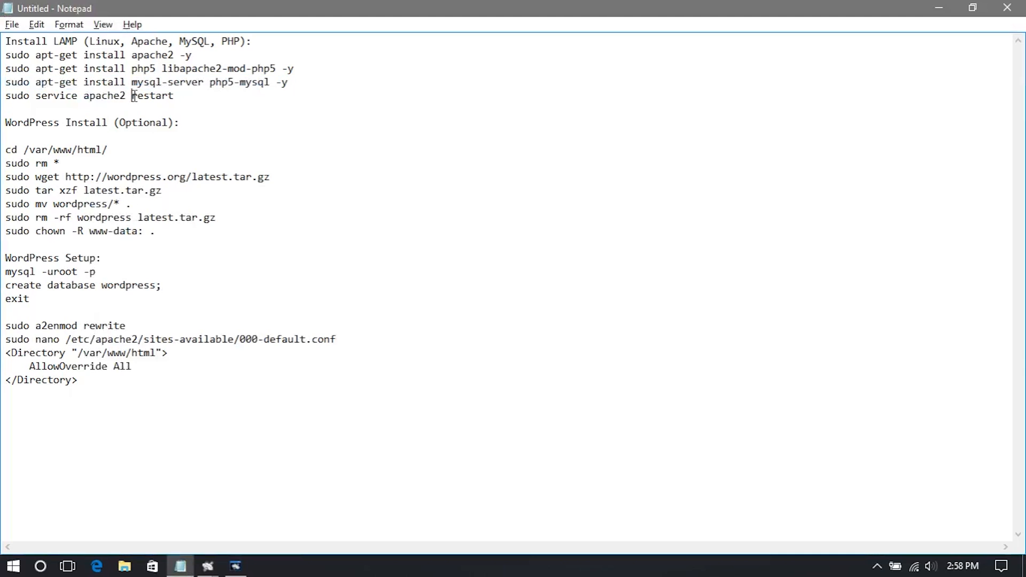
# Step: Run sudo service apache2 restart from the notes, then launch Chrome
pyautogui.moveTo(35, 95); pyautogui.dragTo(174, 95)
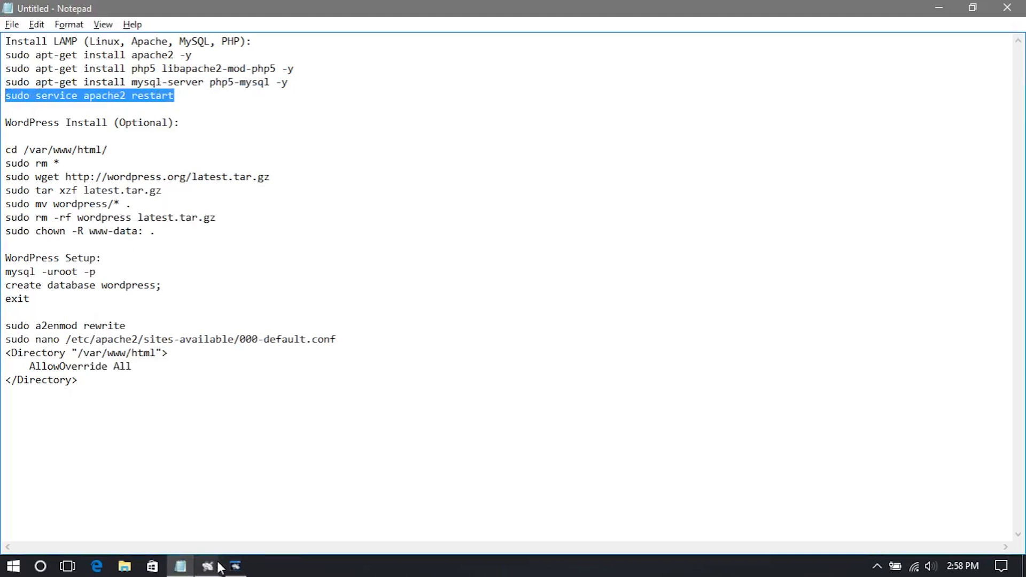
pyautogui.click(236, 566)
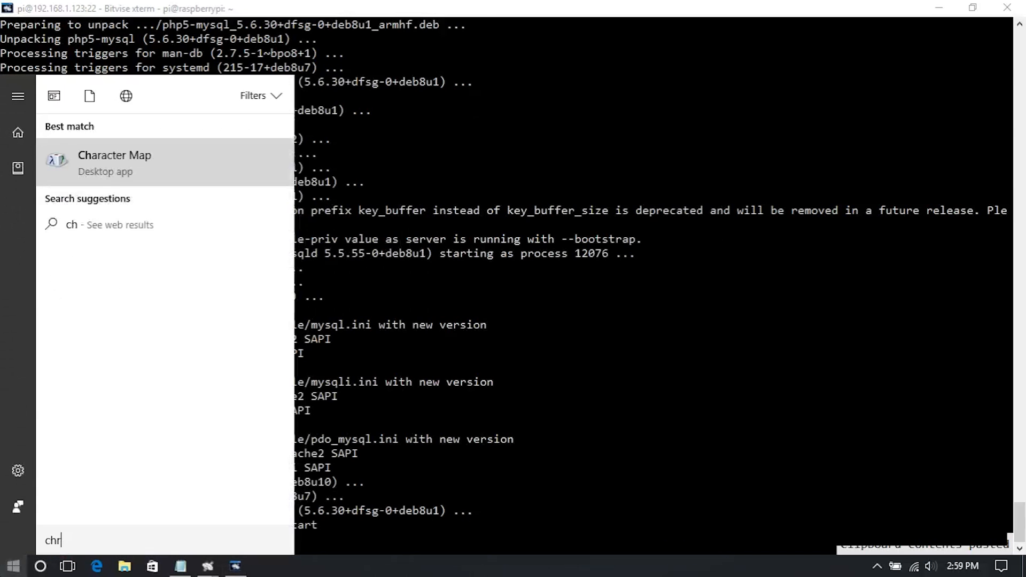
pyautogui.click(262, 570)
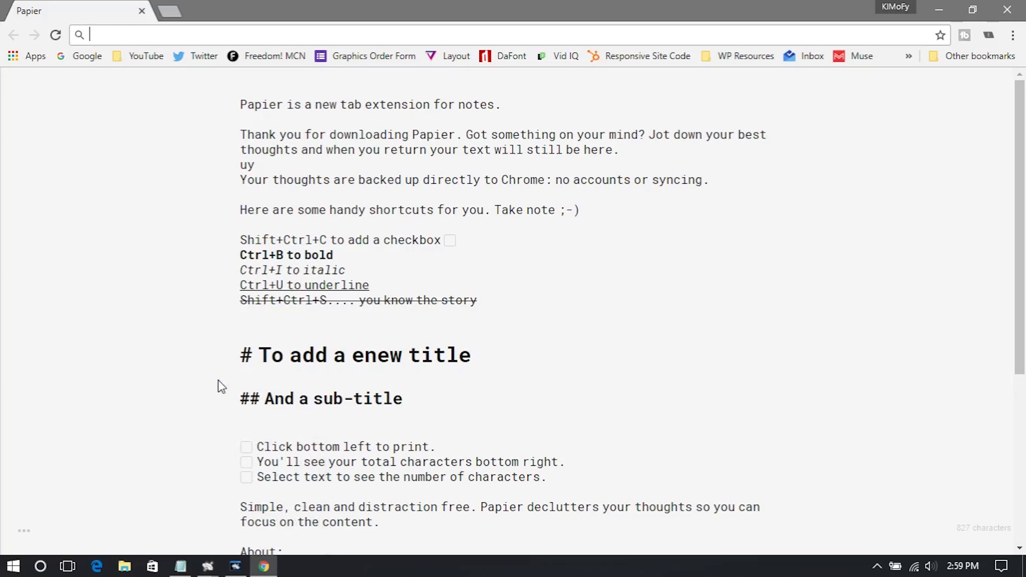
# Step: Run hostname -I and copy the Pi's IP address 192.168.1.123
pyautogui.click(235, 566)
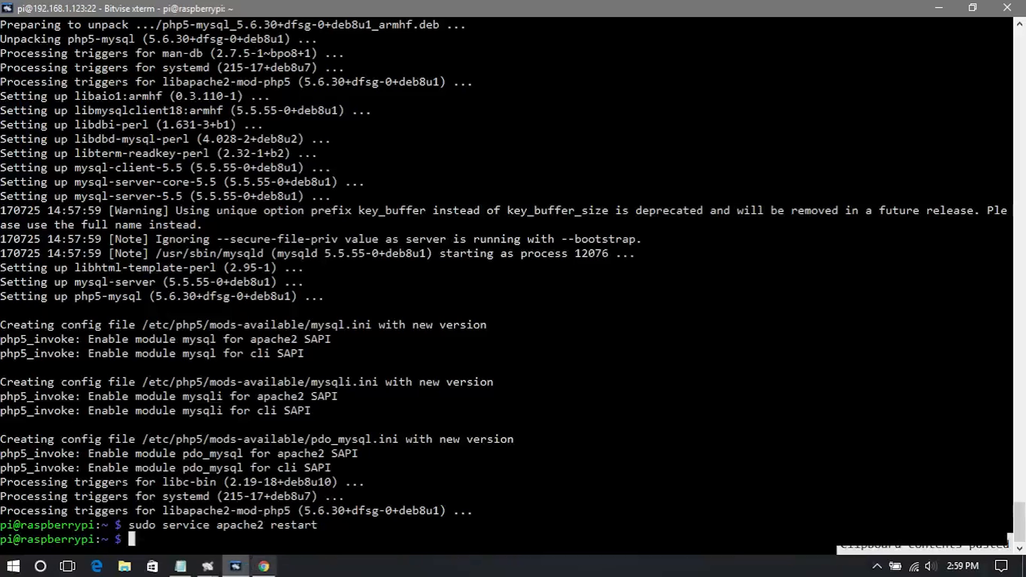
pyautogui.write('host')
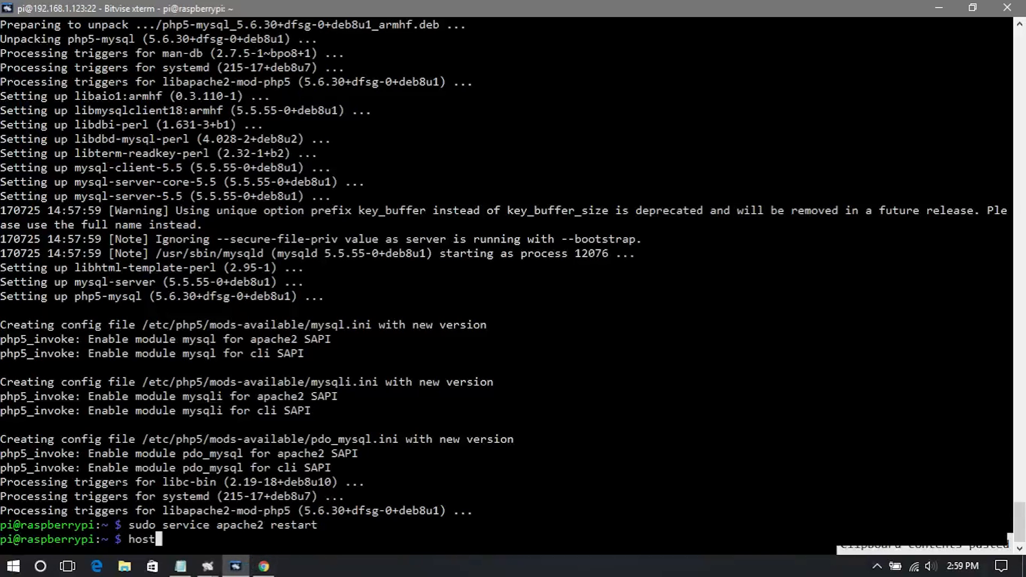
pyautogui.write('name -I')
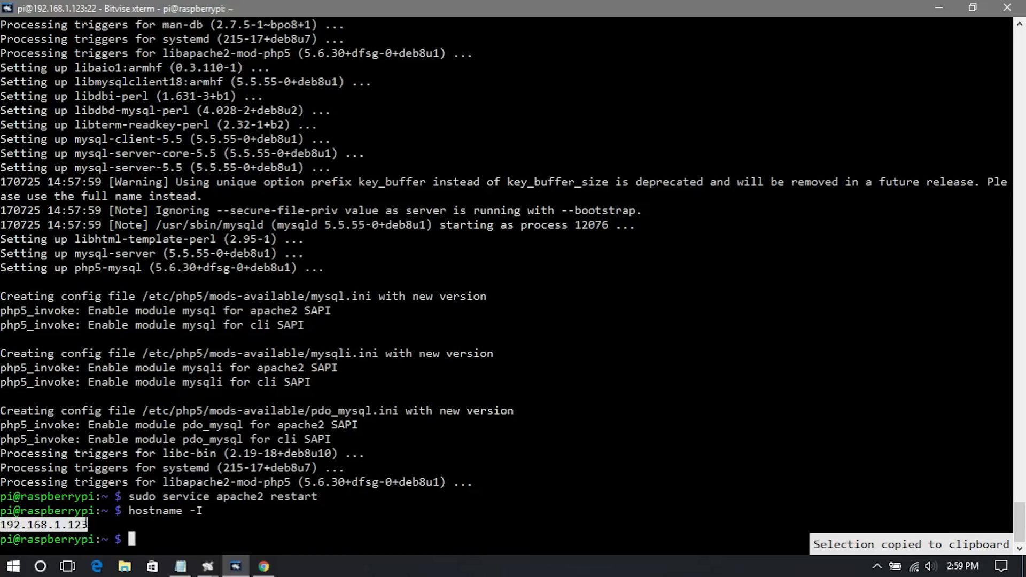
pyautogui.press('ctrl+c')
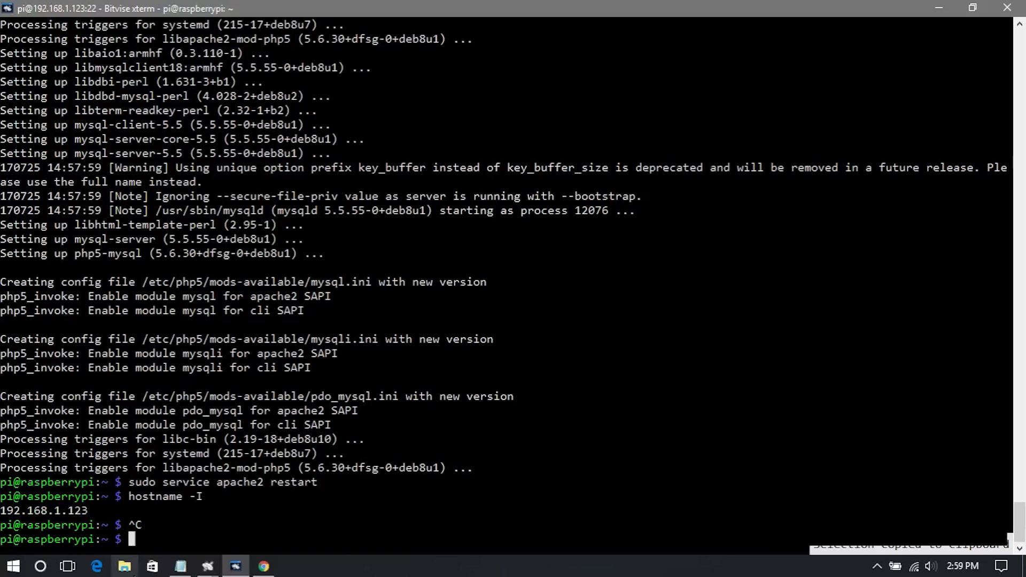
# Step: Load 192.168.1.123 in Chrome and check the Apache2 Debian Default Page
pyautogui.click(263, 565)
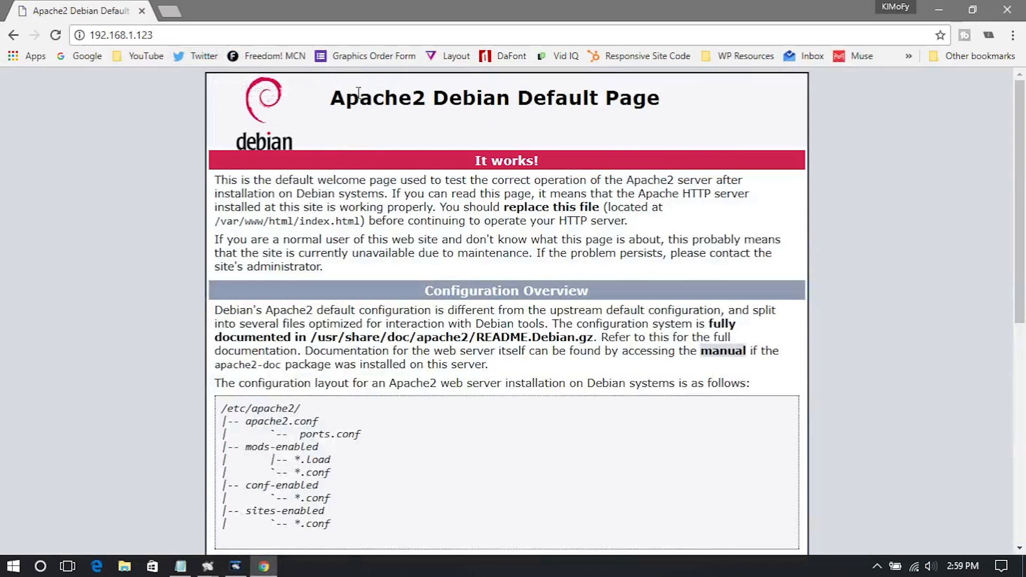
pyautogui.moveTo(330, 97); pyautogui.dragTo(543, 97)
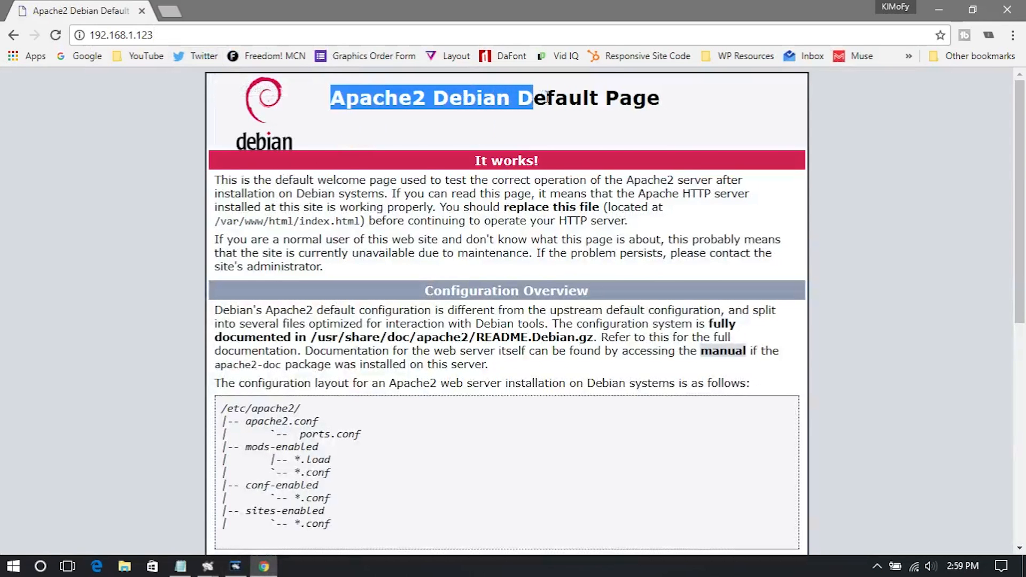
pyautogui.click(642, 88)
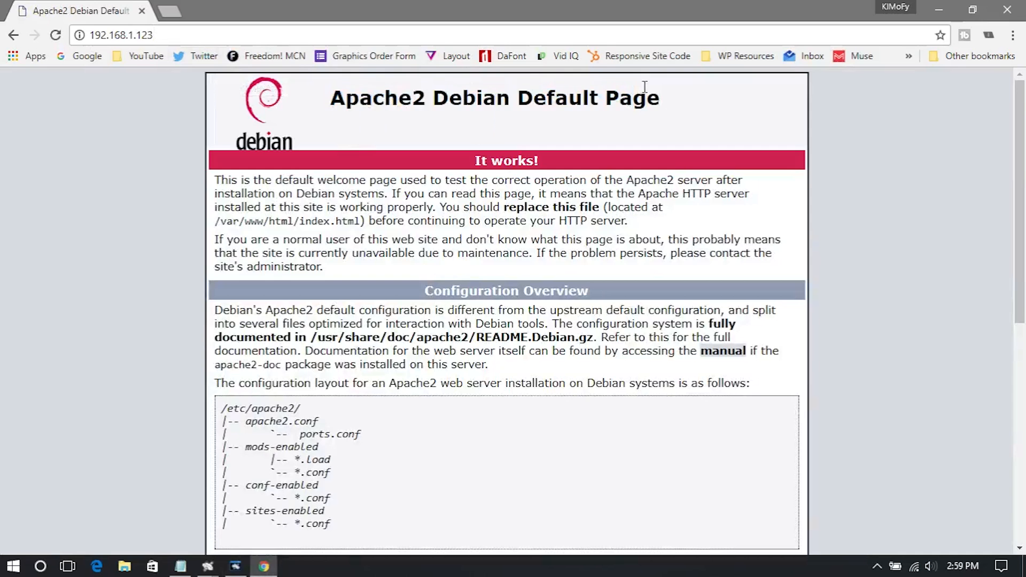
pyautogui.moveTo(579, 97); pyautogui.dragTo(659, 97)
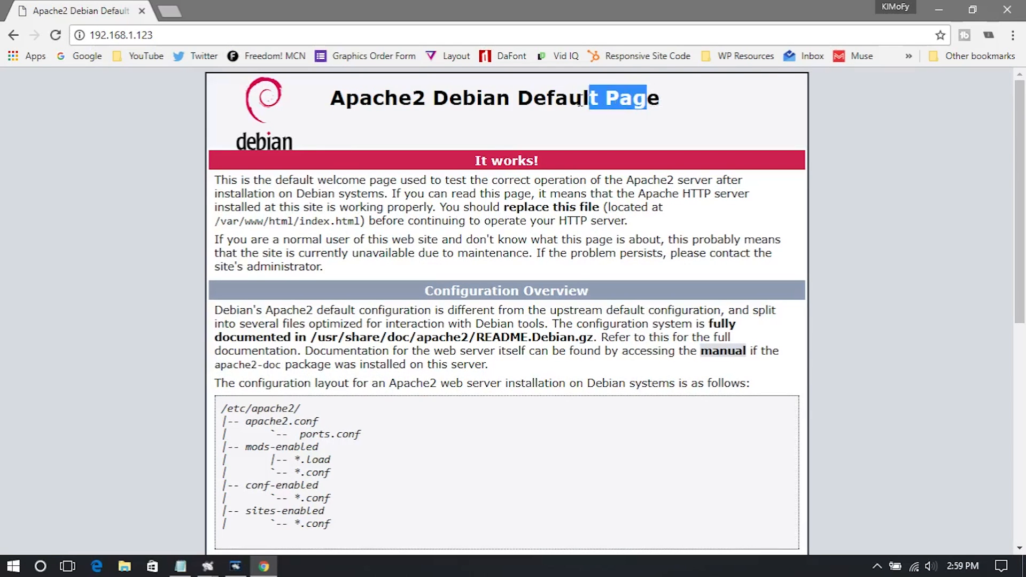
pyautogui.click(661, 117)
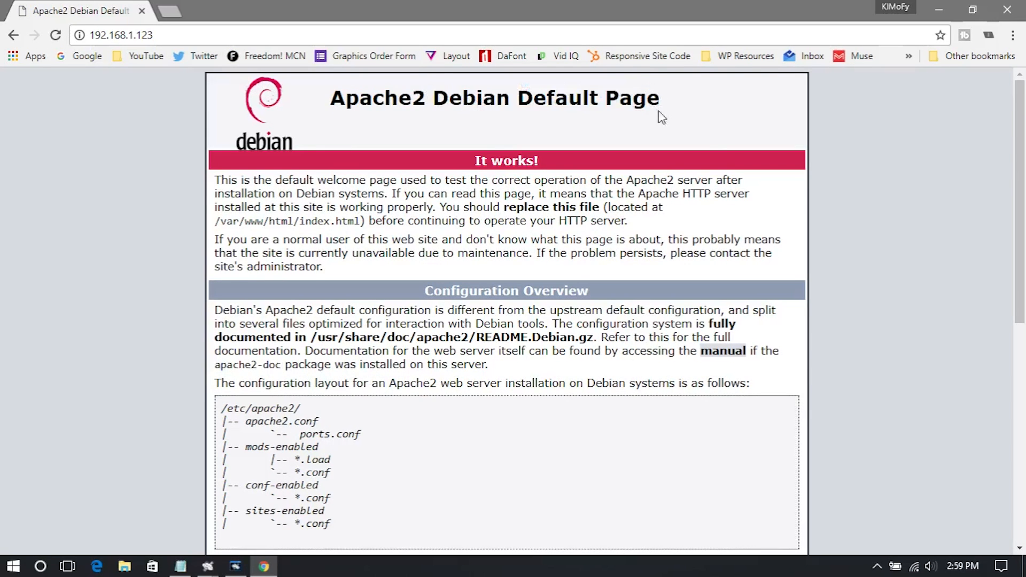
pyautogui.scroll(-3)
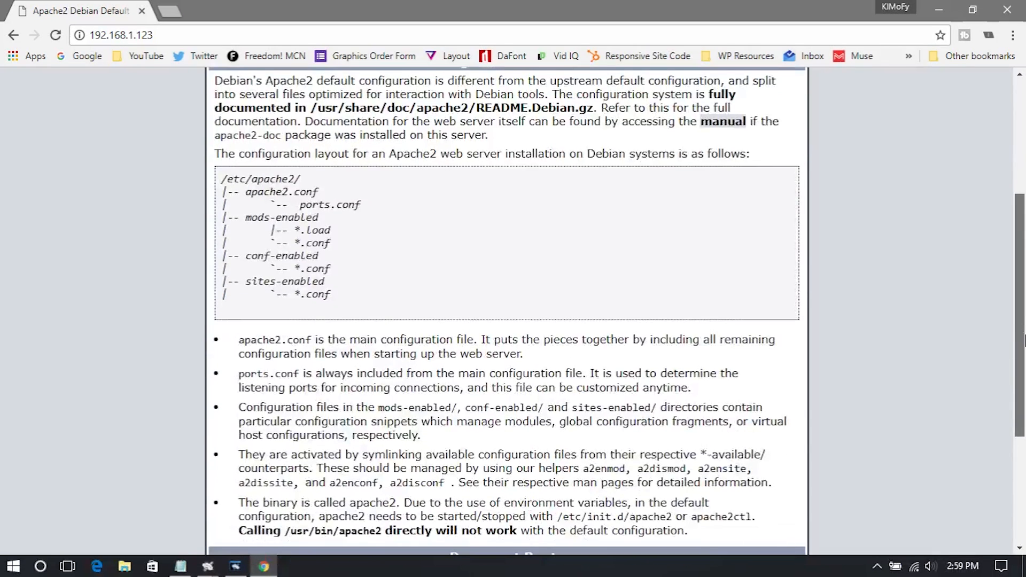
pyautogui.scroll(3)
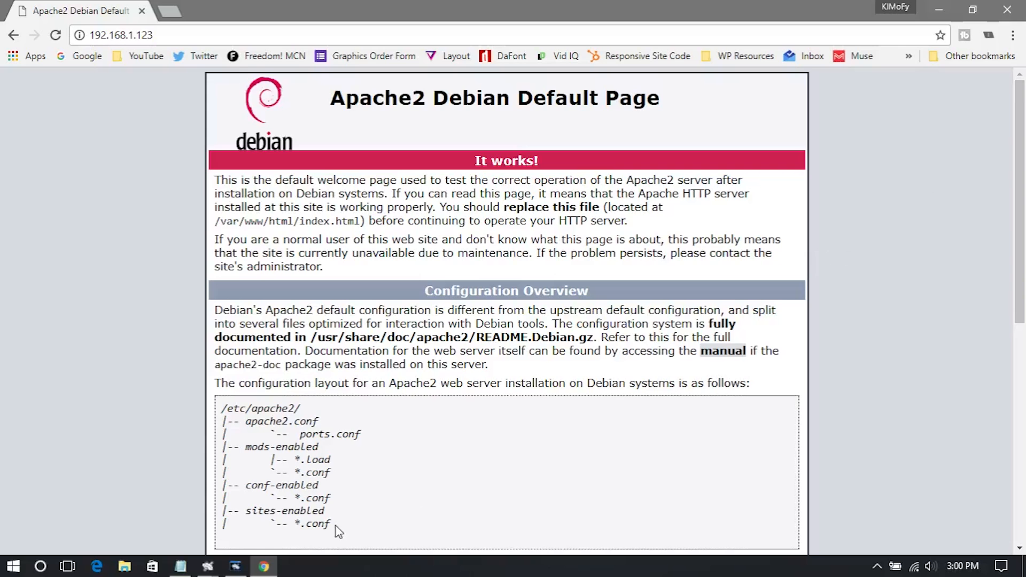
# Step: Glance at the setup notes and return to the Apache default page
pyautogui.click(179, 567)
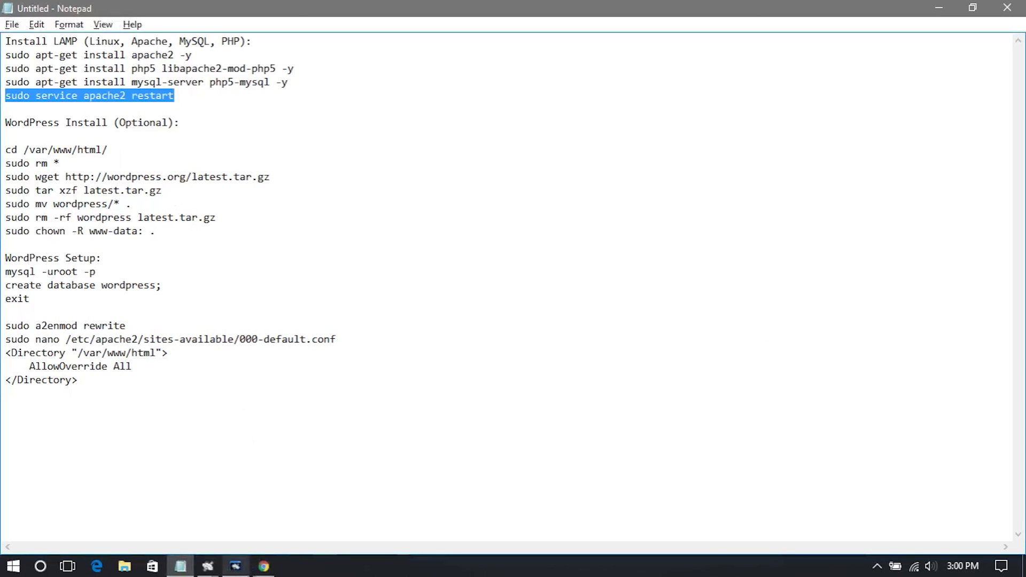
pyautogui.click(263, 566)
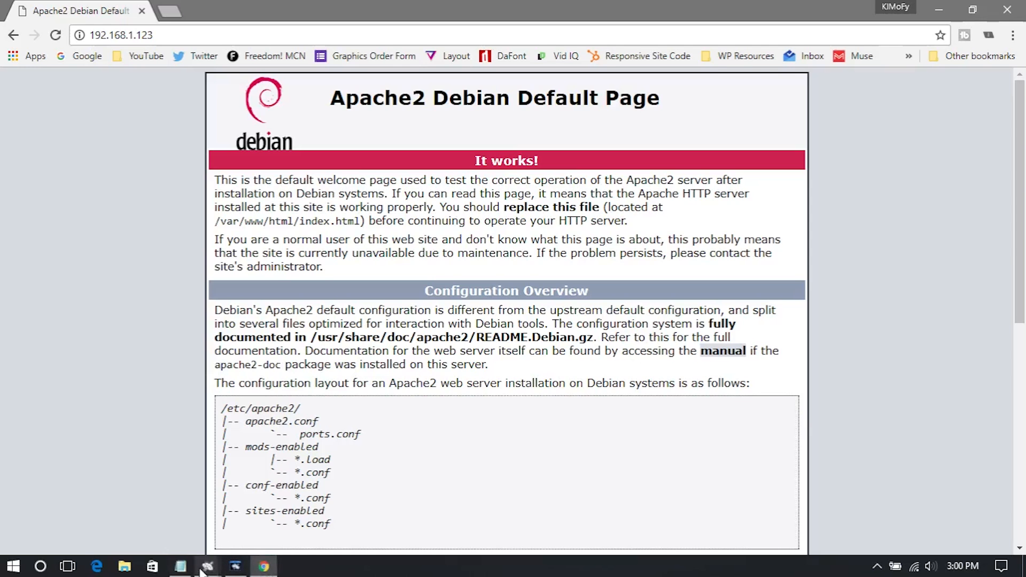
# Step: Browse the SFTP remote pane into /var/www/html, which holds only index.html
pyautogui.click(207, 566)
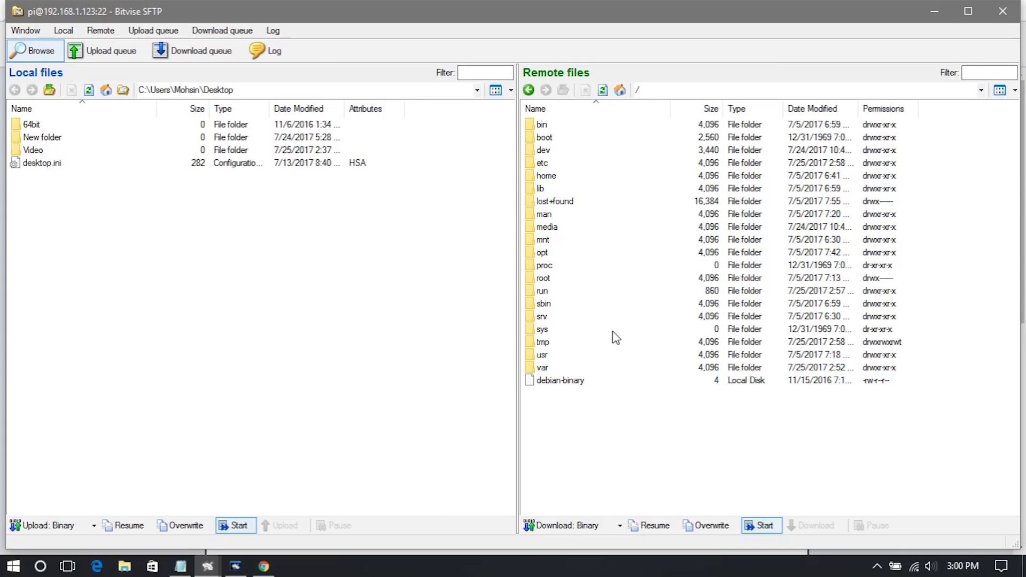
pyautogui.moveTo(590, 354)
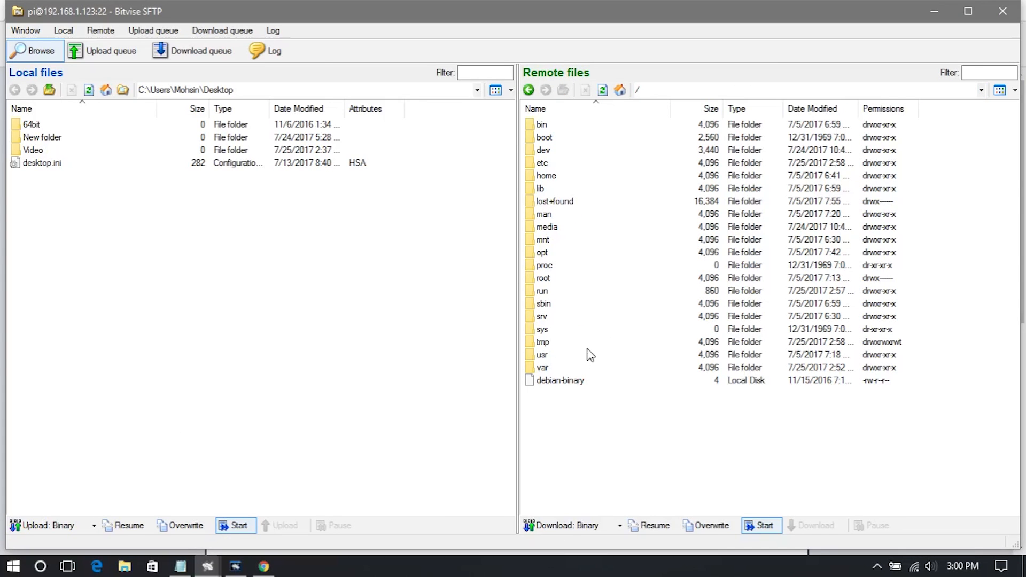
pyautogui.moveTo(569, 339)
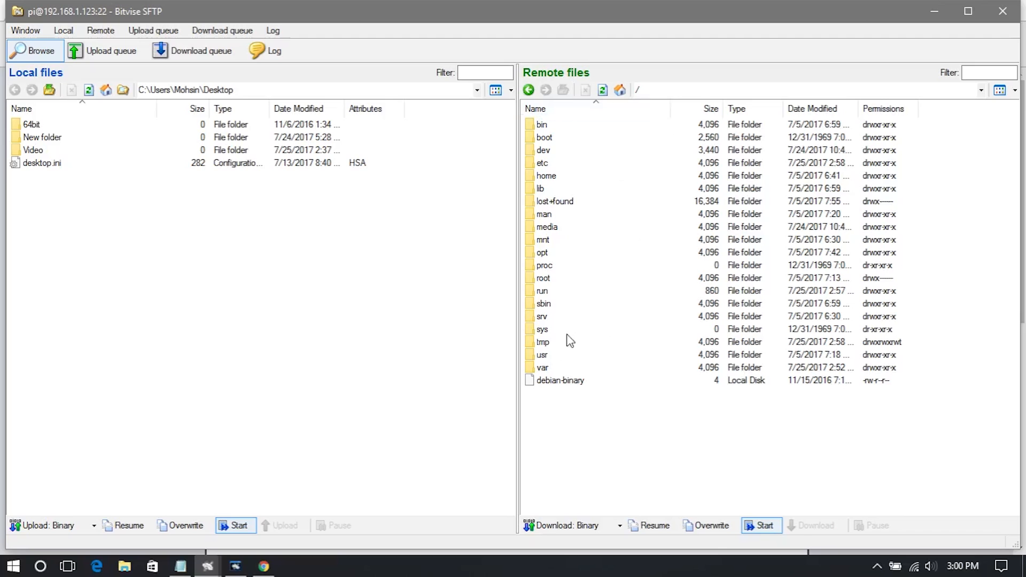
pyautogui.click(543, 366)
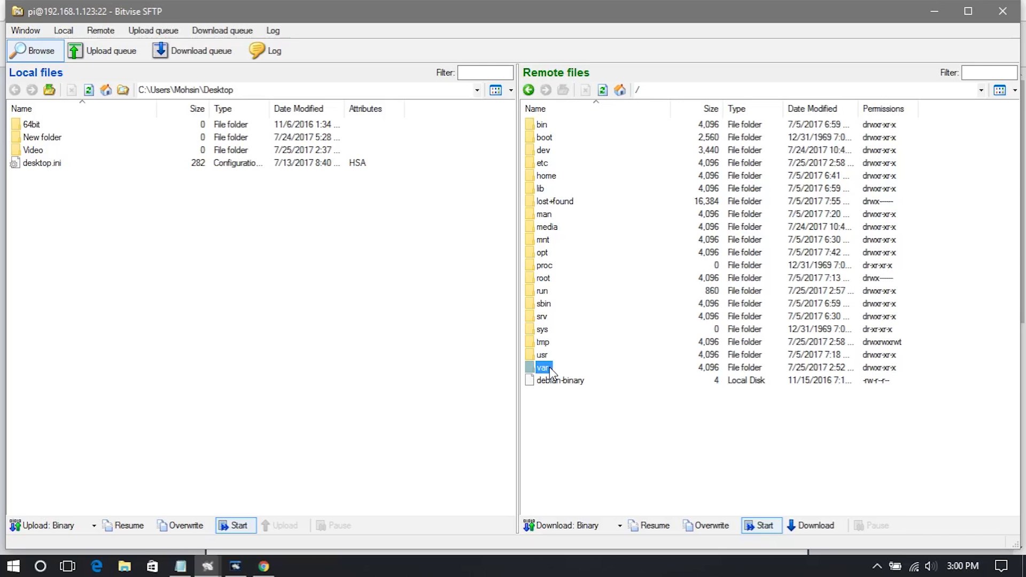
pyautogui.doubleClick(542, 366)
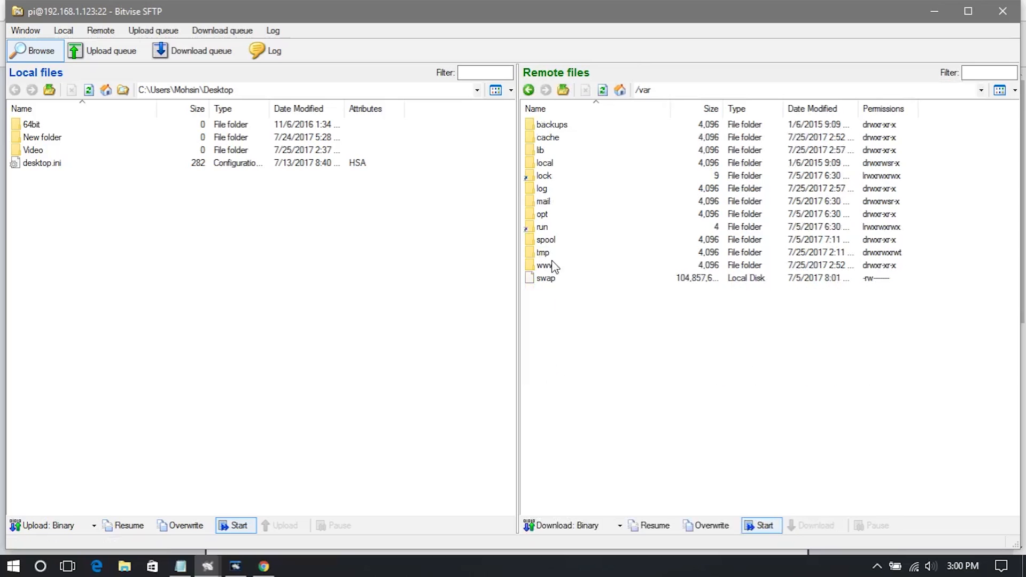
pyautogui.click(544, 265)
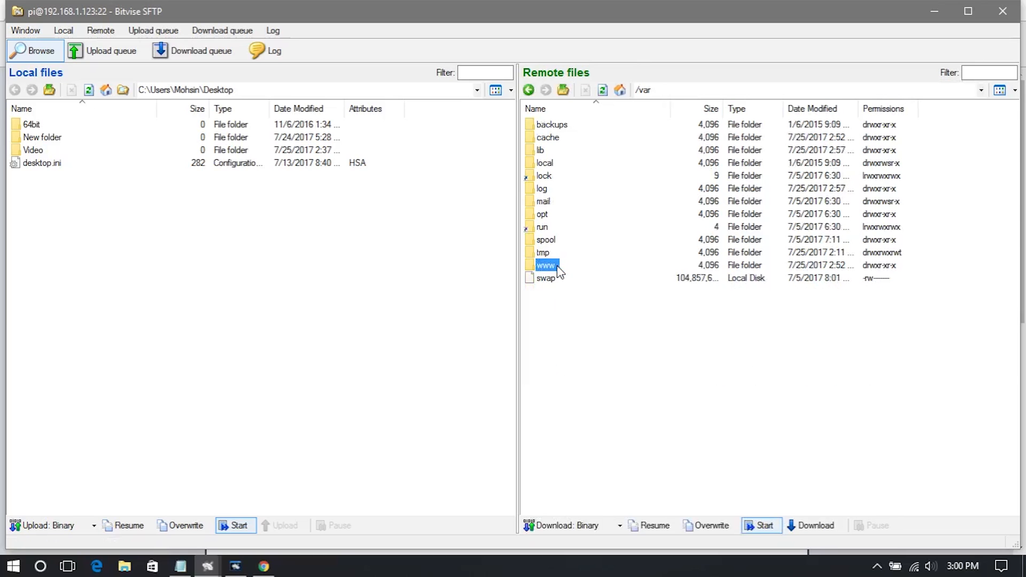
pyautogui.doubleClick(545, 264)
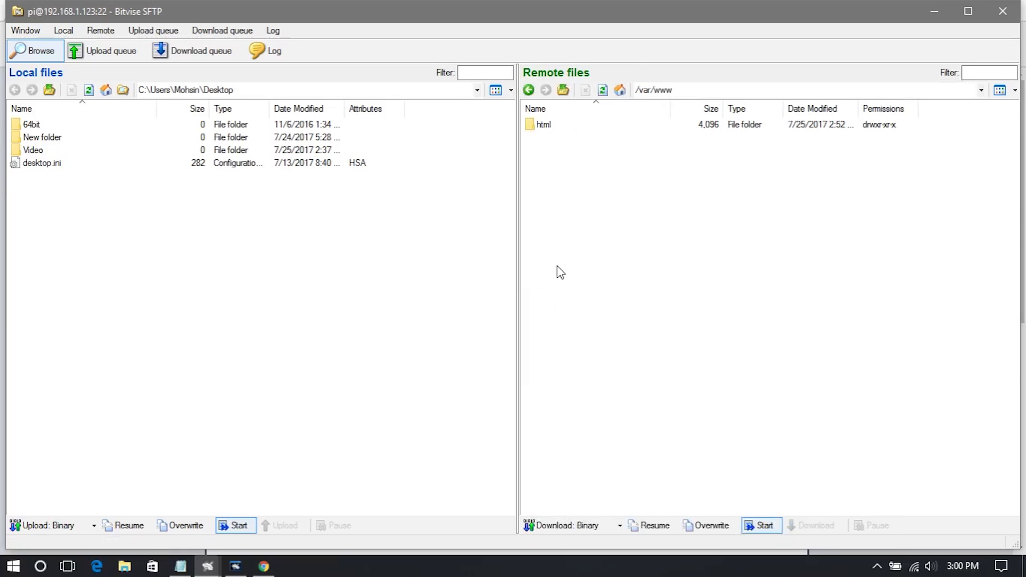
pyautogui.click(543, 124)
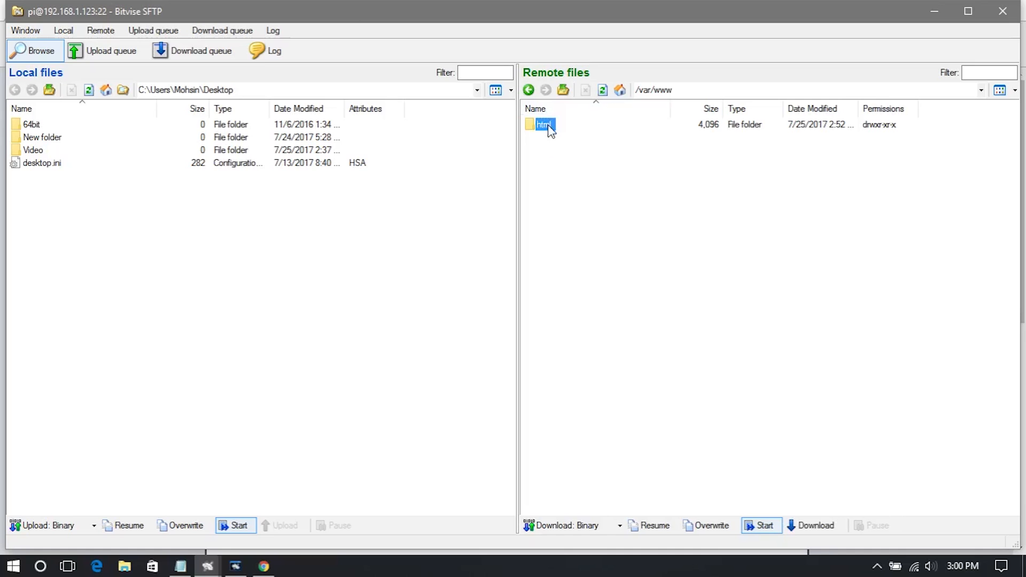
pyautogui.moveTo(552, 129)
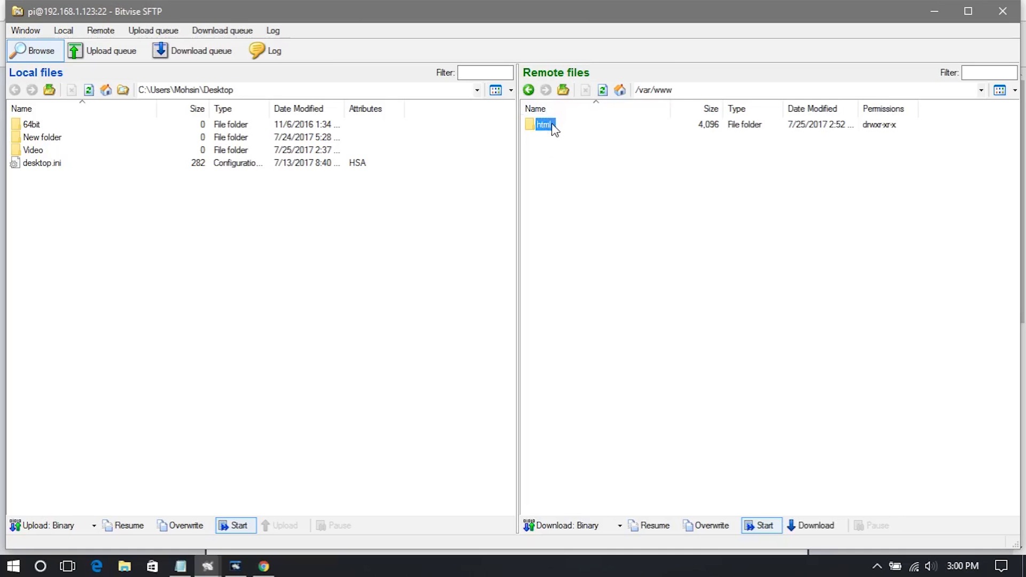
pyautogui.doubleClick(544, 123)
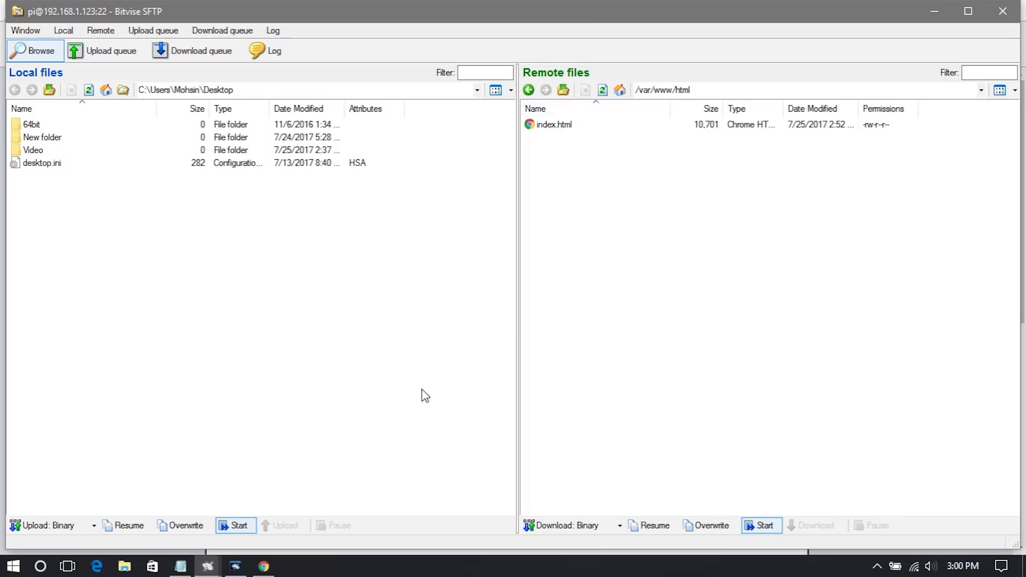
pyautogui.moveTo(309, 480)
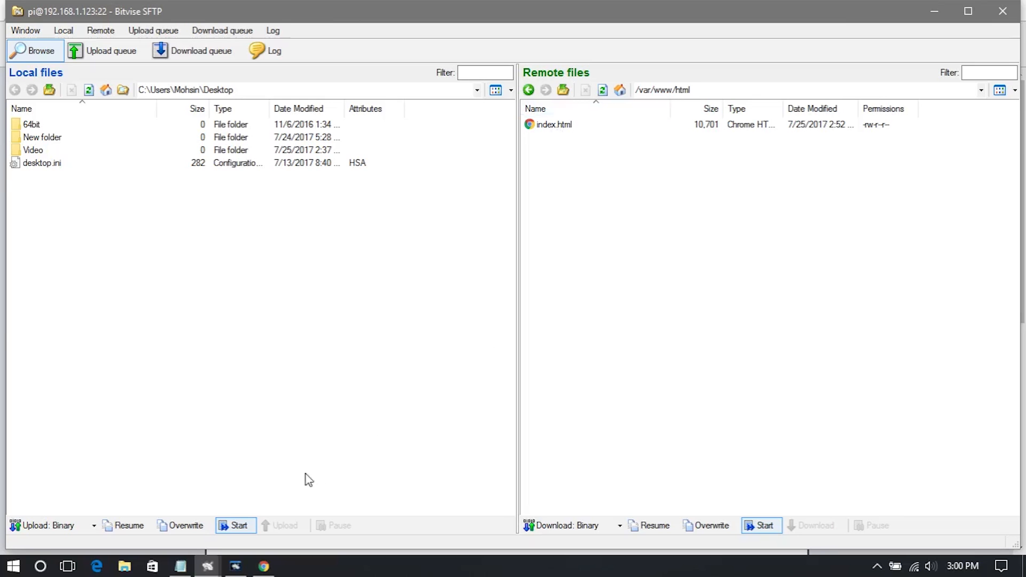
pyautogui.click(179, 566)
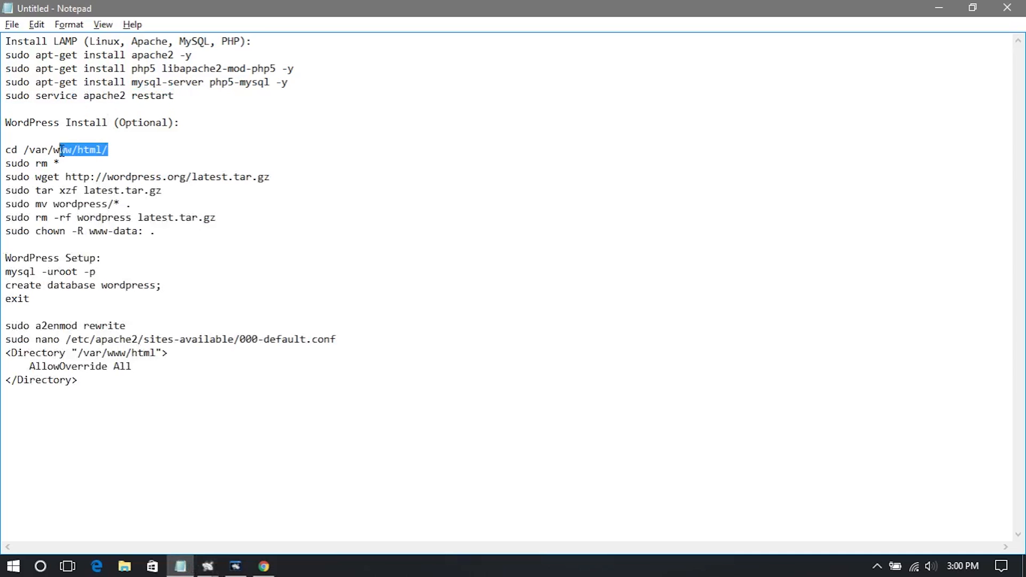
# Step: Change the Pi shell's directory to /var/www/html/ using the command from the setup notes
pyautogui.tripleClick(56, 150)
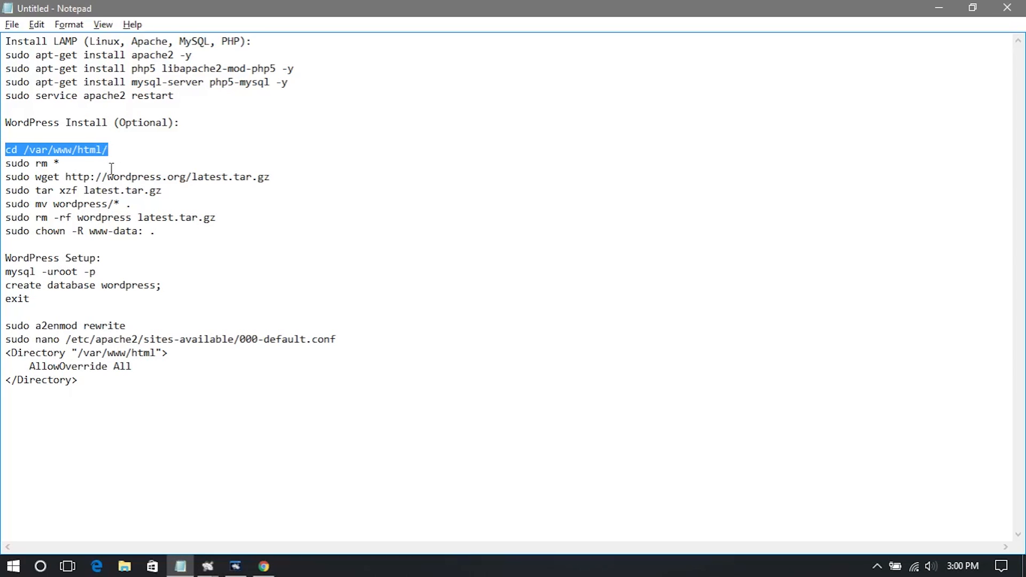
pyautogui.click(124, 144)
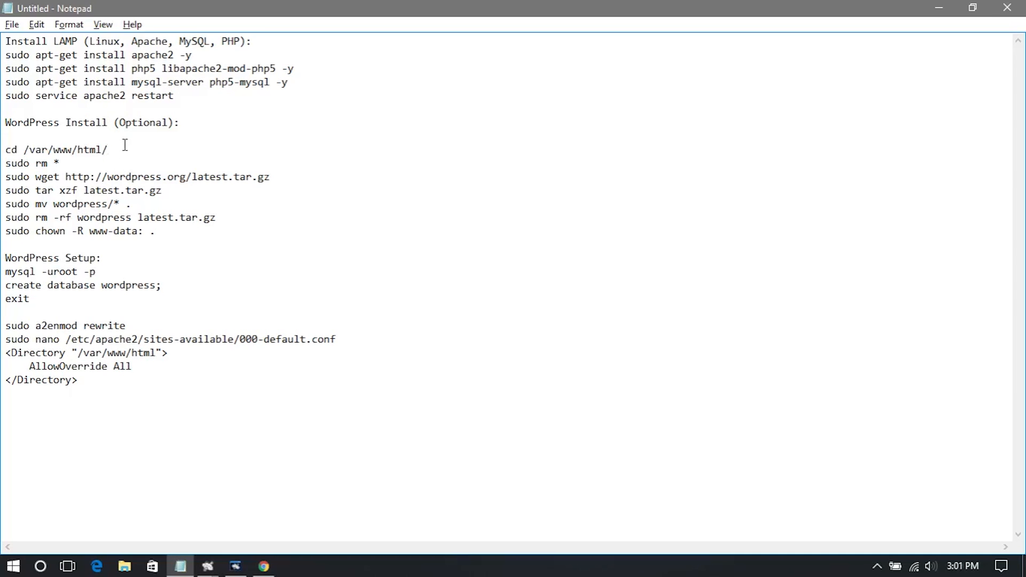
pyautogui.press('Backspace')
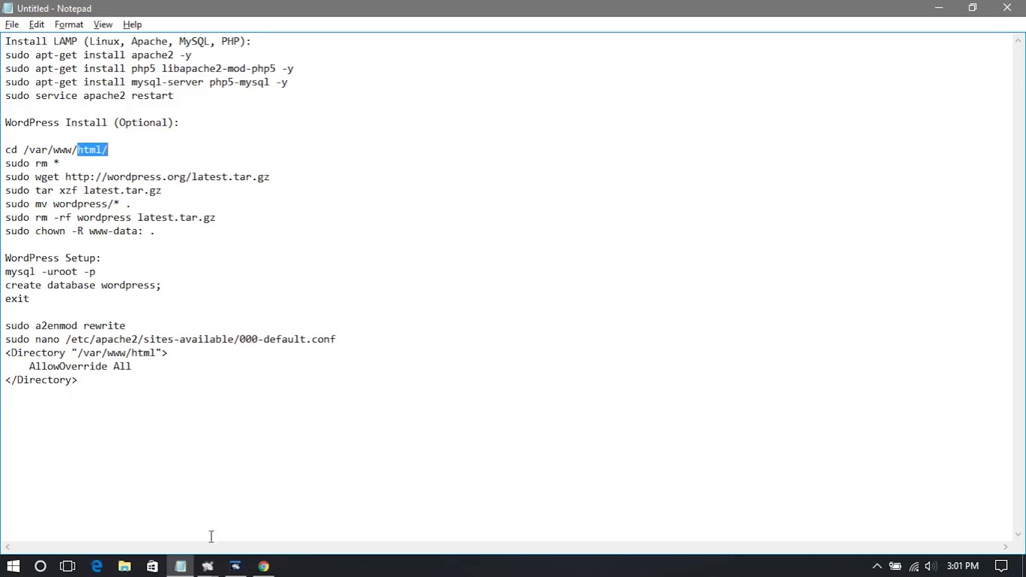
pyautogui.click(234, 566)
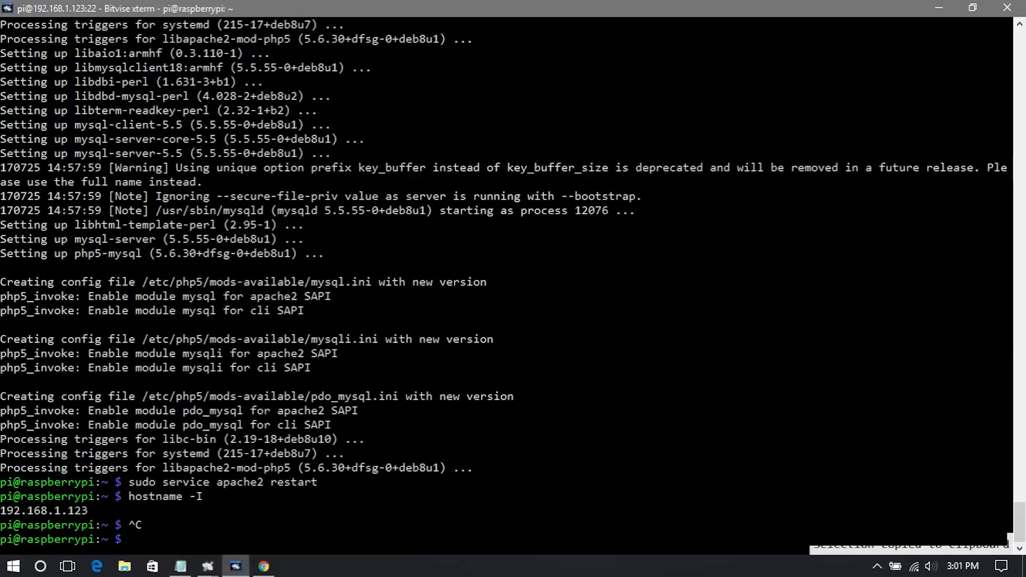
pyautogui.write('cd /var/www/html/')
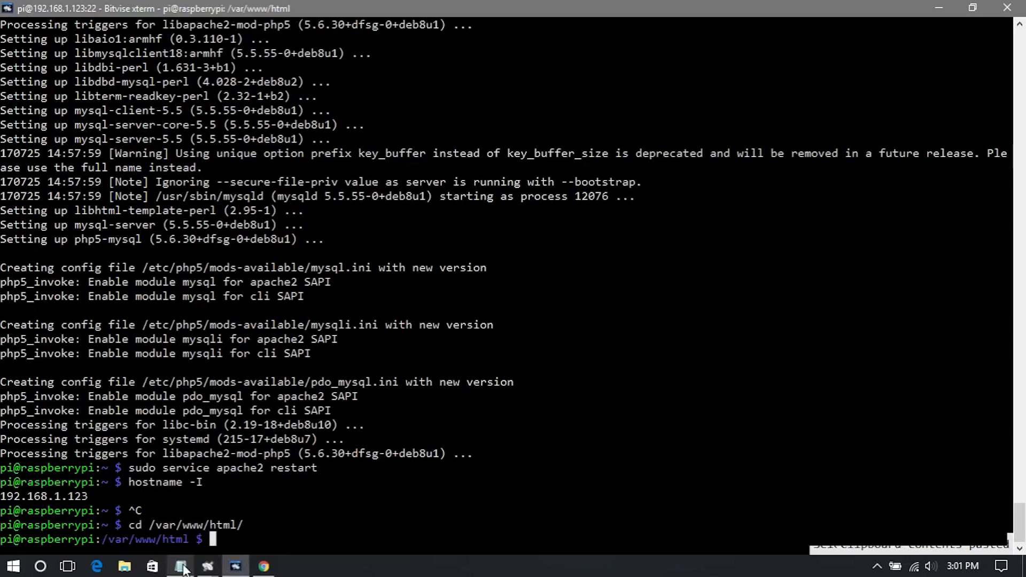
pyautogui.click(180, 566)
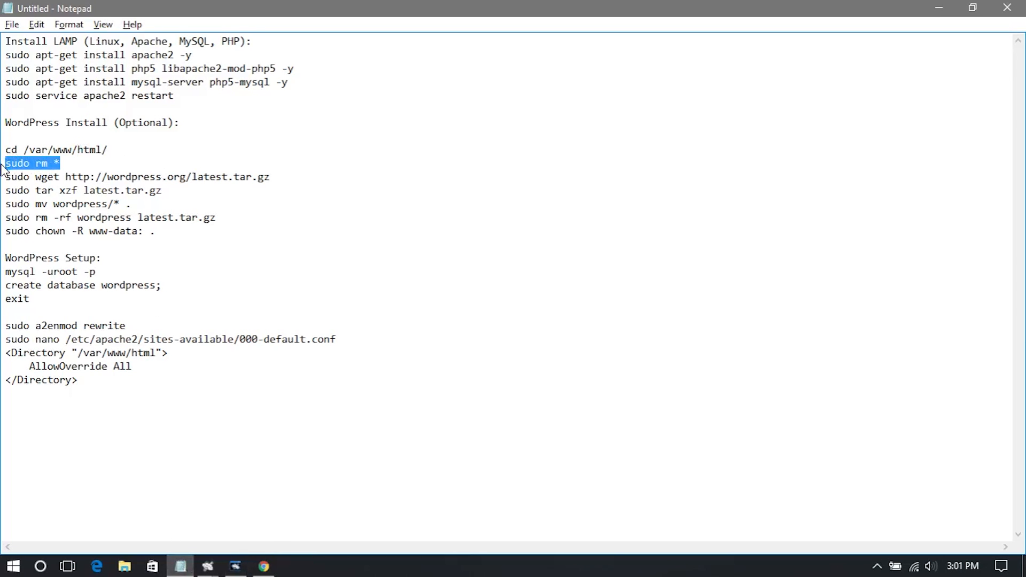
pyautogui.moveTo(235, 566)
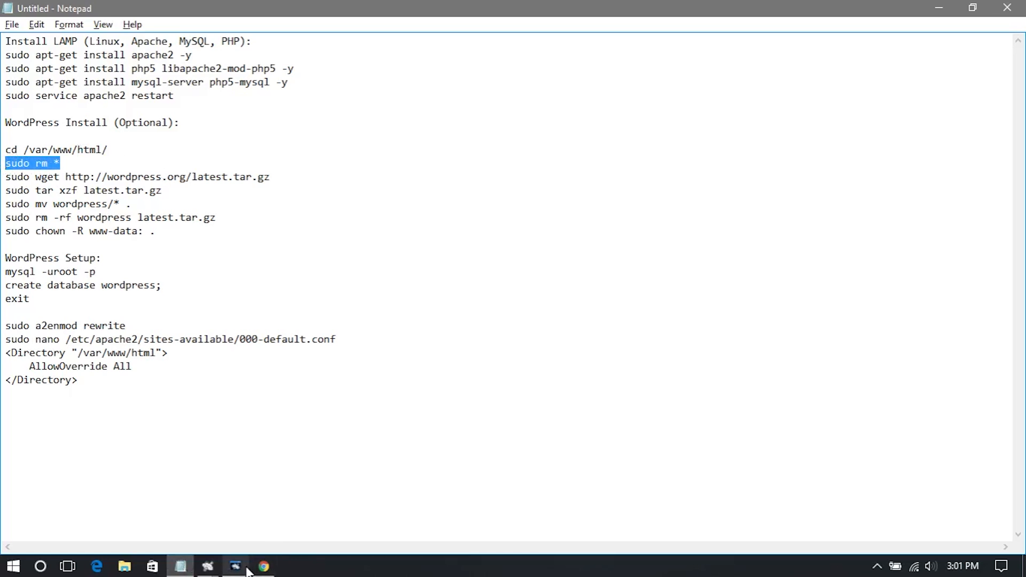
pyautogui.click(234, 566)
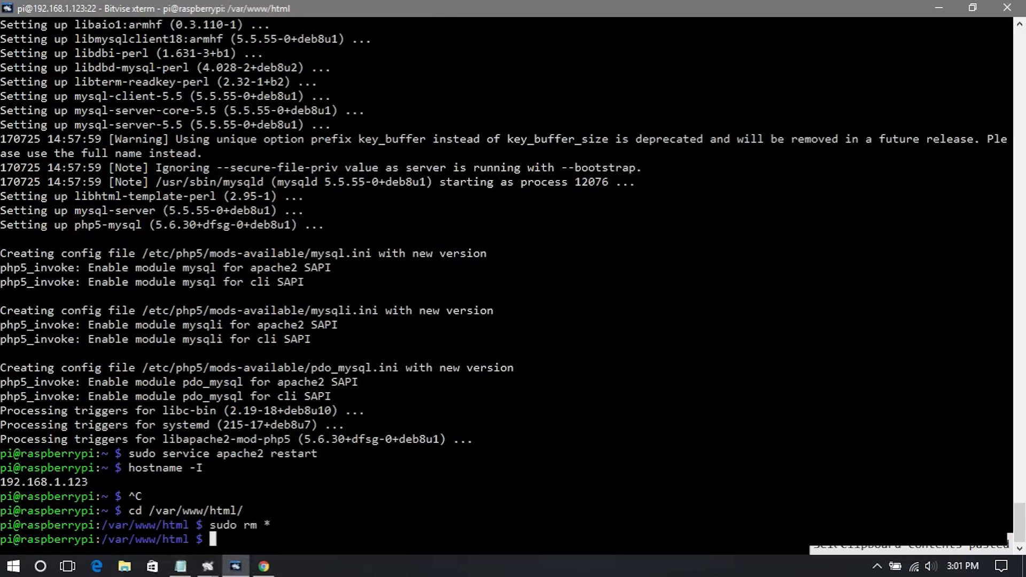
pyautogui.click(179, 566)
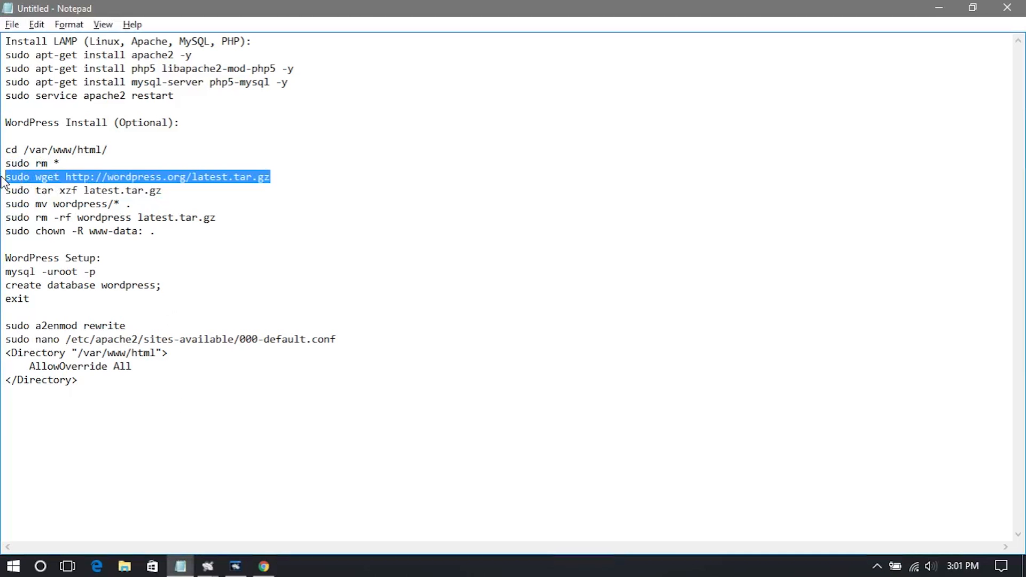
pyautogui.click(235, 567)
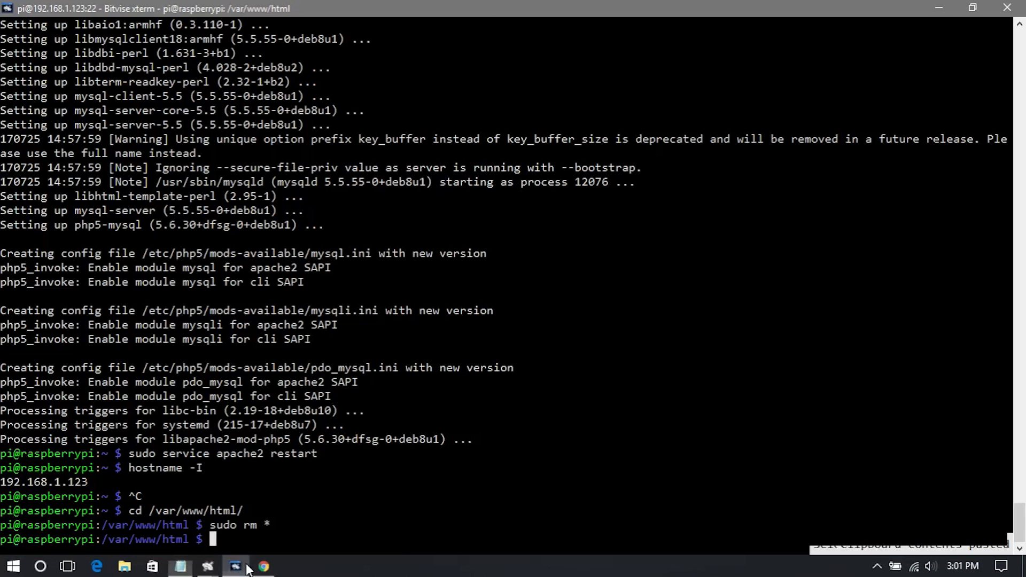
pyautogui.write('sudo wget http://wordpress.org/latest.tar.gz')
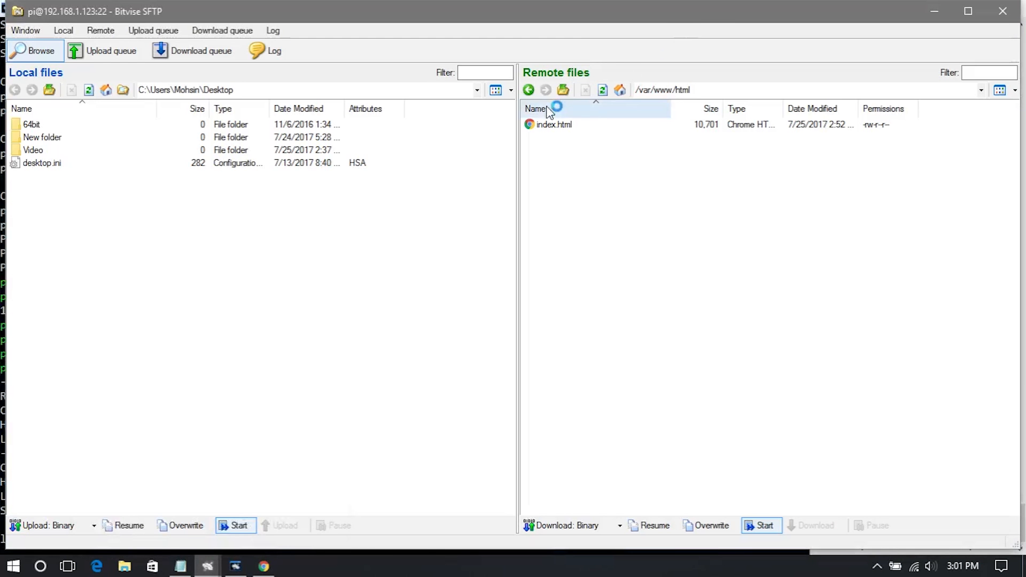
# Step: Refresh the SFTP remote listing so /var/www/html shows latest.tar.gz, then return to the terminal
pyautogui.click(600, 89)
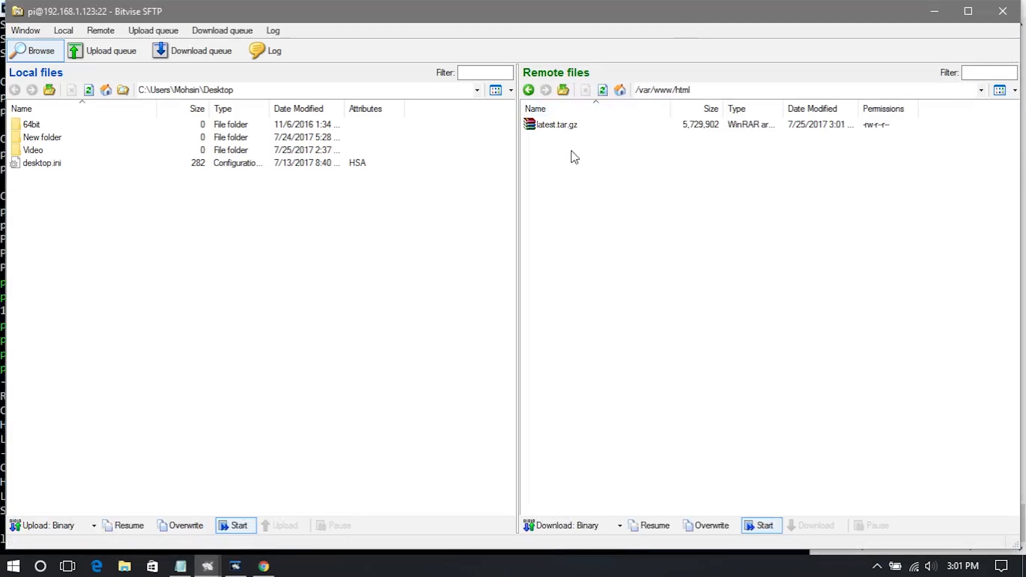
pyautogui.moveTo(327, 414)
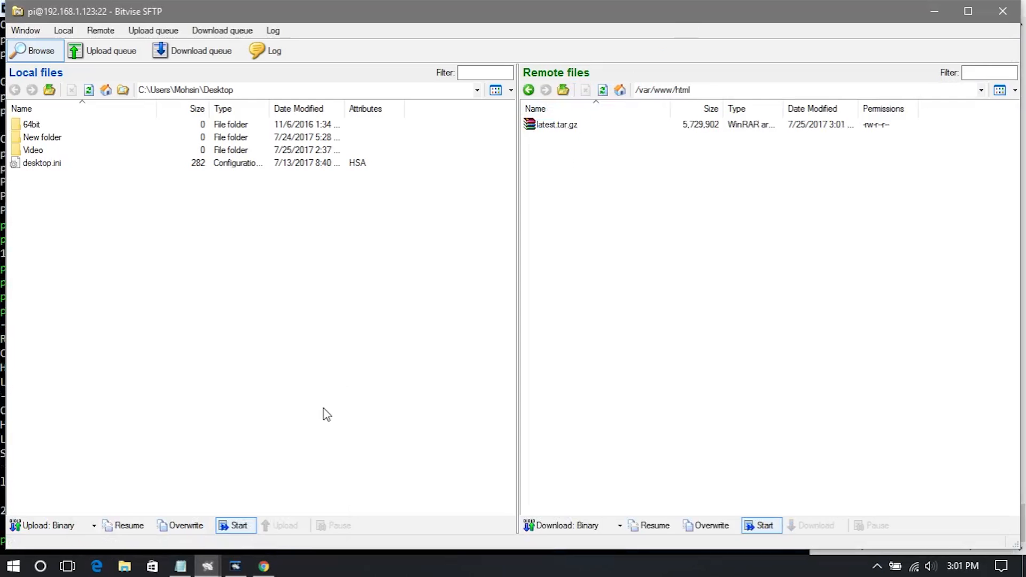
pyautogui.click(235, 565)
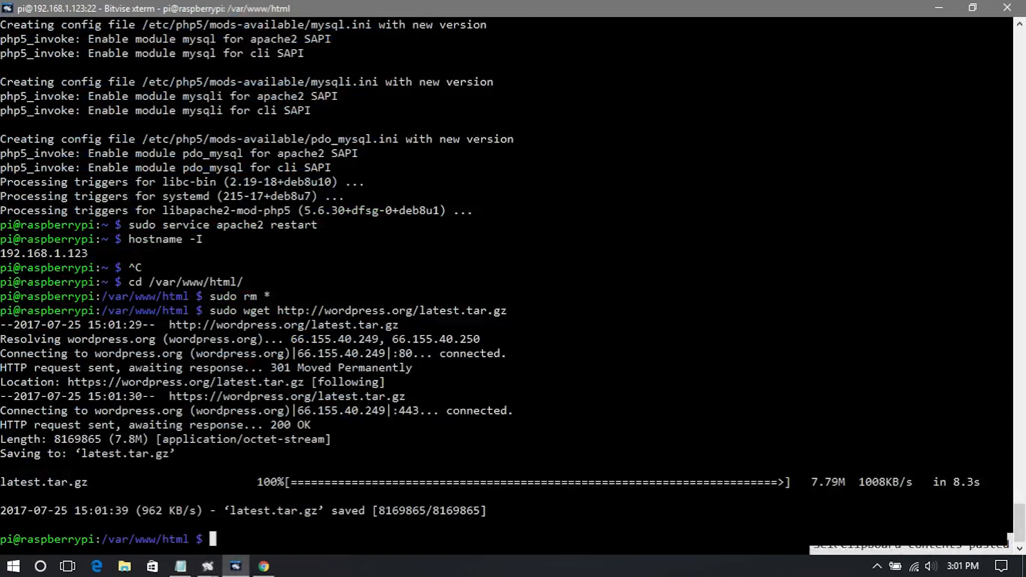
# Step: Leave the terminal while wget finishes saving latest.tar.gz
pyautogui.click(180, 566)
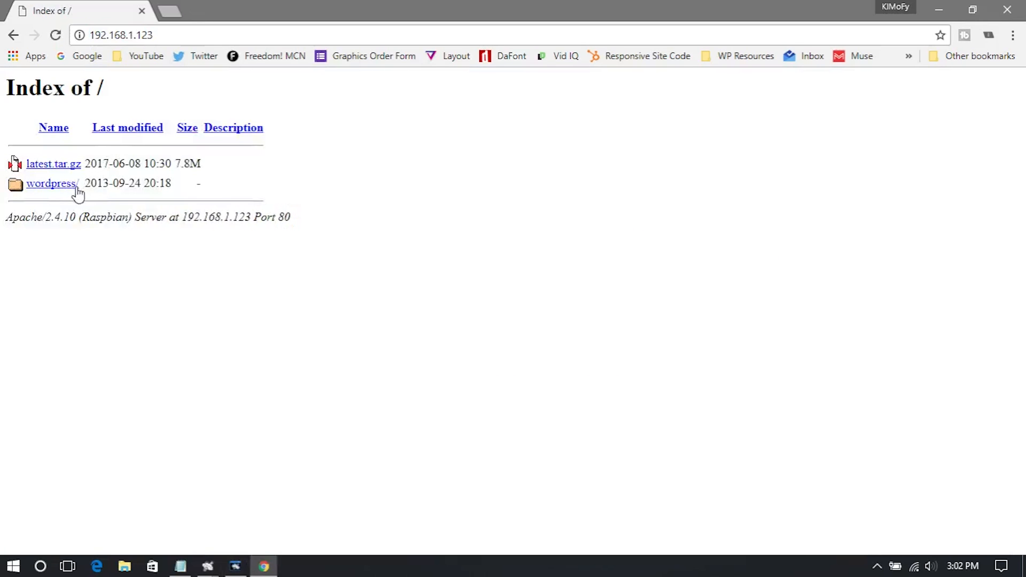
pyautogui.moveTo(52, 183)
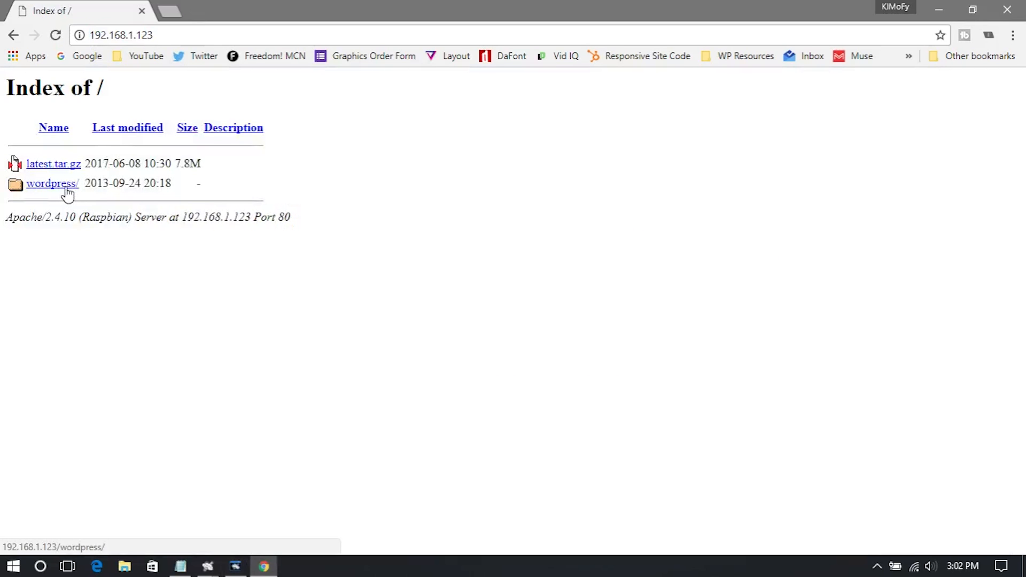
# Step: Peek into the wordpress/ folder on the Index of / page, go back, and return to the setup notes
pyautogui.click(51, 183)
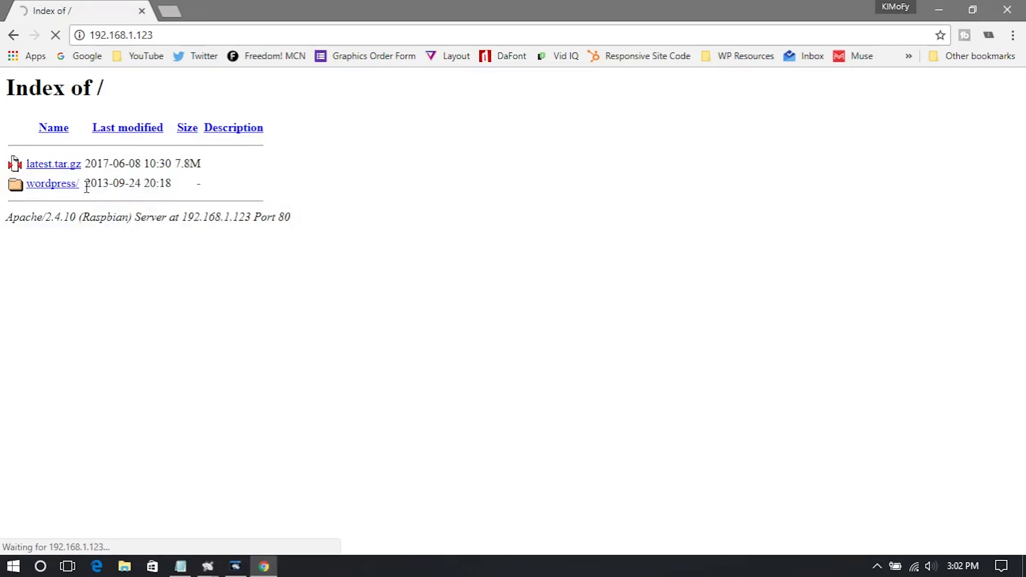
pyautogui.click(51, 183)
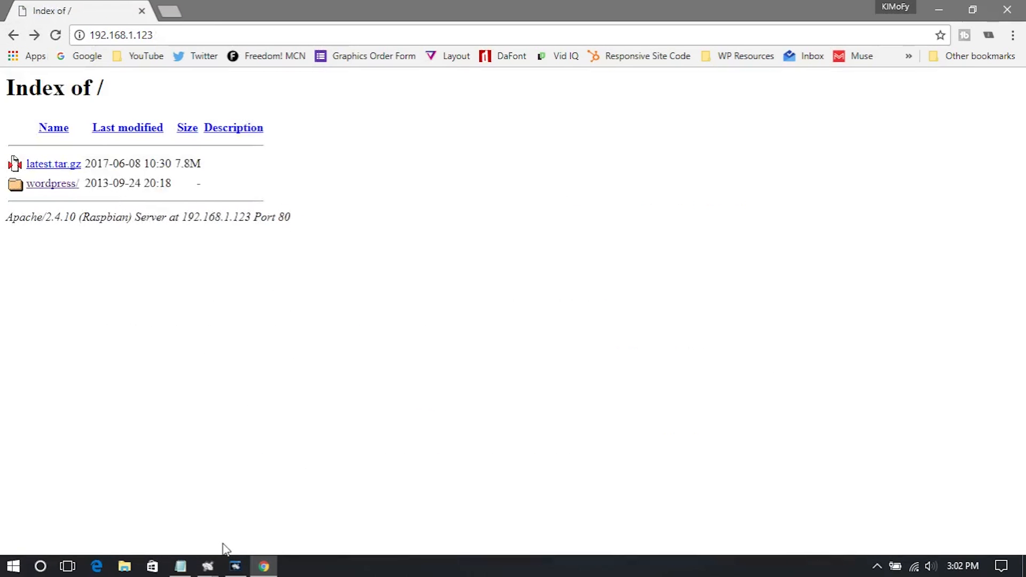
pyautogui.click(179, 566)
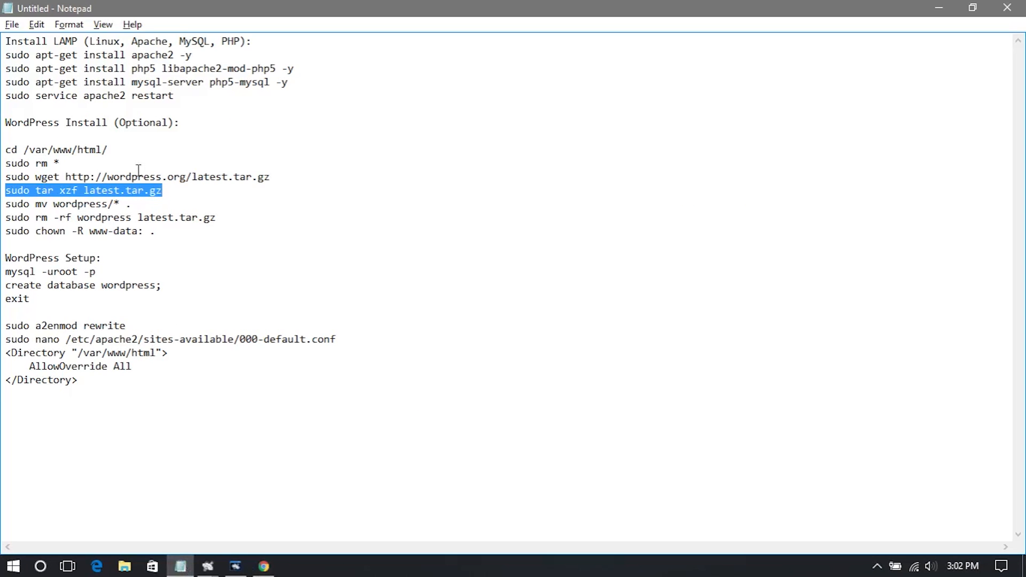
# Step: Extract and move WordPress into /var/www/html, run sudo rm -rf wordpress latest.tar.gz, and chown -R www-data:
pyautogui.click(67, 203)
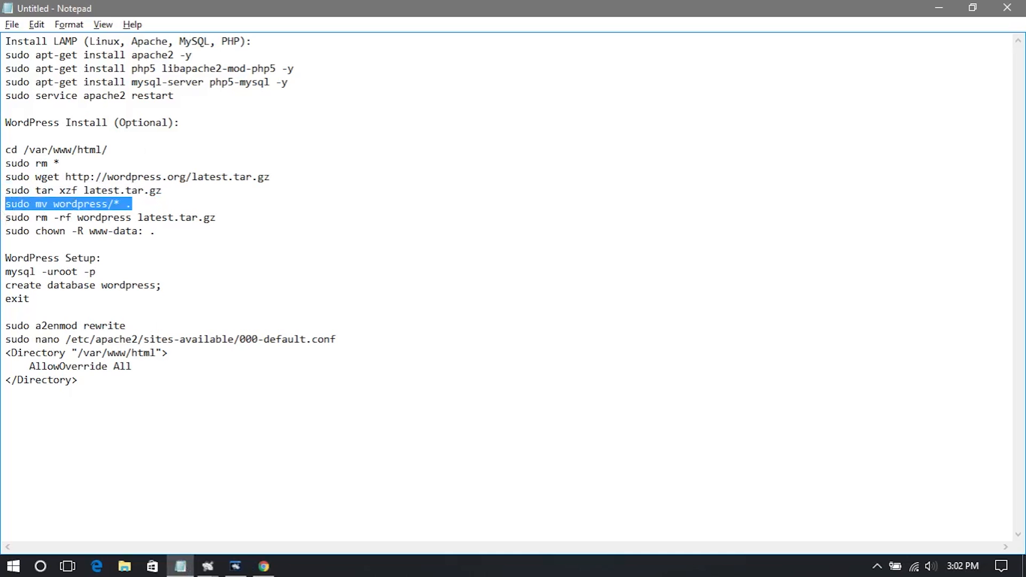
pyautogui.moveTo(234, 566)
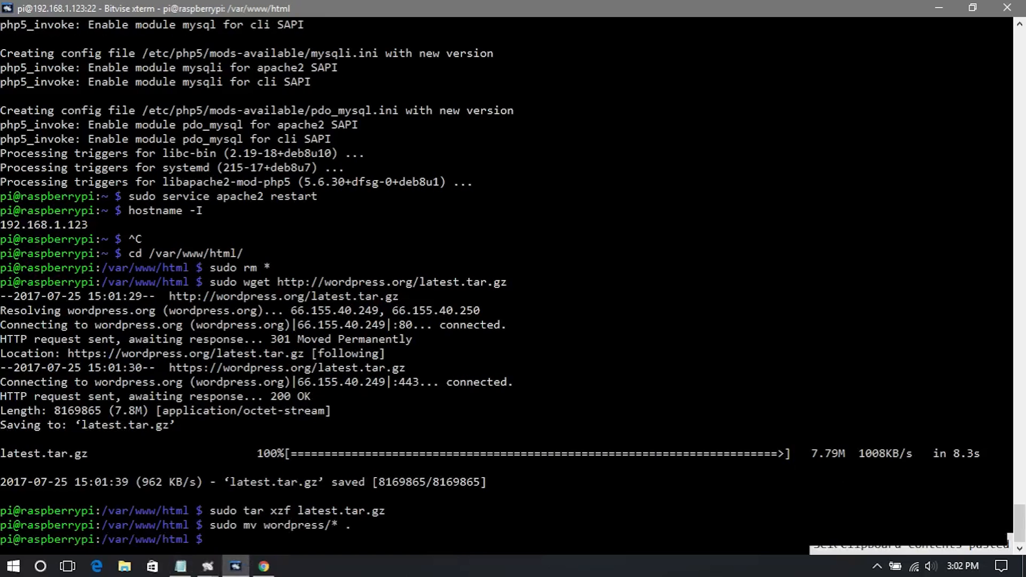
pyautogui.click(179, 566)
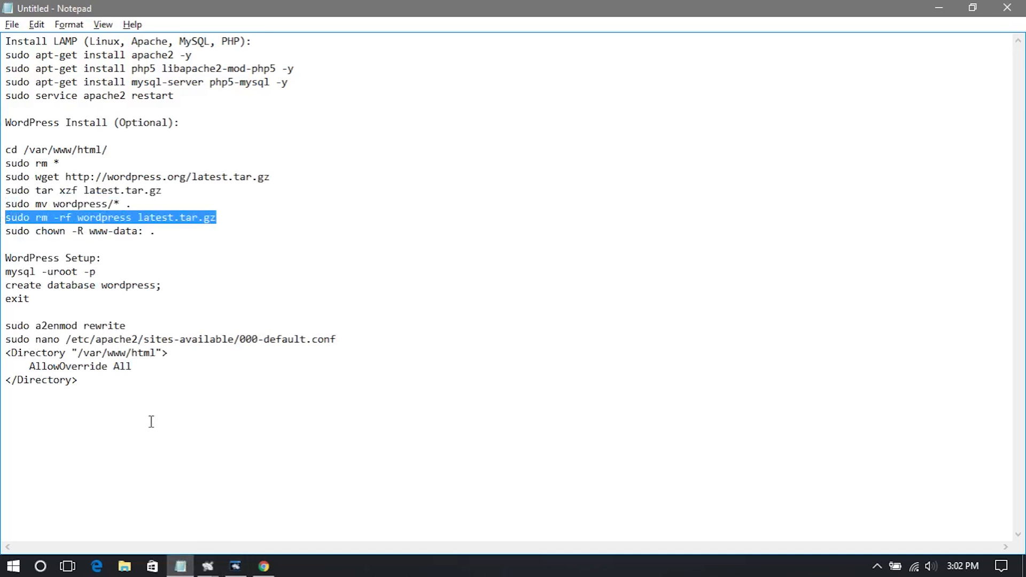
pyautogui.click(235, 566)
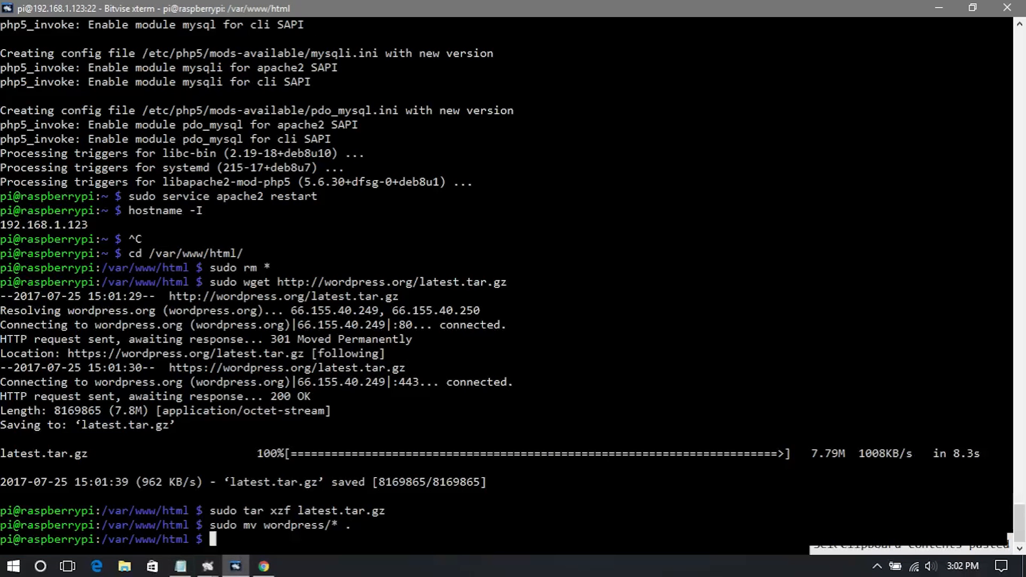
pyautogui.write('sudo rm -rf wordpress latest.tar.gz')
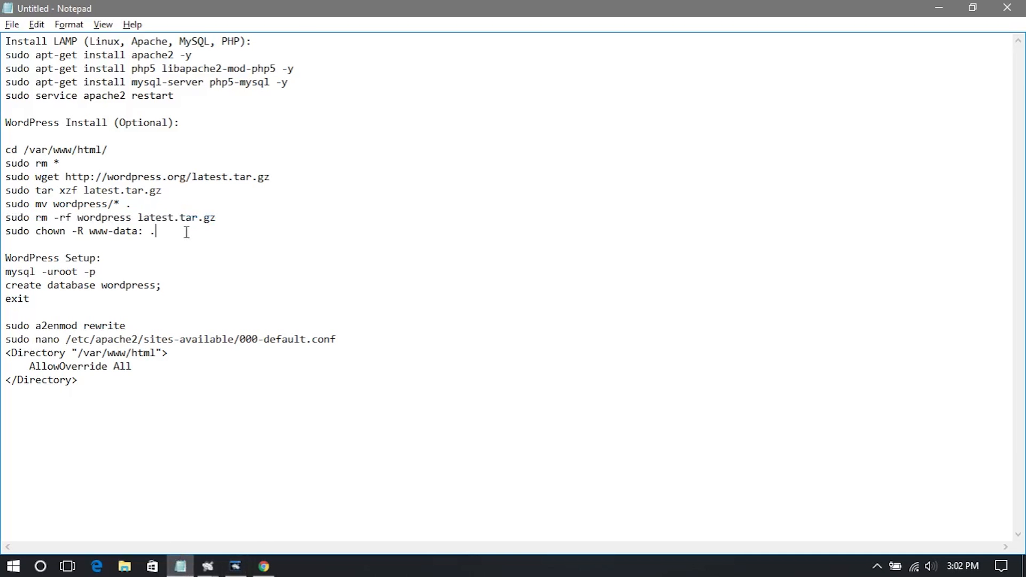
pyautogui.moveTo(155, 230); pyautogui.dragTo(5, 231)
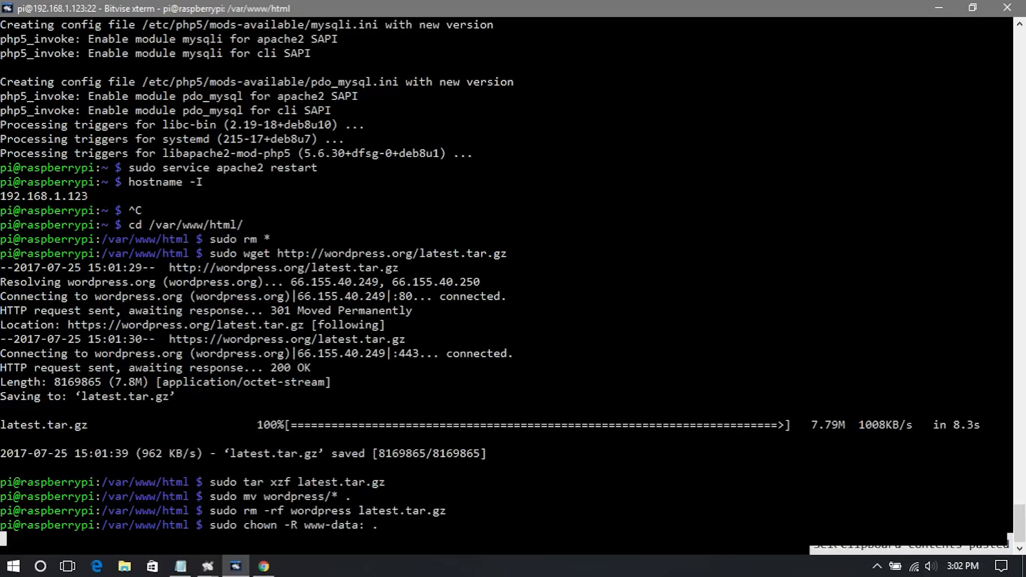
pyautogui.click(179, 566)
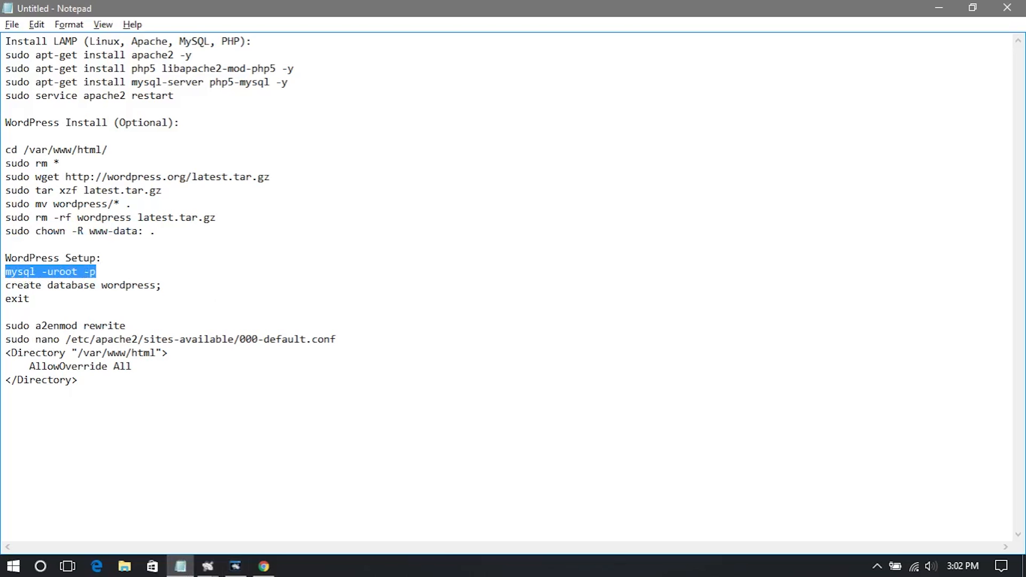
pyautogui.moveTo(55, 204)
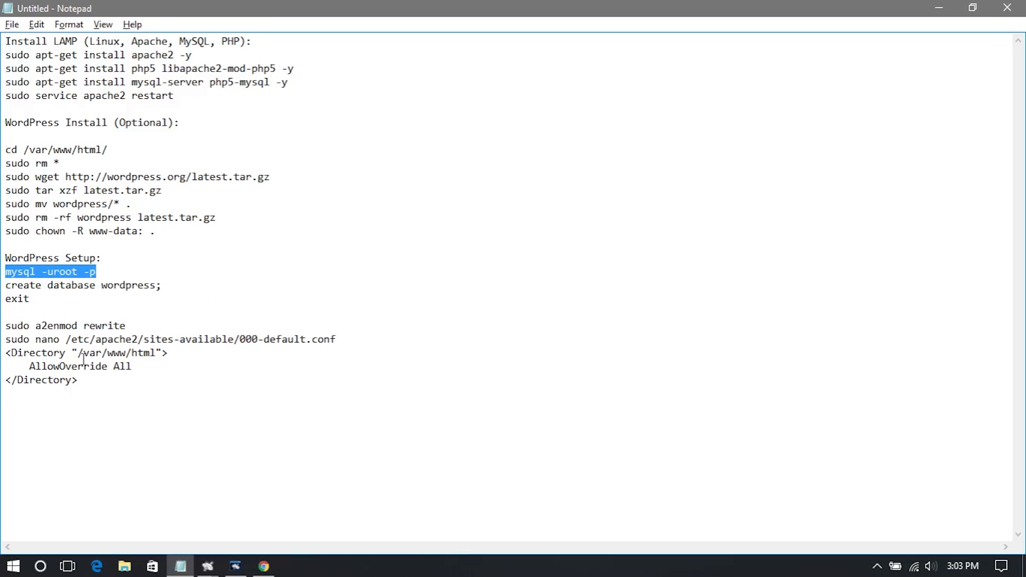
# Step: Log into MySQL with mysql -uroot -p, create the wordpress database, and exit to the shell
pyautogui.click(235, 566)
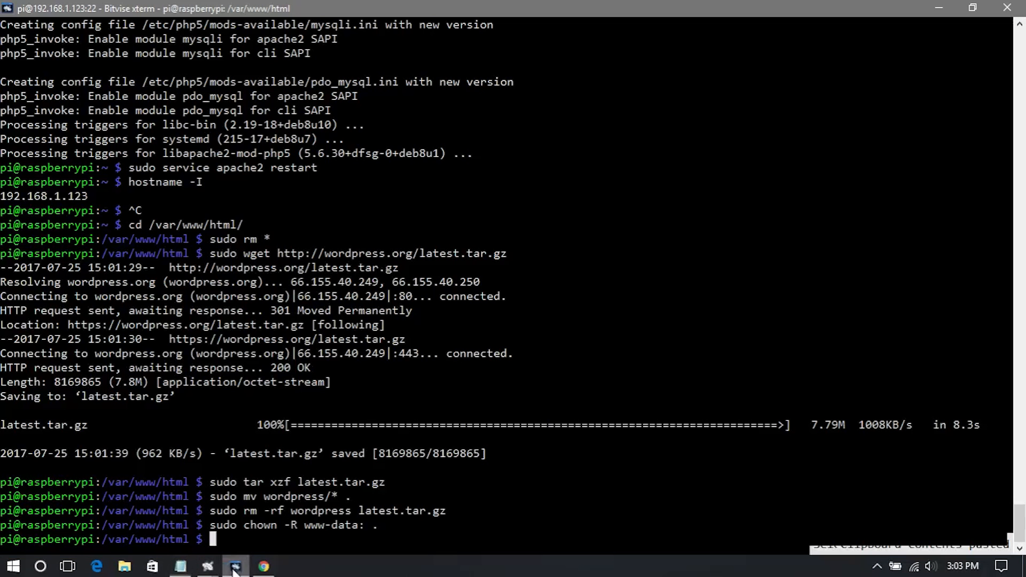
pyautogui.write('mysql -uroot -p')
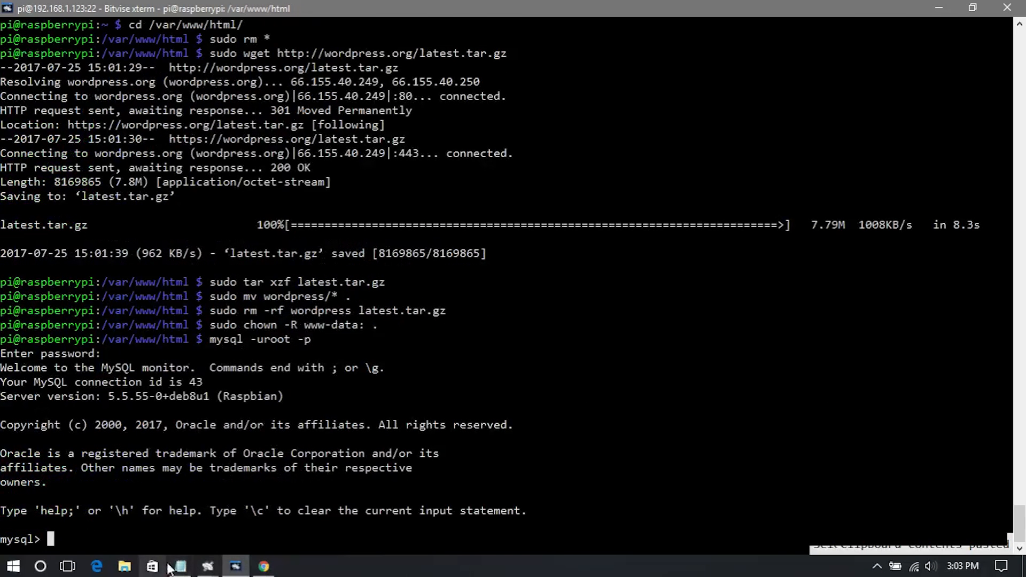
pyautogui.click(180, 566)
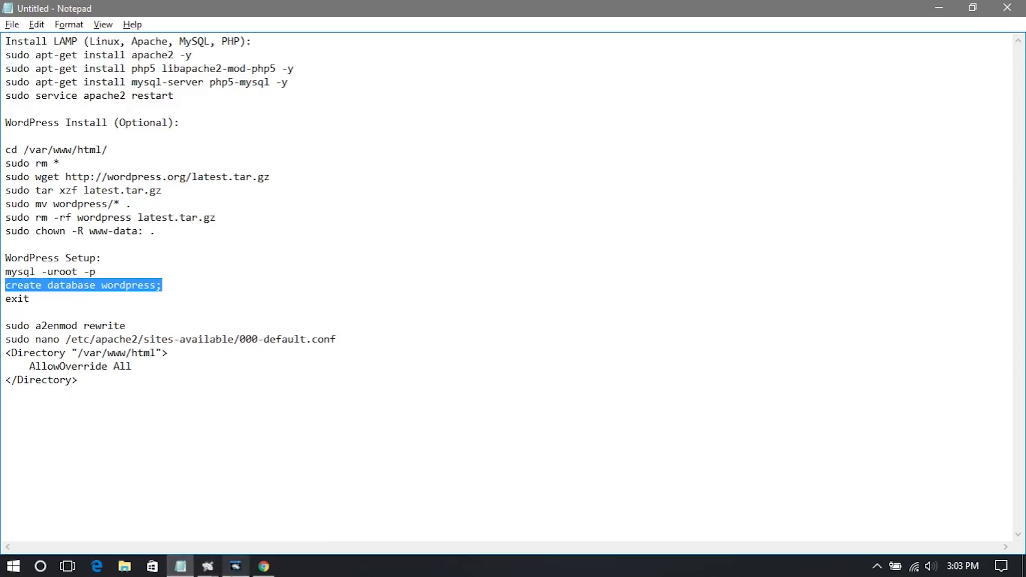
pyautogui.click(234, 565)
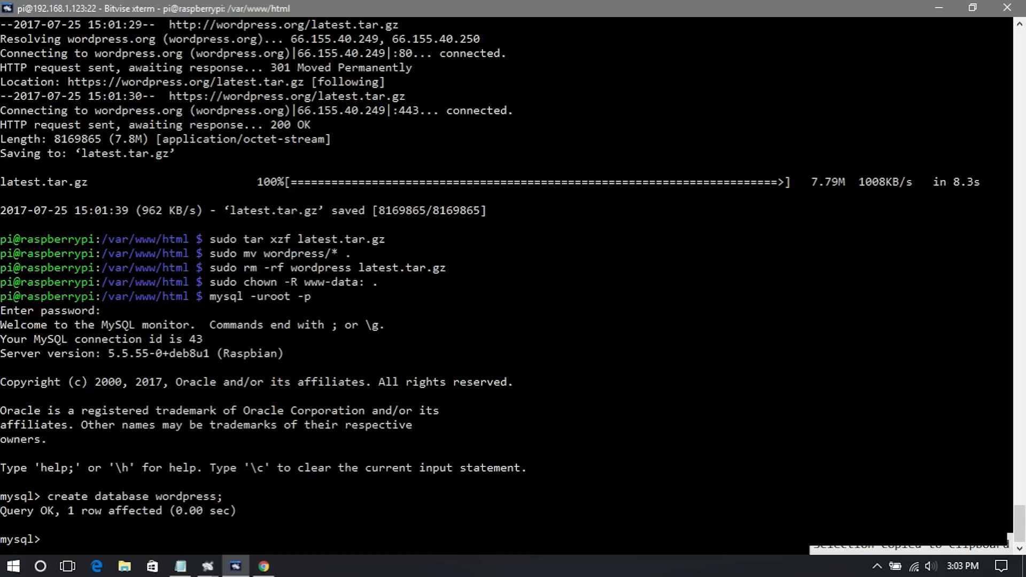
pyautogui.write('exit')
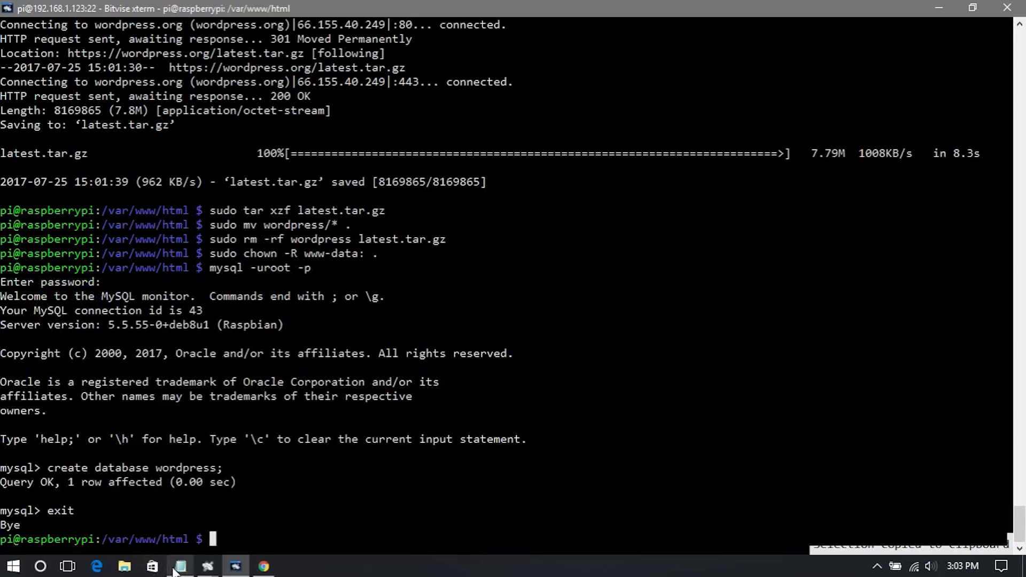
# Step: Select the a2enmod rewrite command in the setup notes for the next step
pyautogui.click(178, 566)
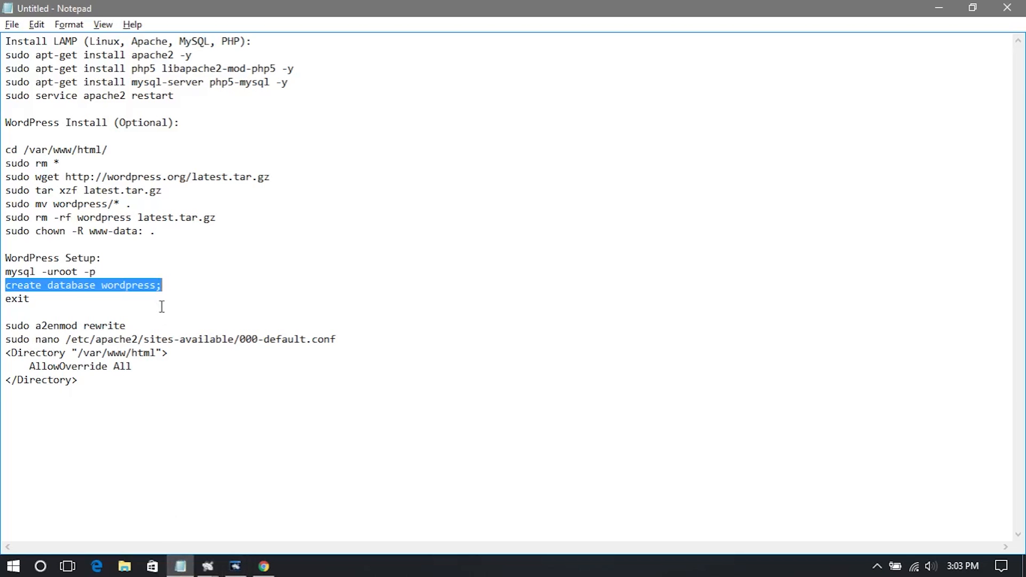
pyautogui.doubleClick(65, 325)
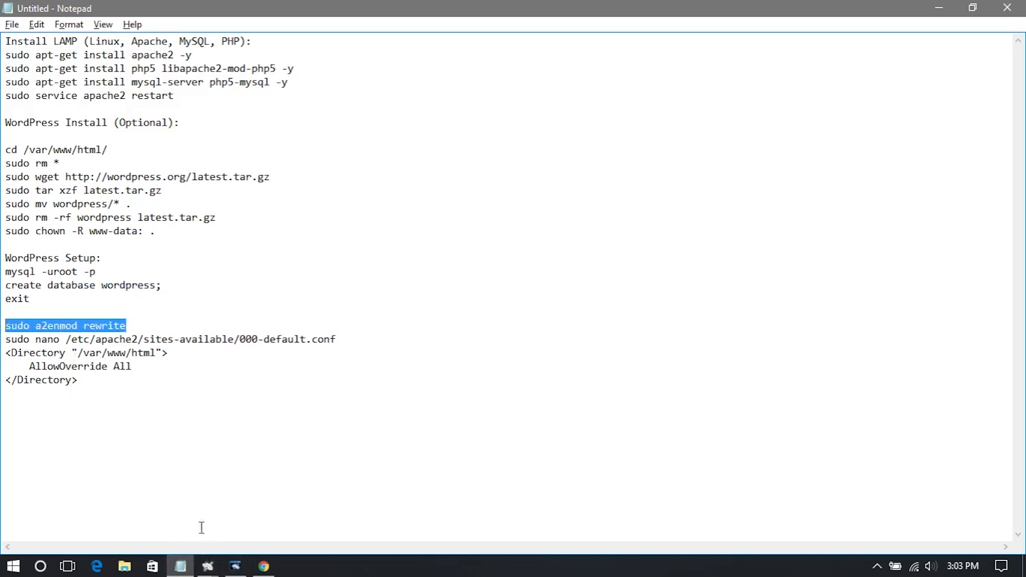
pyautogui.moveTo(126, 325); pyautogui.dragTo(78, 379)
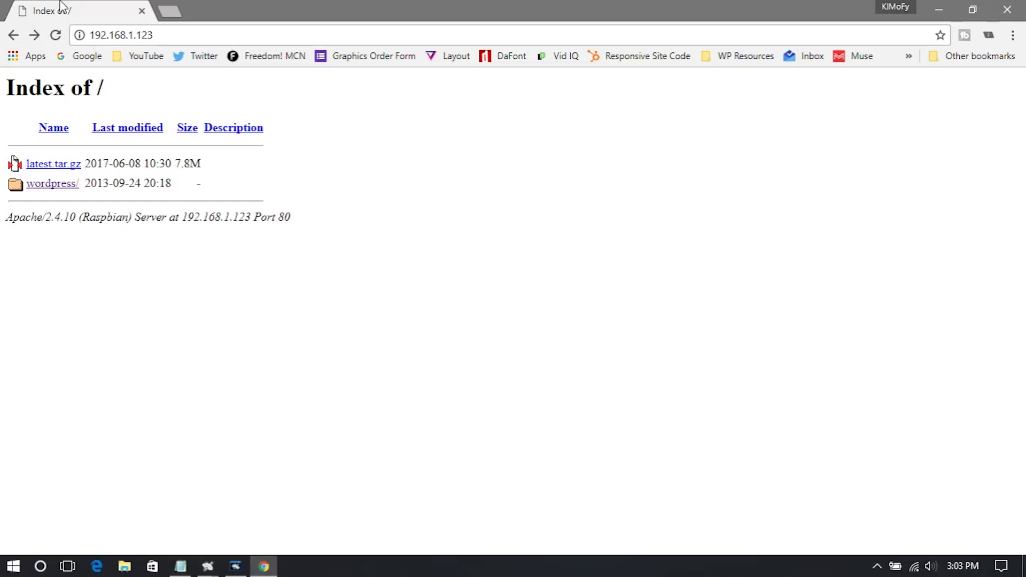
# Step: Reload 192.168.1.123 to start WordPress setup in English (United States) and reach the database form
pyautogui.click(56, 34)
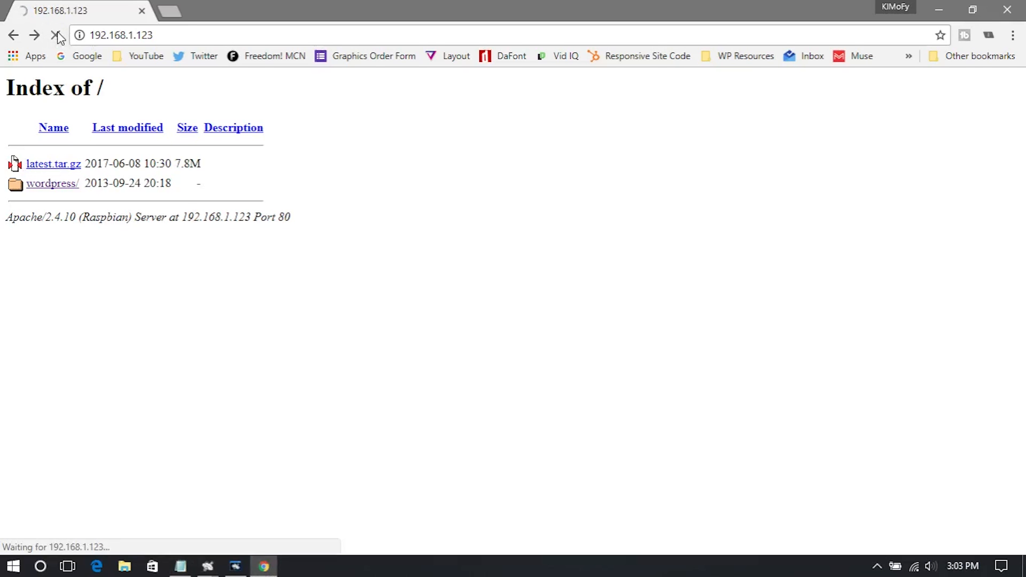
pyautogui.click(52, 183)
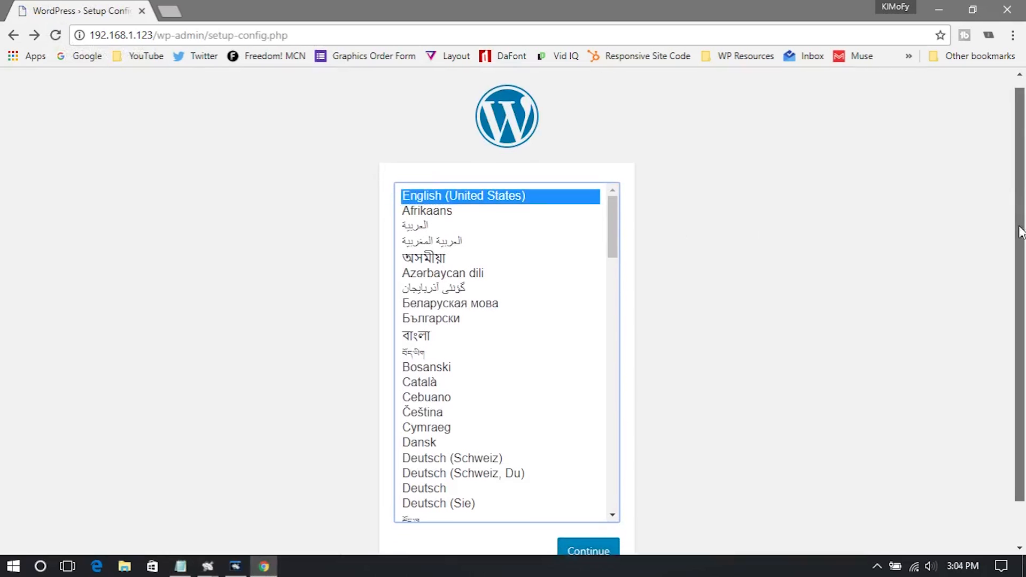
pyautogui.click(587, 551)
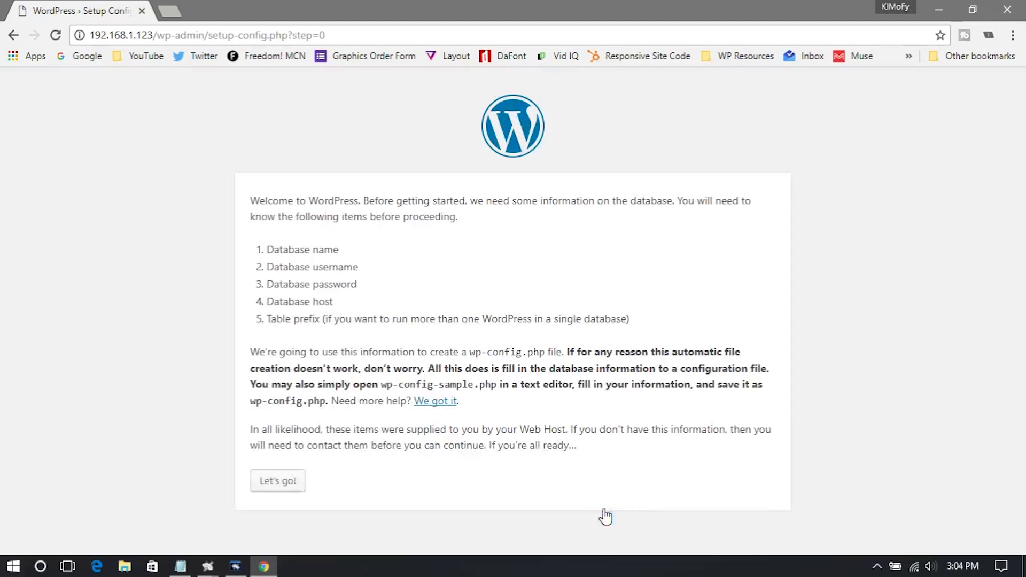
pyautogui.click(277, 480)
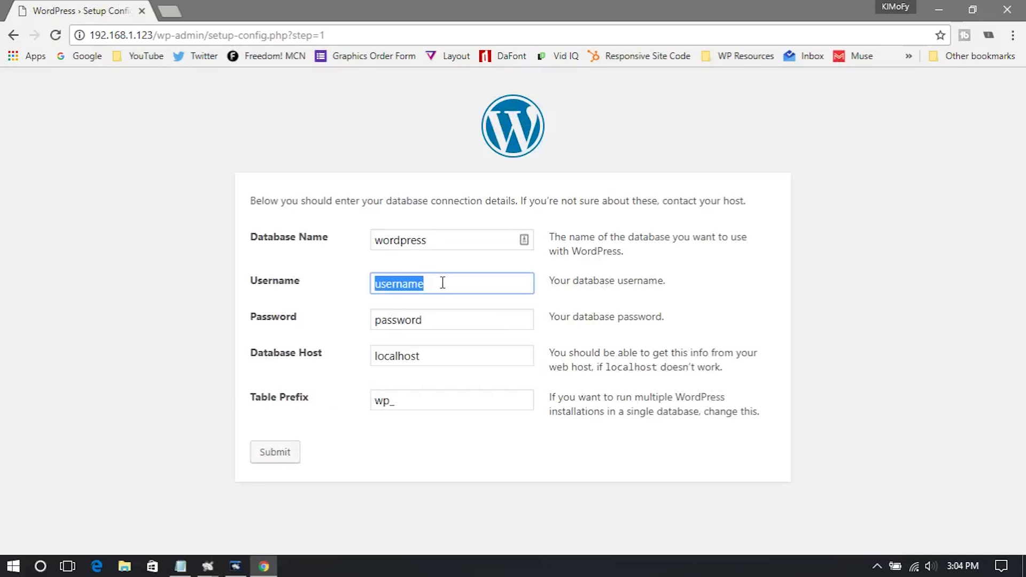
# Step: Submit the database connection details with username root and run the install
pyautogui.write('root')
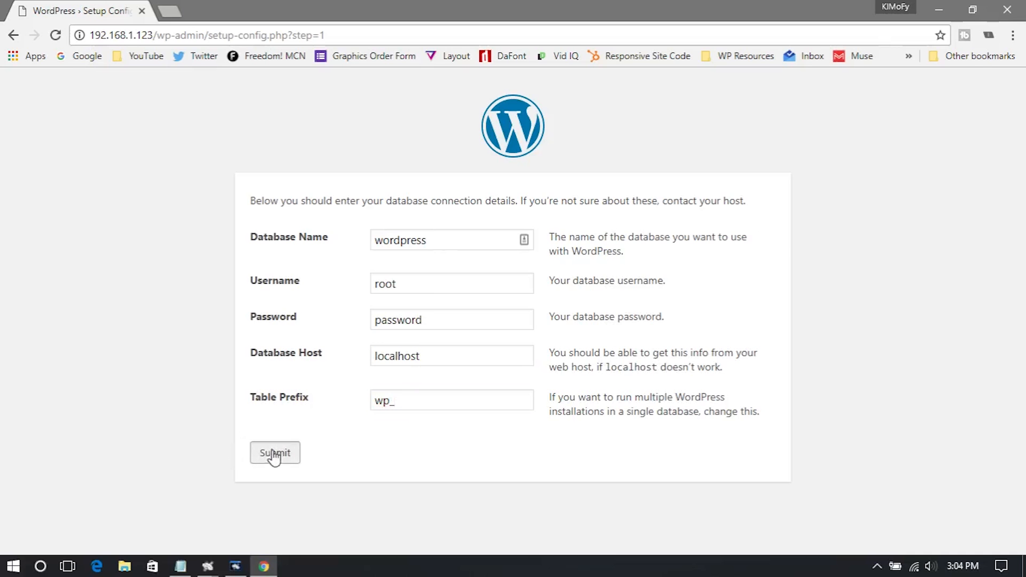
pyautogui.click(275, 452)
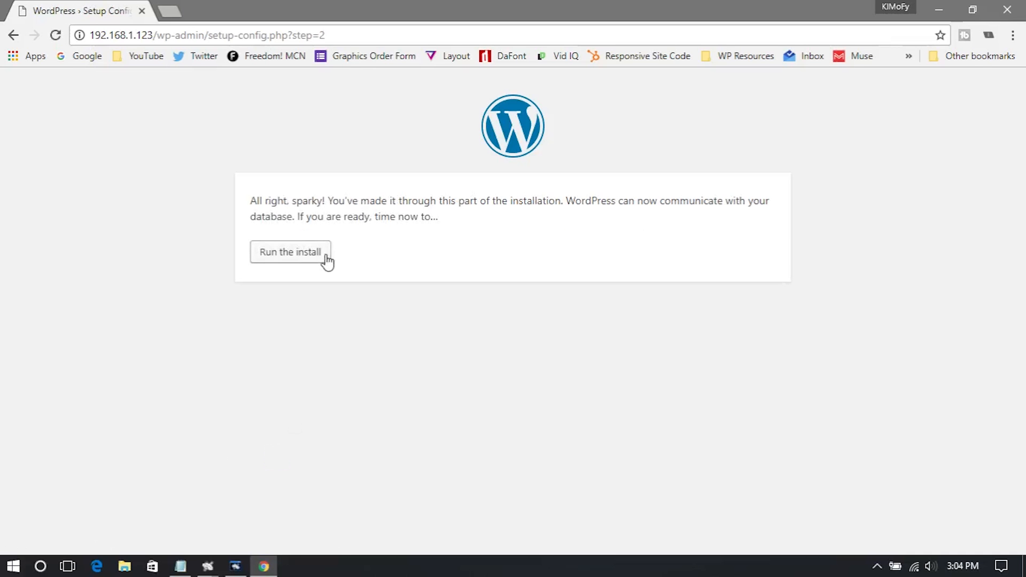
pyautogui.click(289, 252)
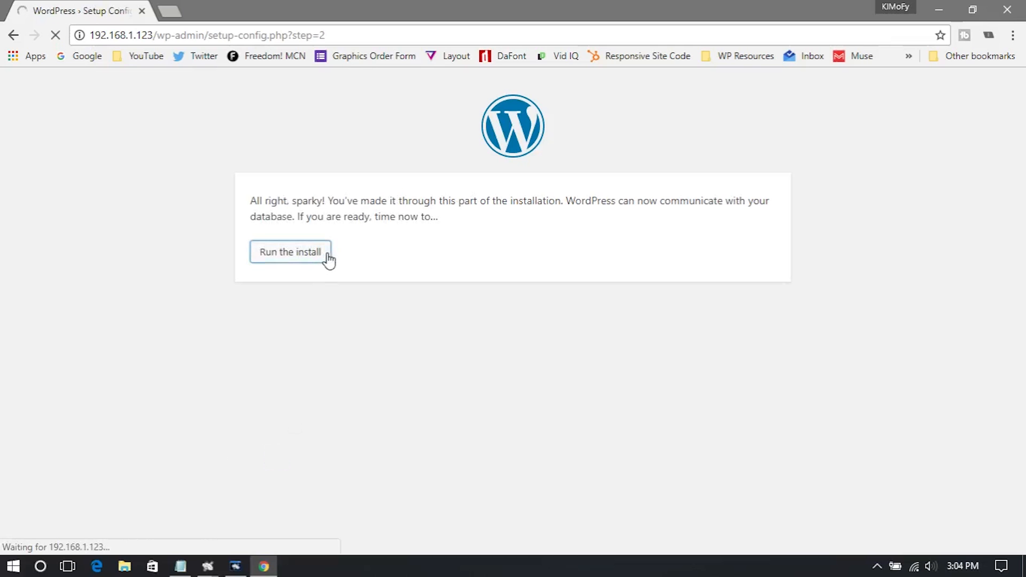
pyautogui.click(290, 252)
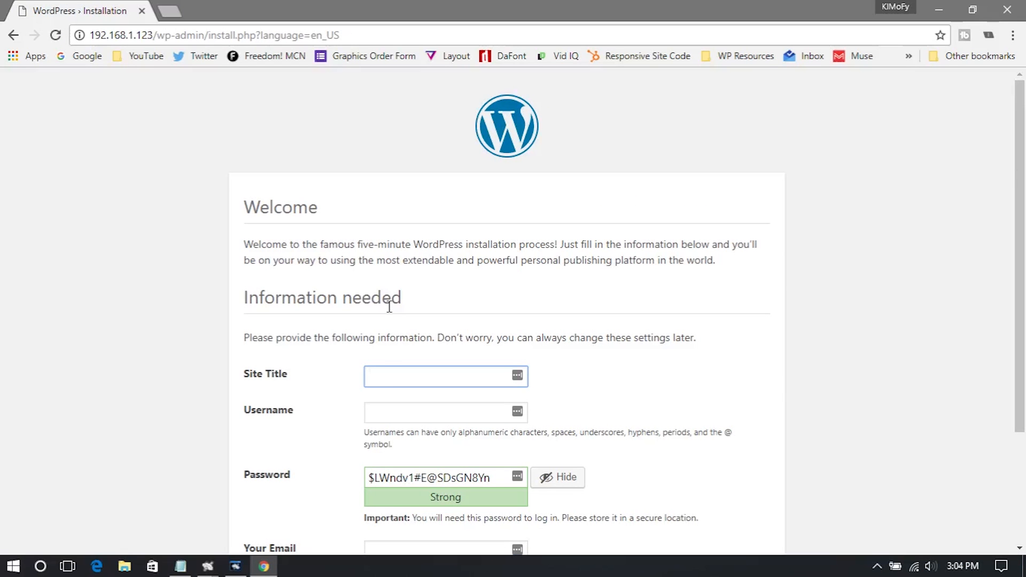
# Step: Install WordPress with site title Test, user admin, password 'password' (weak confirmed) and email test@test
pyautogui.write('Test')
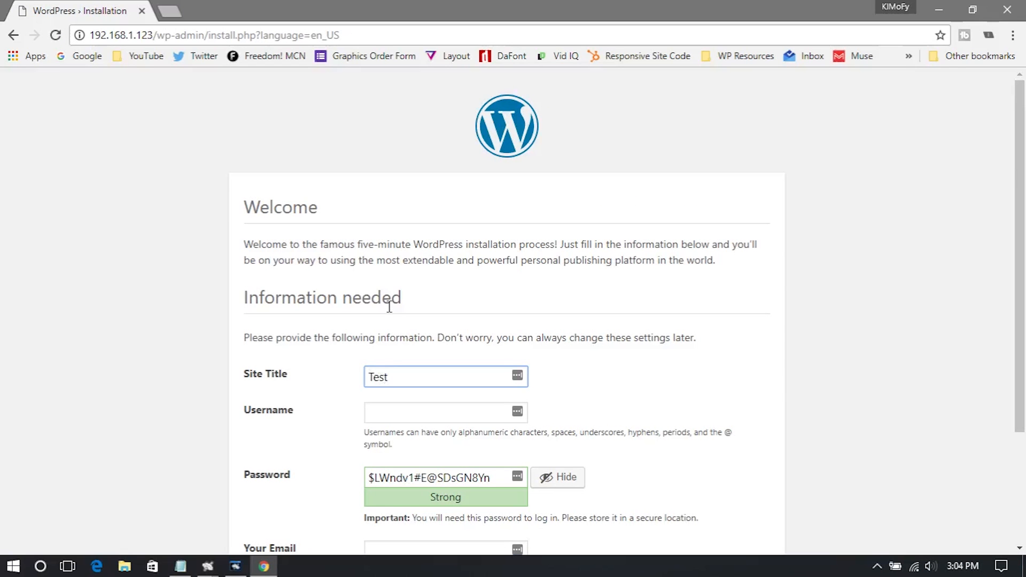
pyautogui.write('admin')
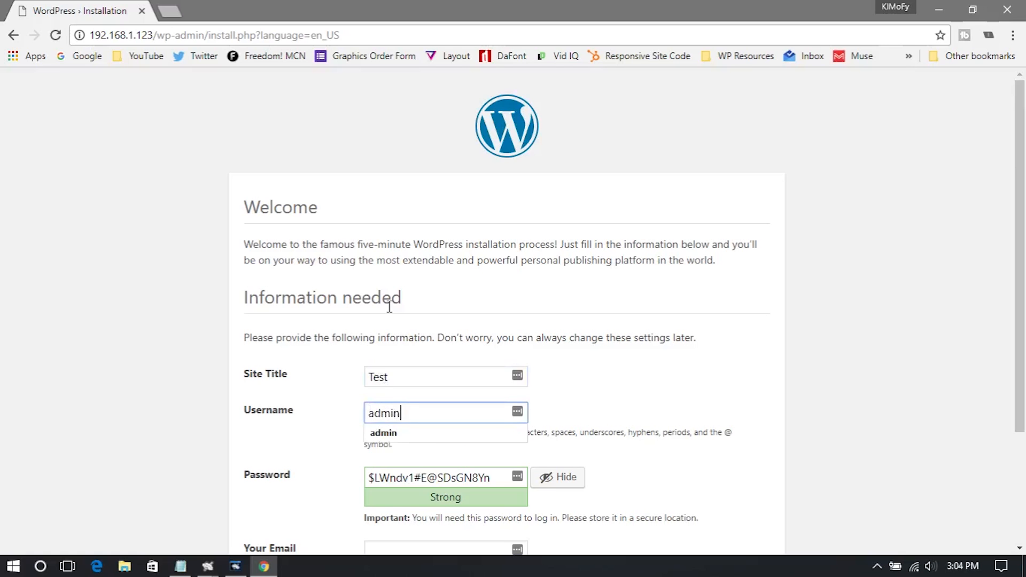
pyautogui.write('password')
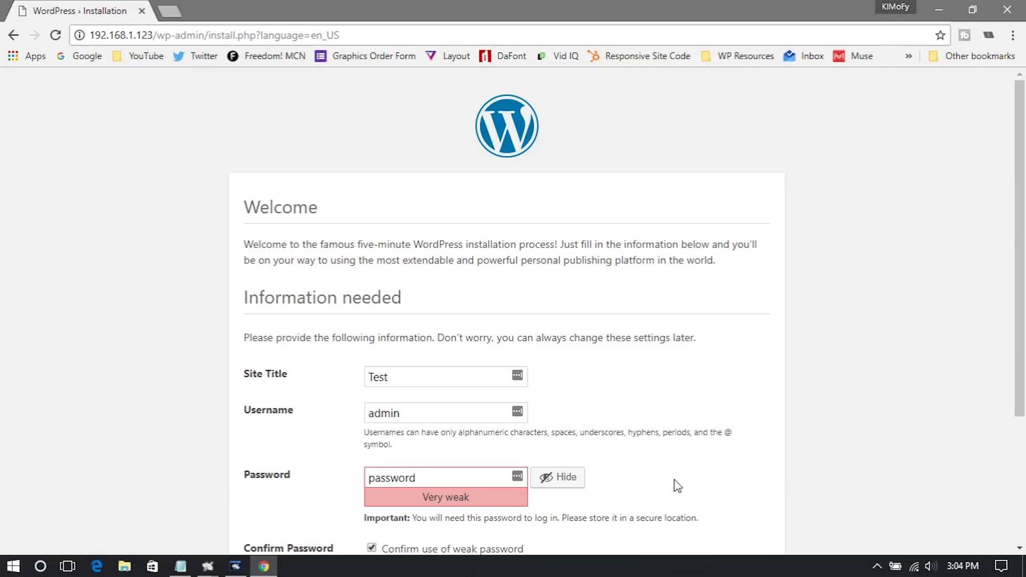
pyautogui.scroll(-3)
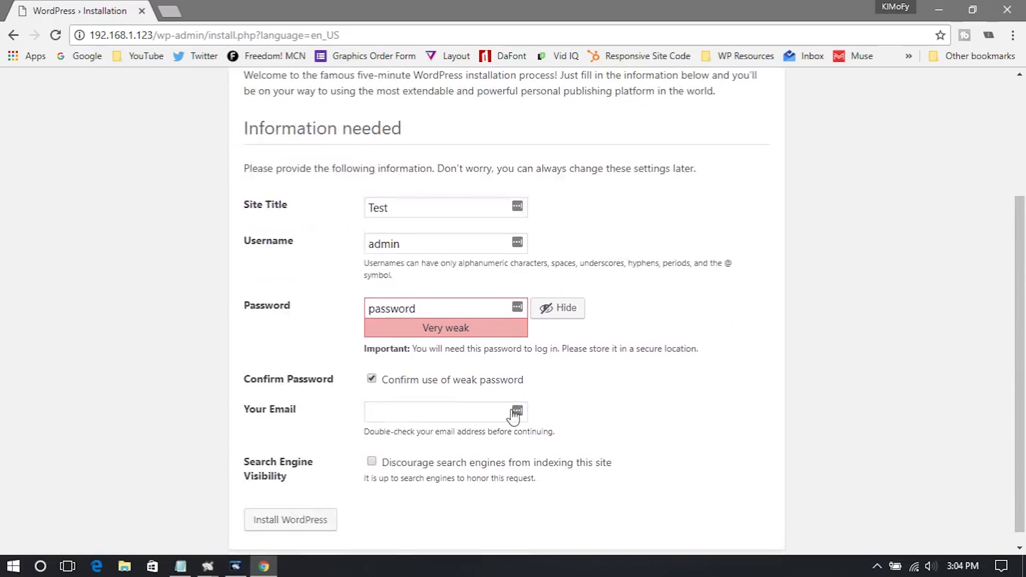
pyautogui.write('test')
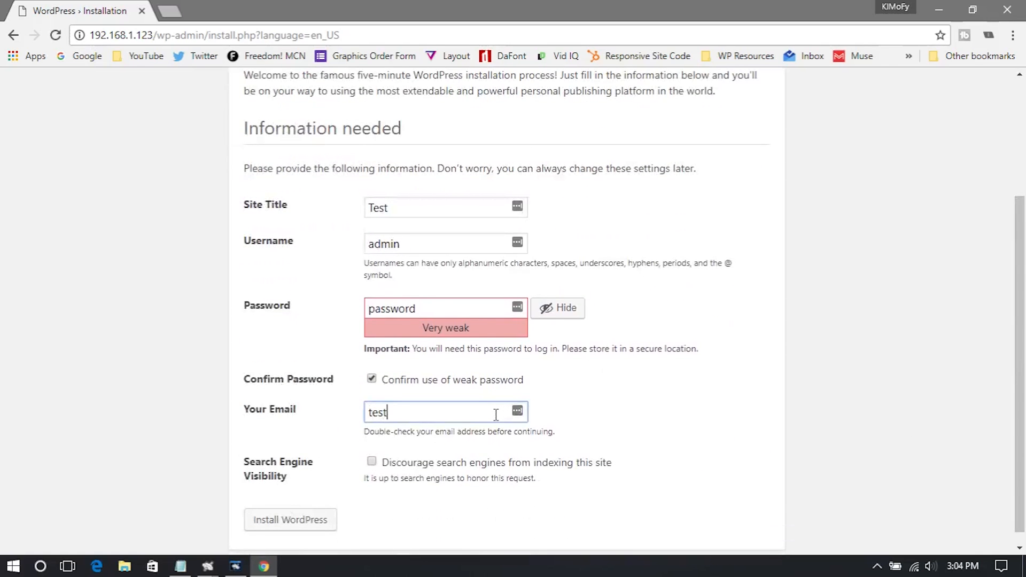
pyautogui.write('@test.com')
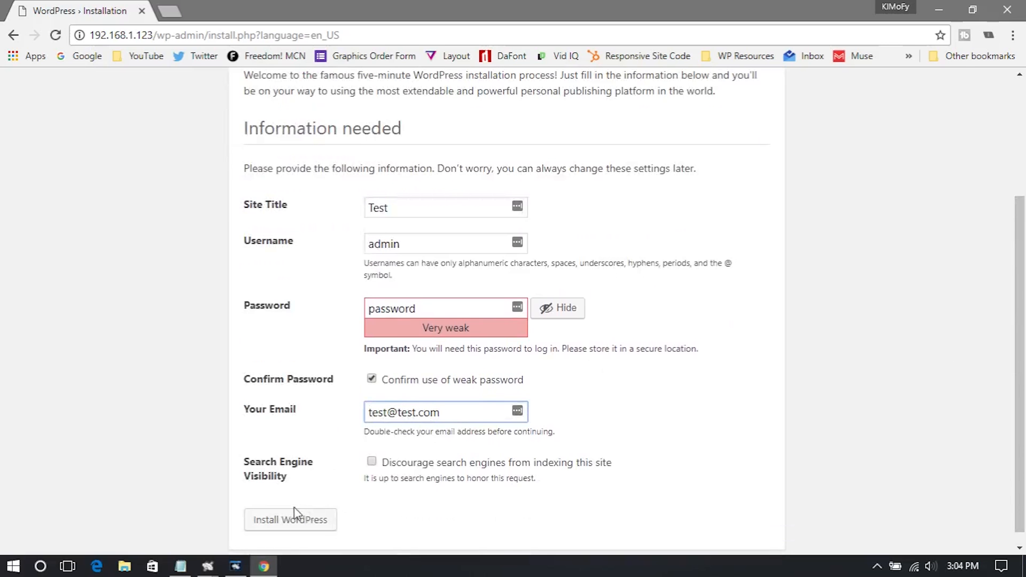
pyautogui.click(289, 520)
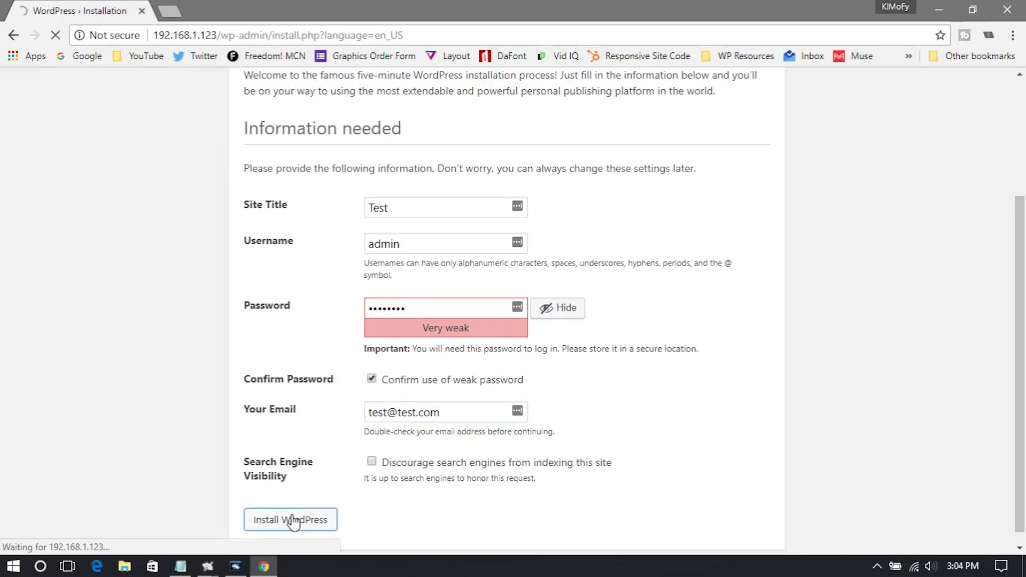
pyautogui.click(290, 519)
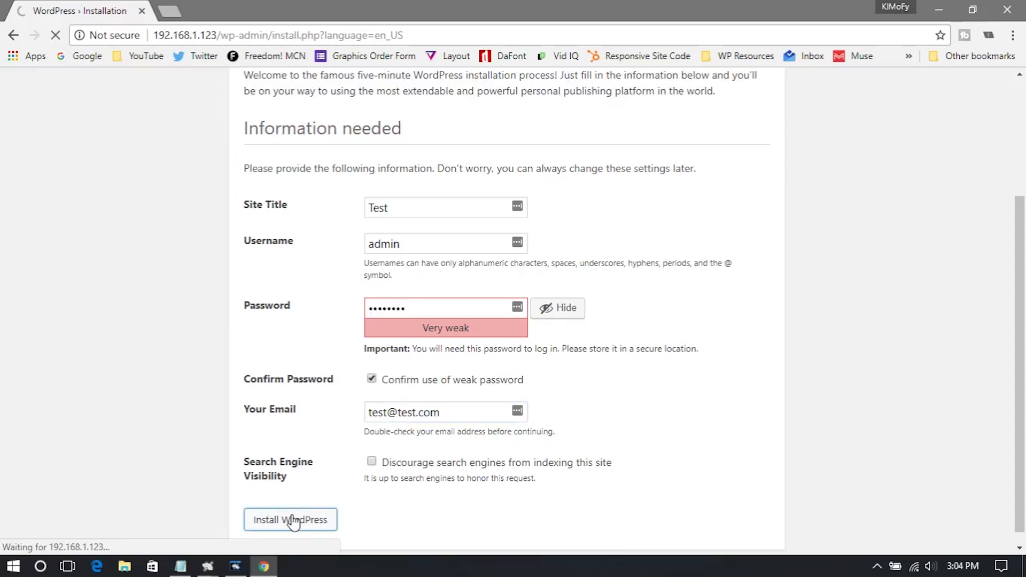
pyautogui.click(290, 519)
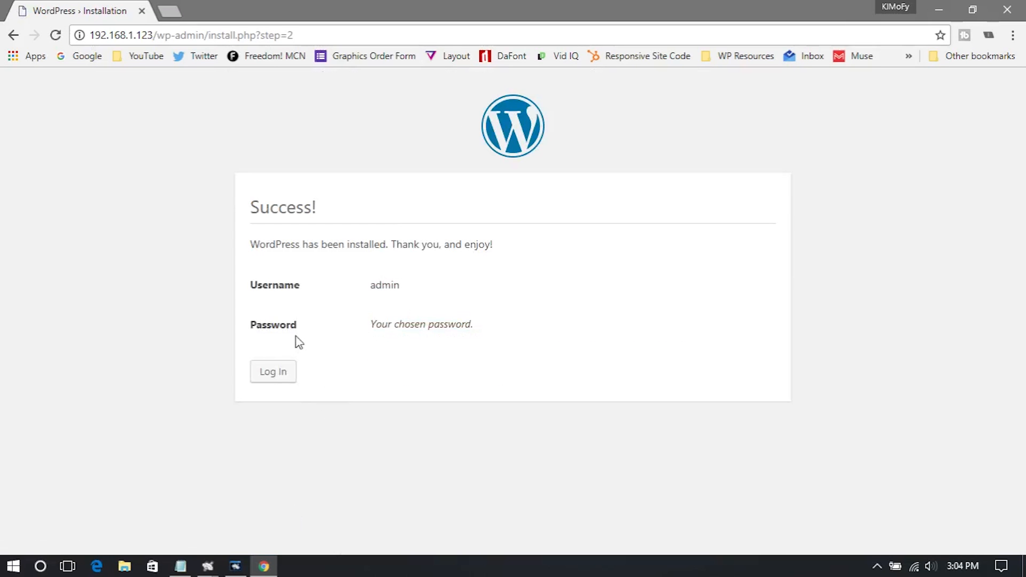
# Step: Log in to WordPress as admin with the new password to reach the Dashboard
pyautogui.click(273, 371)
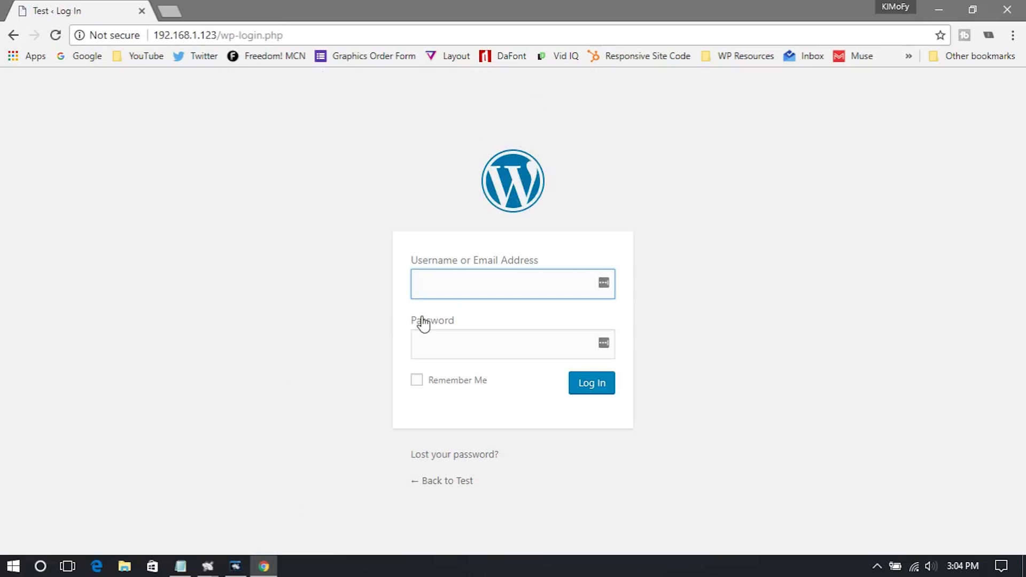
pyautogui.write('admin')
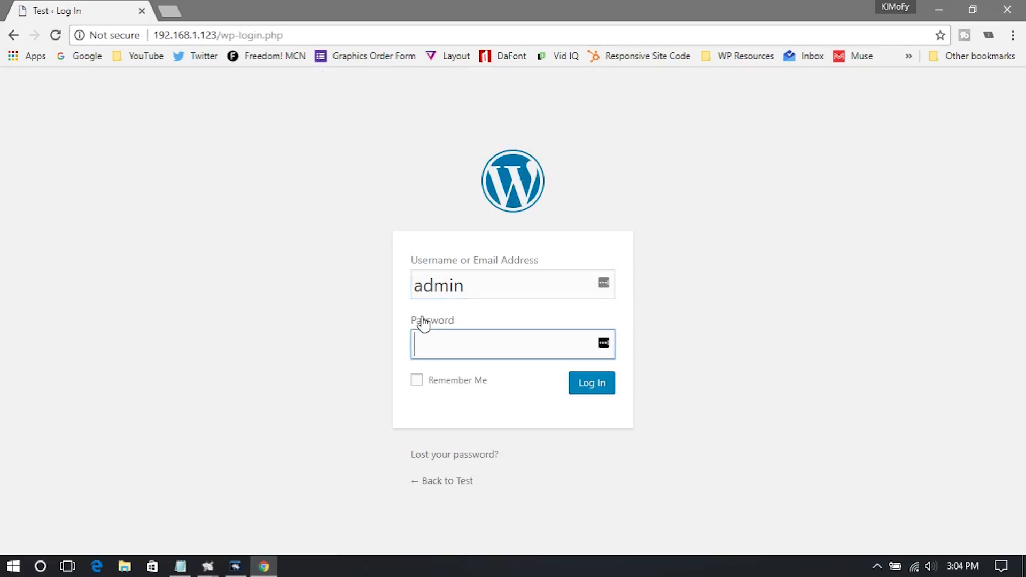
pyautogui.write('password')
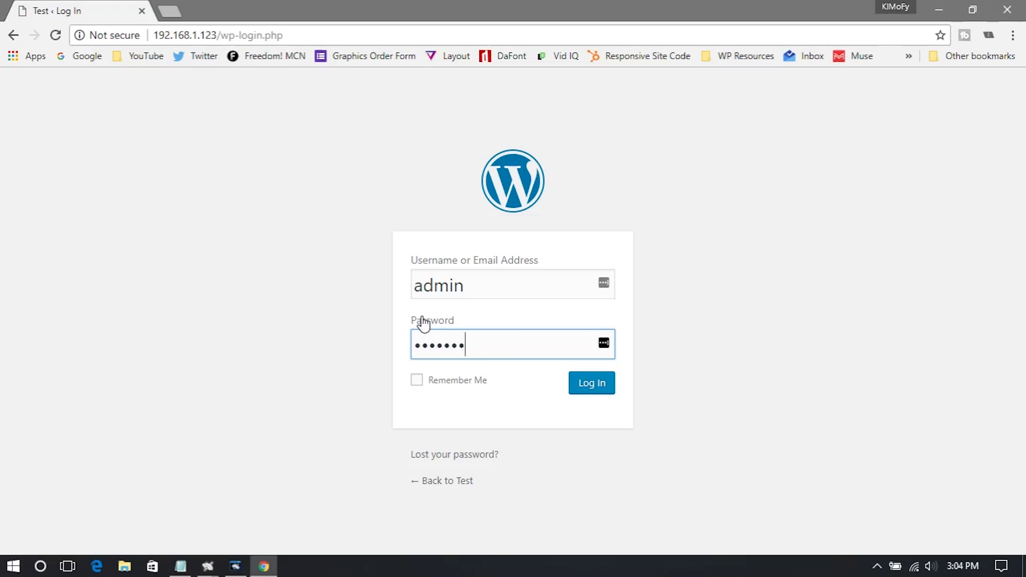
pyautogui.click(590, 383)
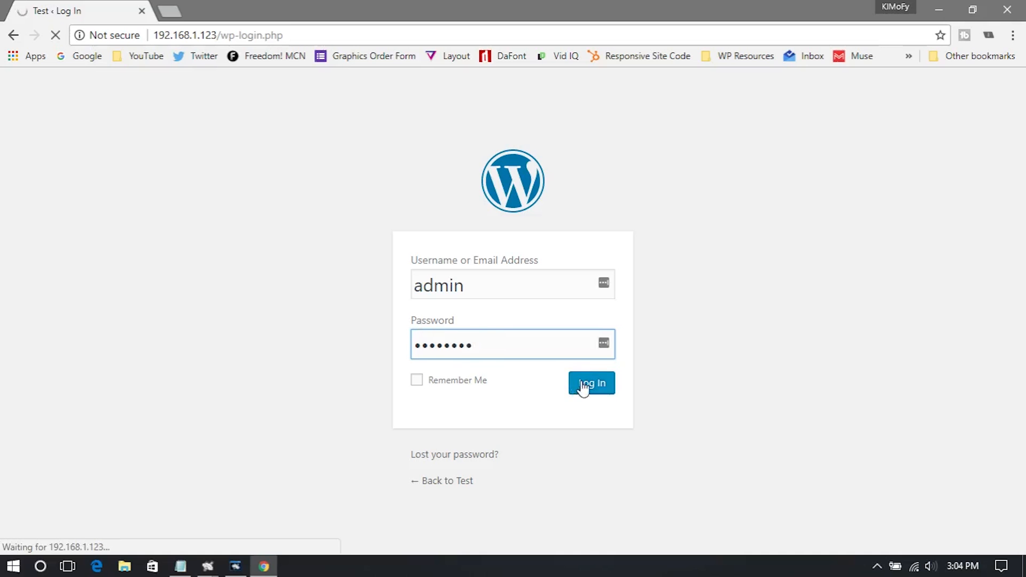
pyautogui.click(591, 384)
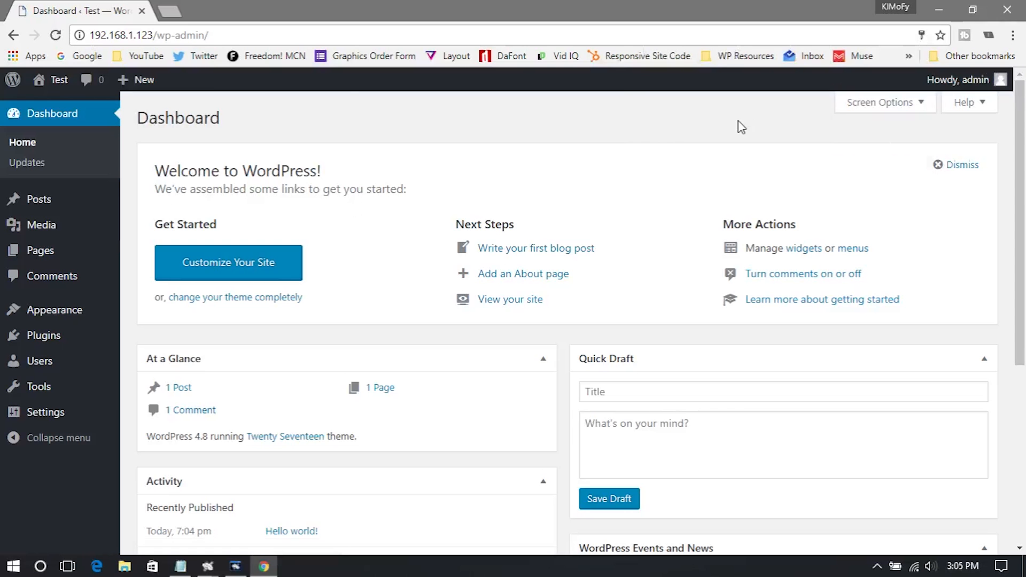
pyautogui.moveTo(59, 80)
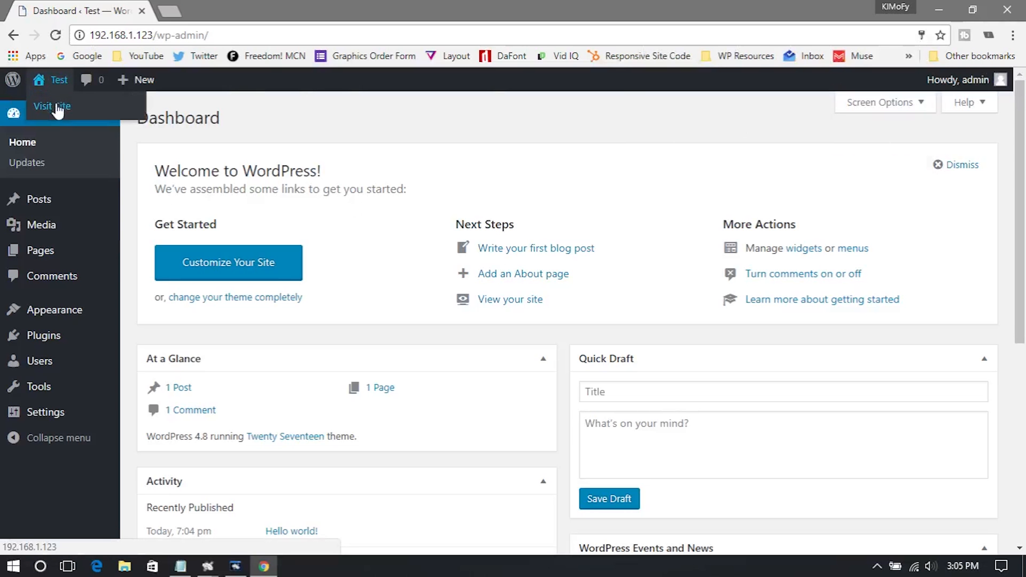
# Step: View the public site in a new tab and open the Hello world! post at its dated permalink
pyautogui.click(52, 106)
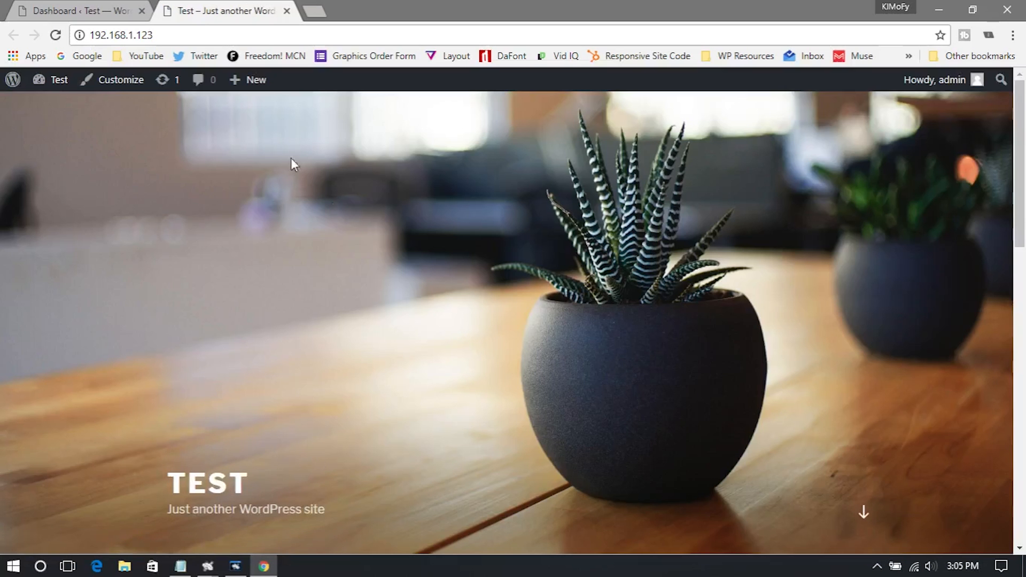
pyautogui.click(75, 11)
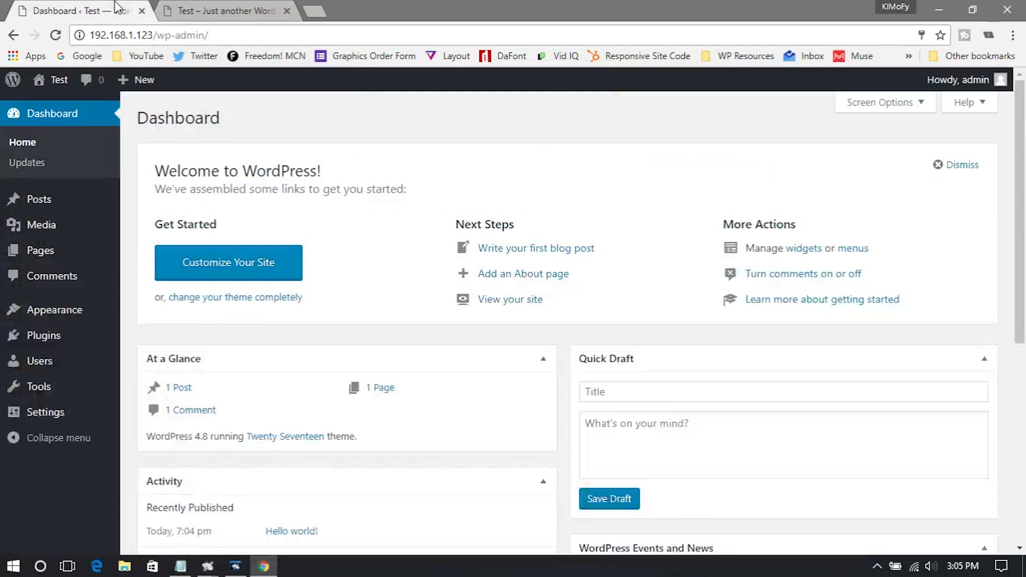
pyautogui.click(222, 11)
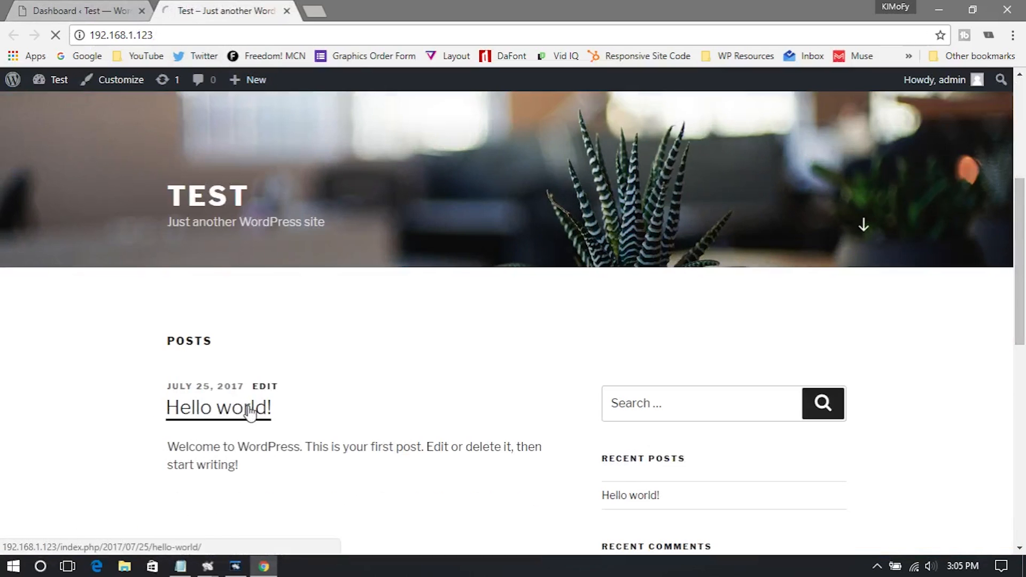
pyautogui.click(218, 407)
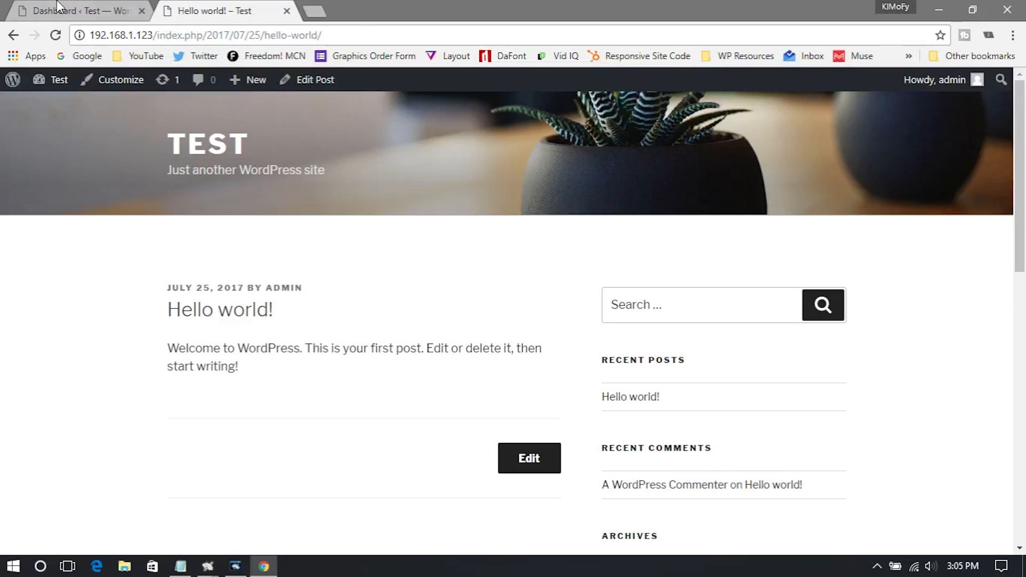
# Step: Choose the Post name permalink structure under Settings > Permalinks and save the changes
pyautogui.click(71, 11)
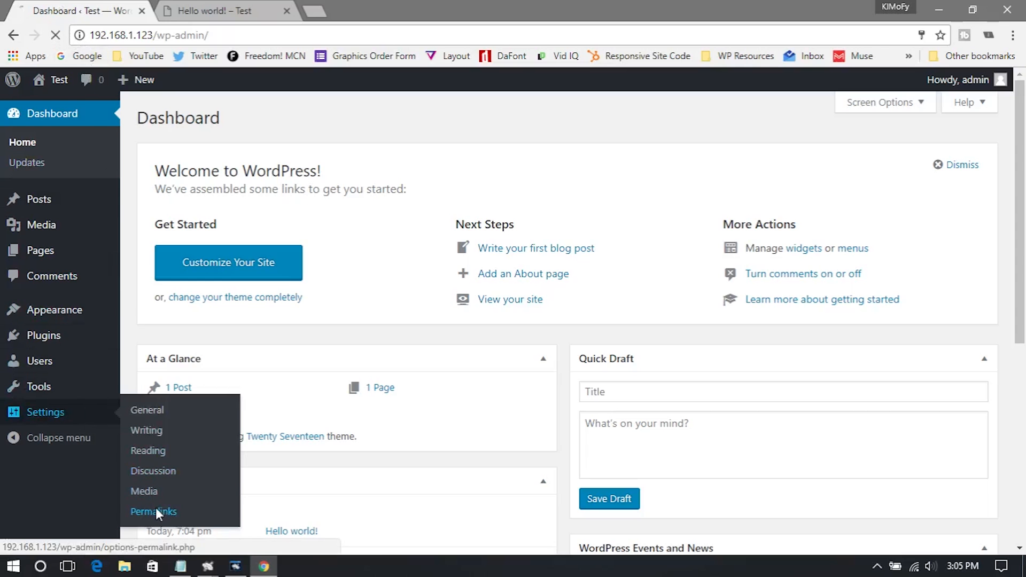
pyautogui.click(152, 512)
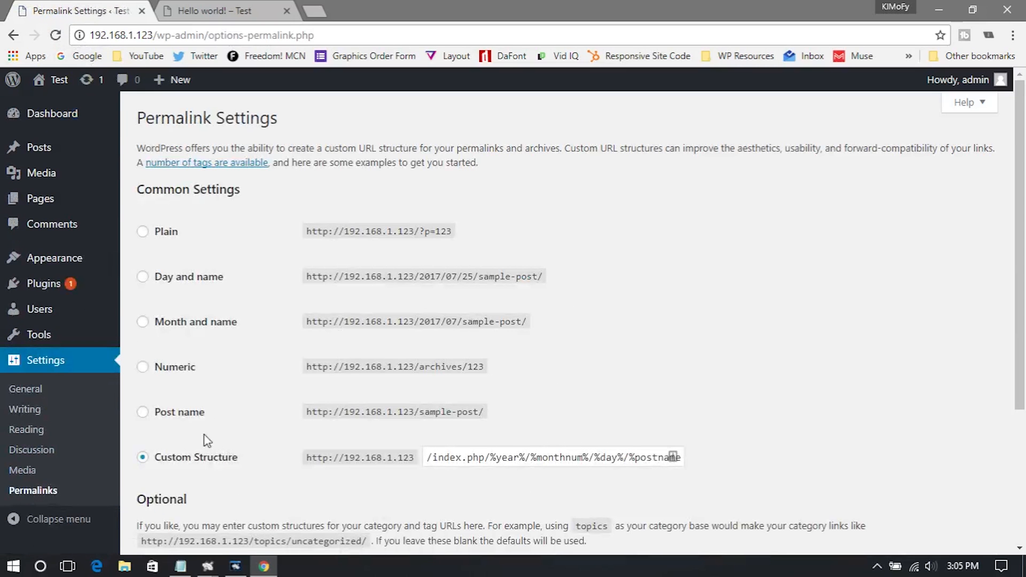
pyautogui.click(142, 411)
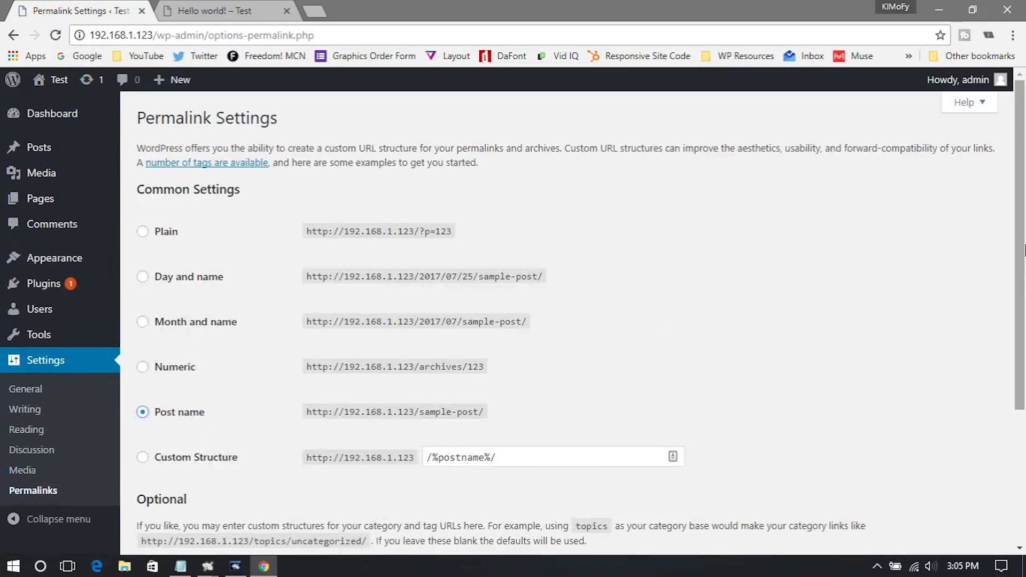
pyautogui.scroll(-3)
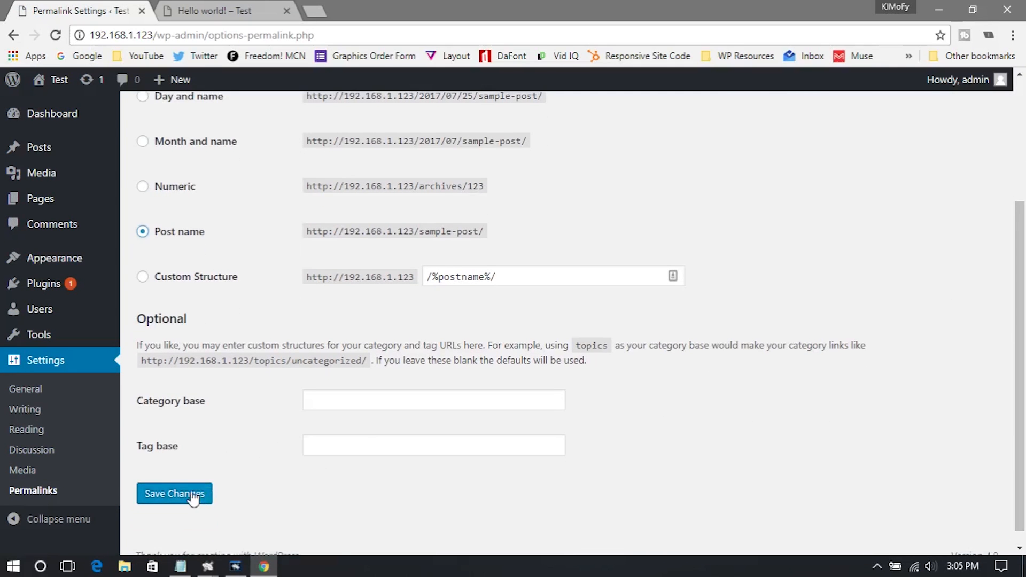
pyautogui.click(175, 494)
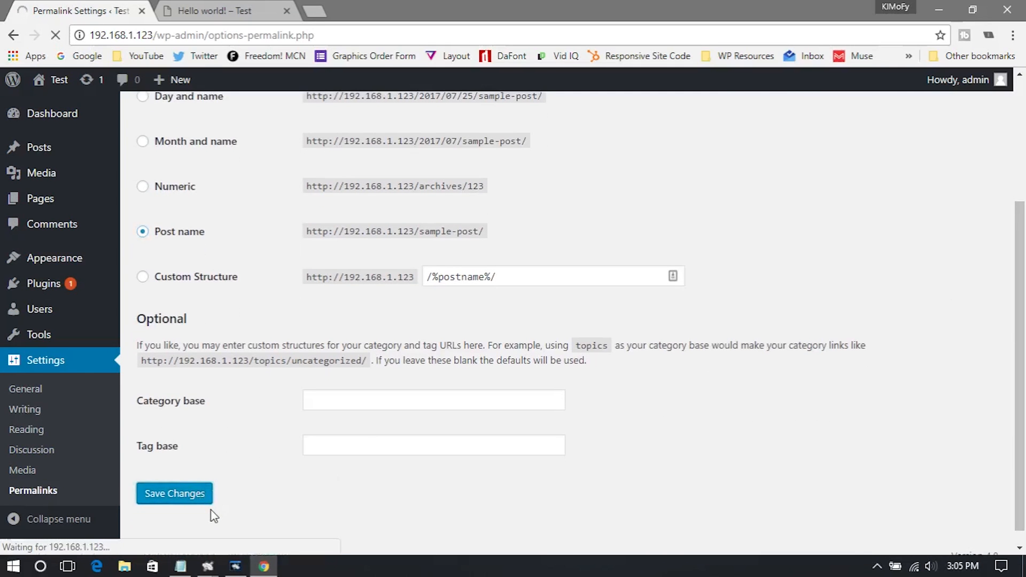
pyautogui.click(174, 493)
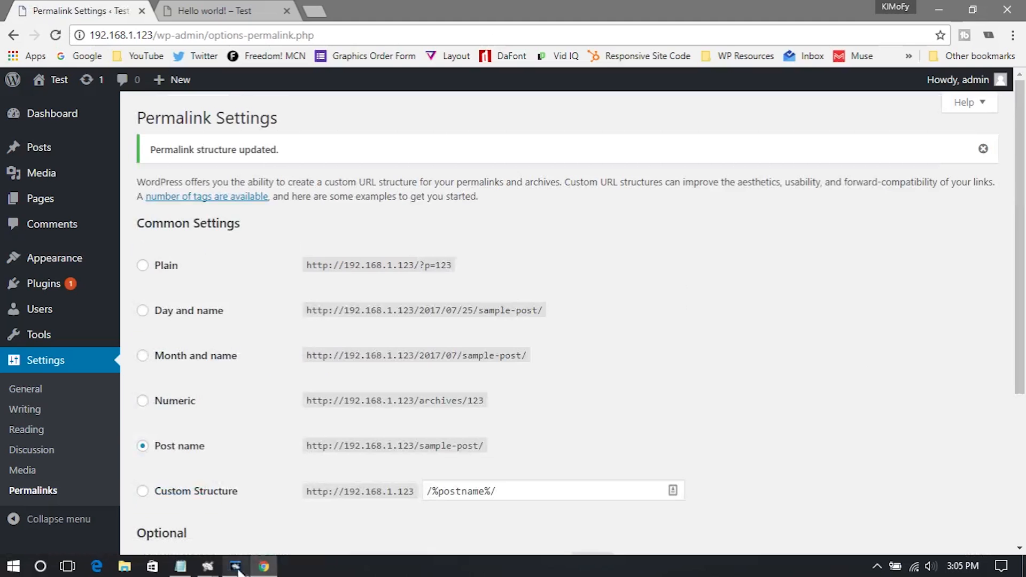
pyautogui.click(180, 566)
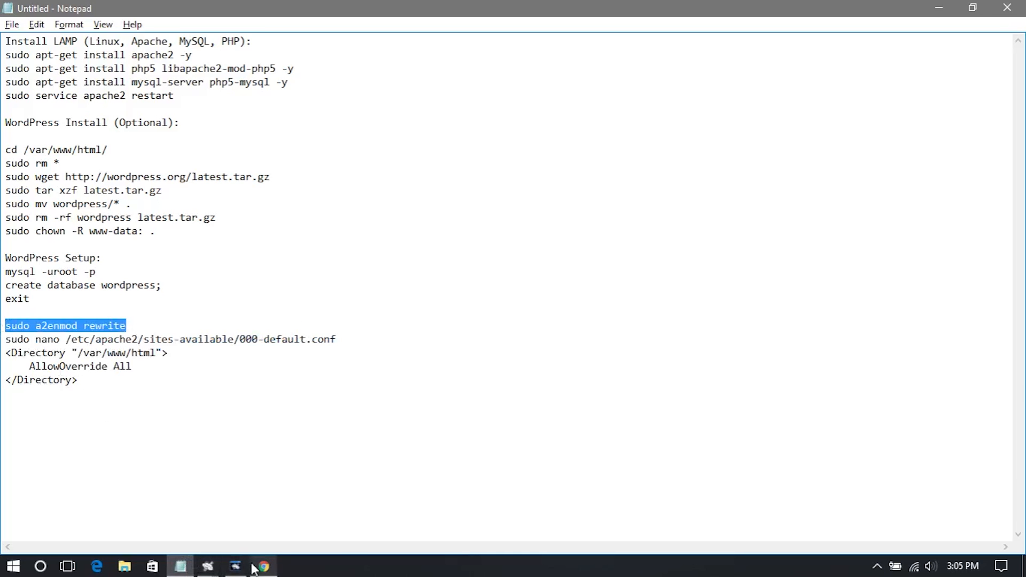
# Step: Run 'sudo a2enmod rewrite' in the remote terminal to enable Apache's rewrite module
pyautogui.click(235, 566)
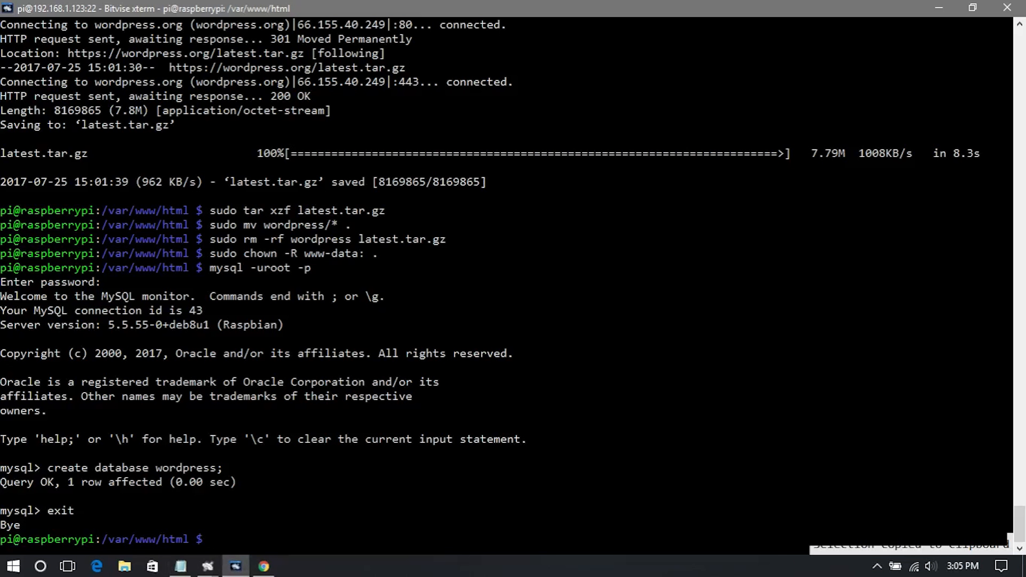
pyautogui.write('sudo a2enmod rewrite')
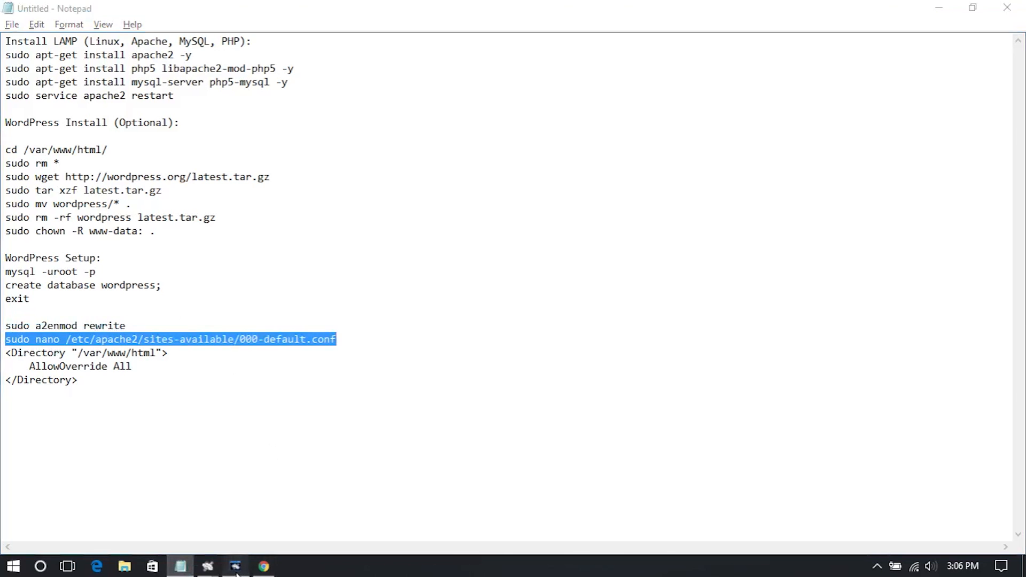
# Step: Paste the /var/www/html Directory block with AllowOverride All into 000-default.conf in nano and save on exit
pyautogui.click(235, 566)
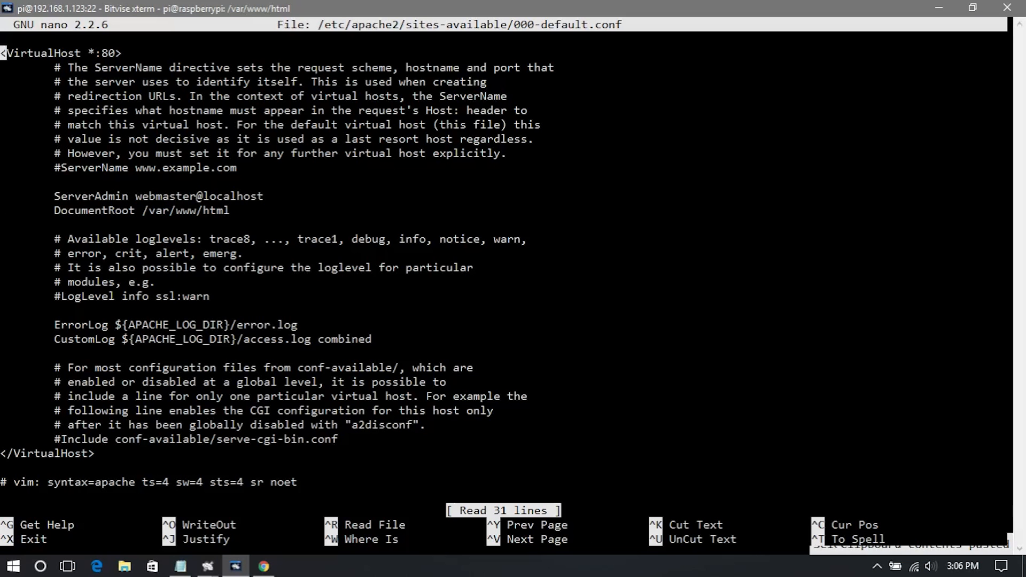
pyautogui.click(180, 567)
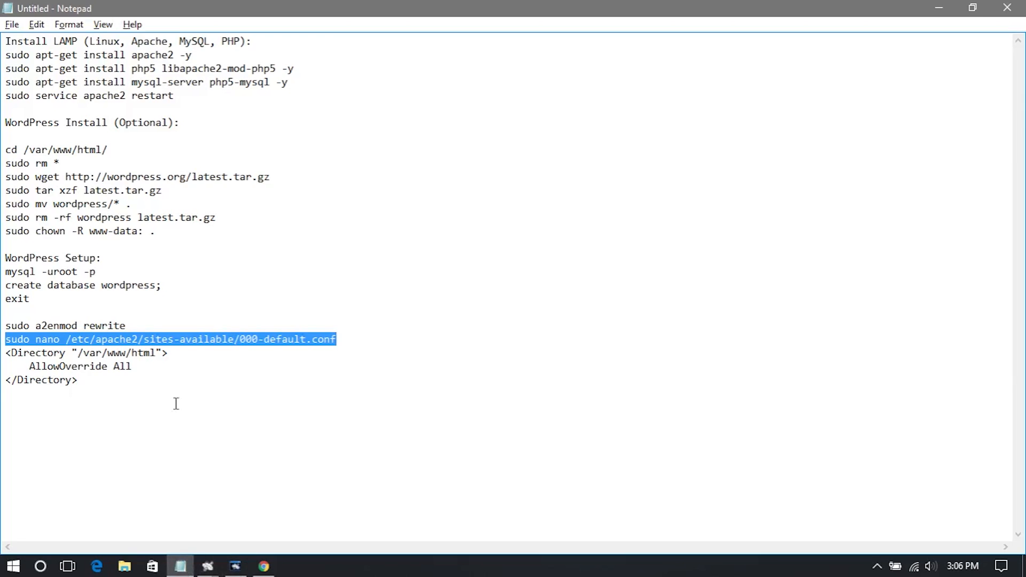
pyautogui.moveTo(6, 352); pyautogui.dragTo(77, 385)
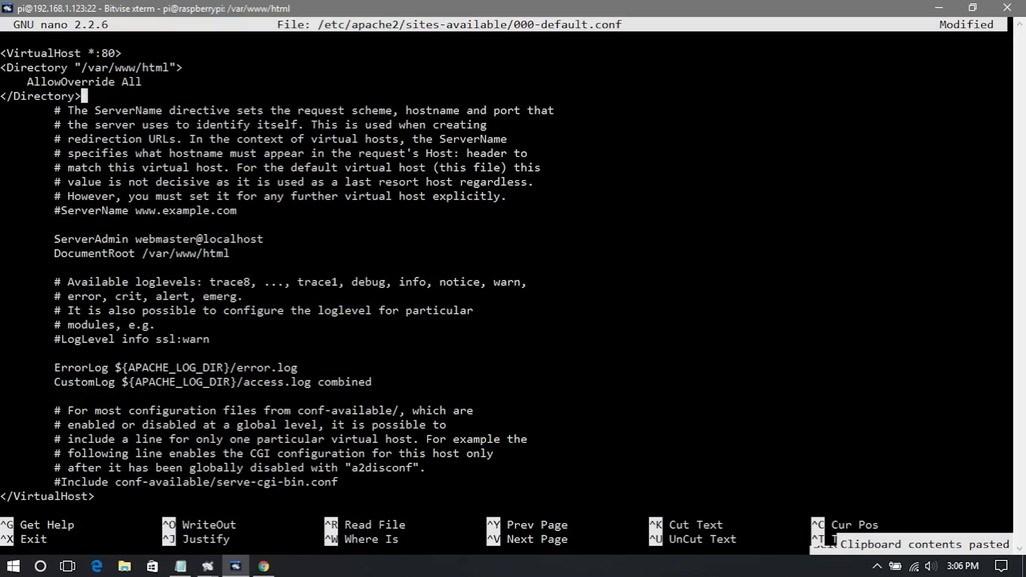
pyautogui.press('ctrl+x')
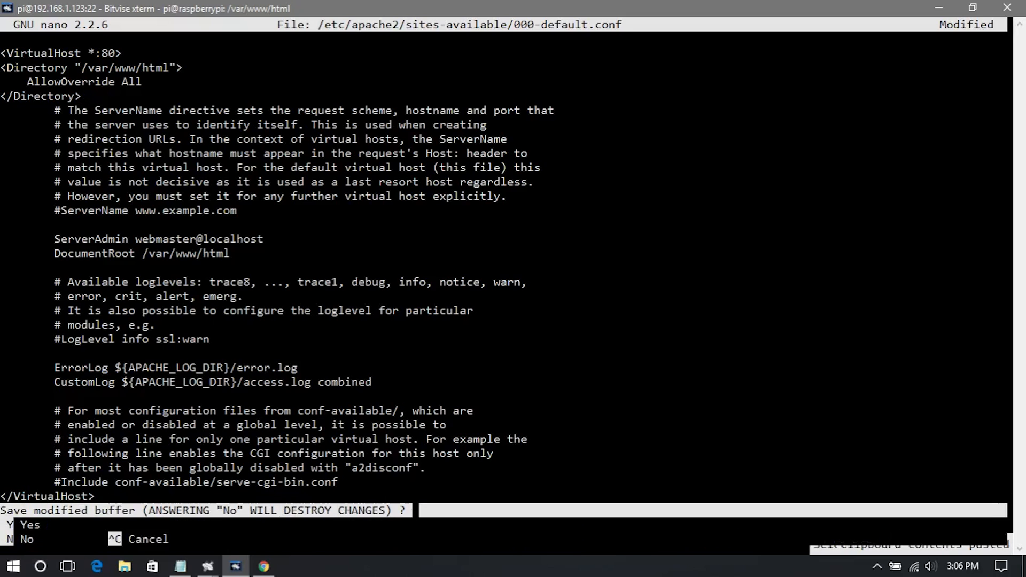
pyautogui.press('n')
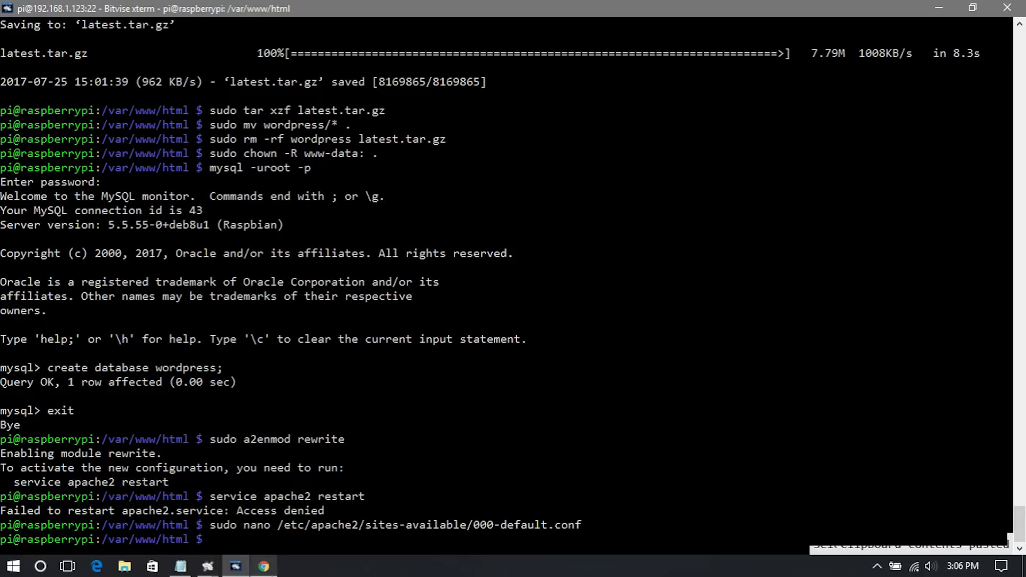
# Step: Check the WordPress Test site front page, then run 'sudo service apache2 restart'
pyautogui.click(264, 566)
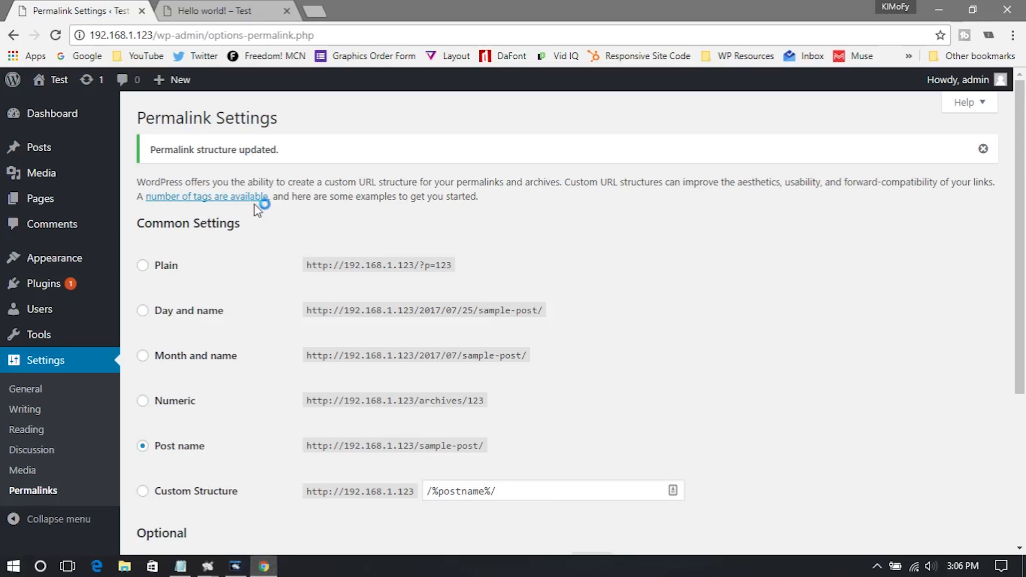
pyautogui.click(222, 10)
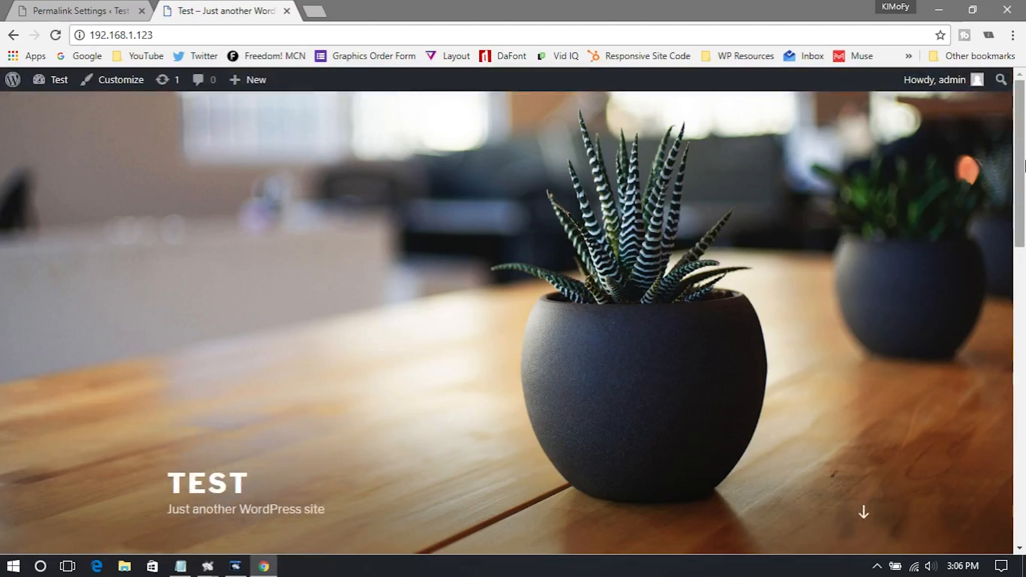
pyautogui.scroll(-3)
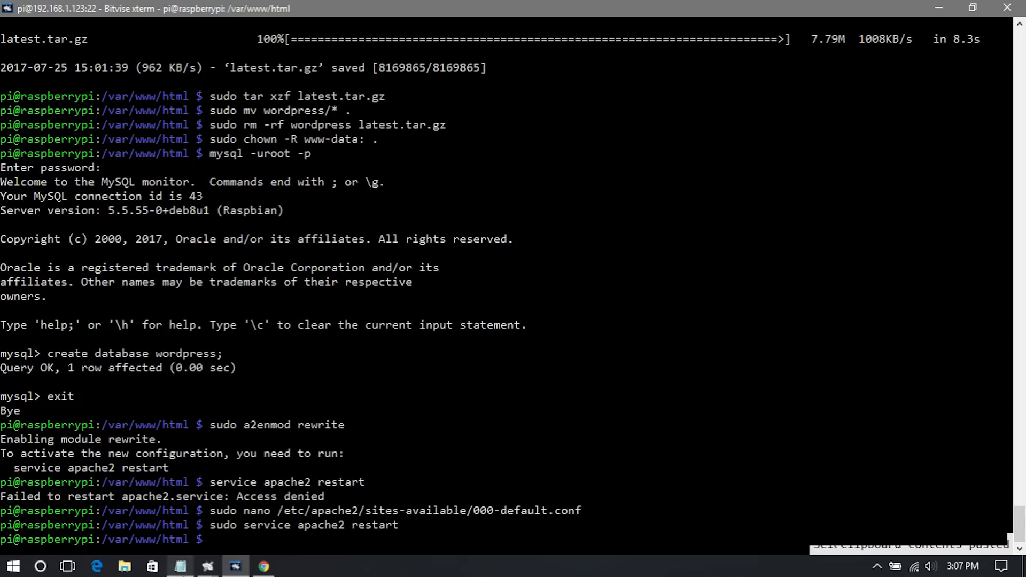
# Step: Save the Permalink settings again in the WordPress dashboard
pyautogui.click(262, 567)
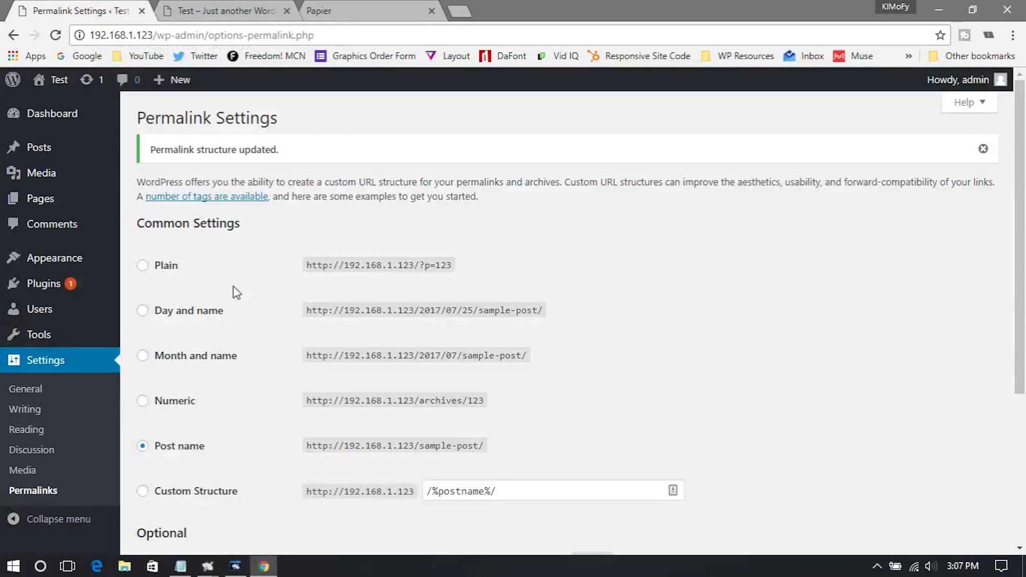
pyautogui.scroll(-3)
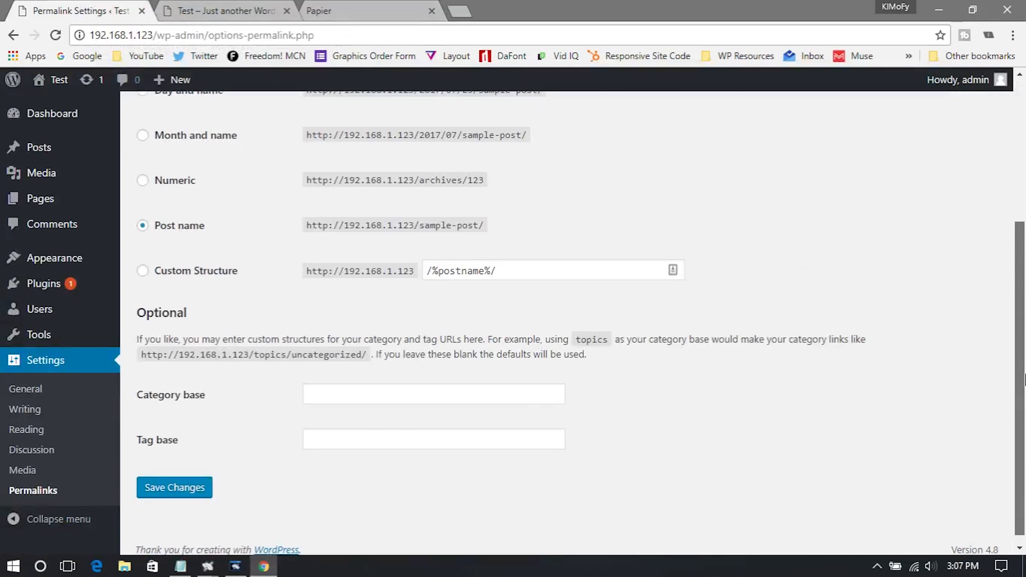
pyautogui.click(174, 487)
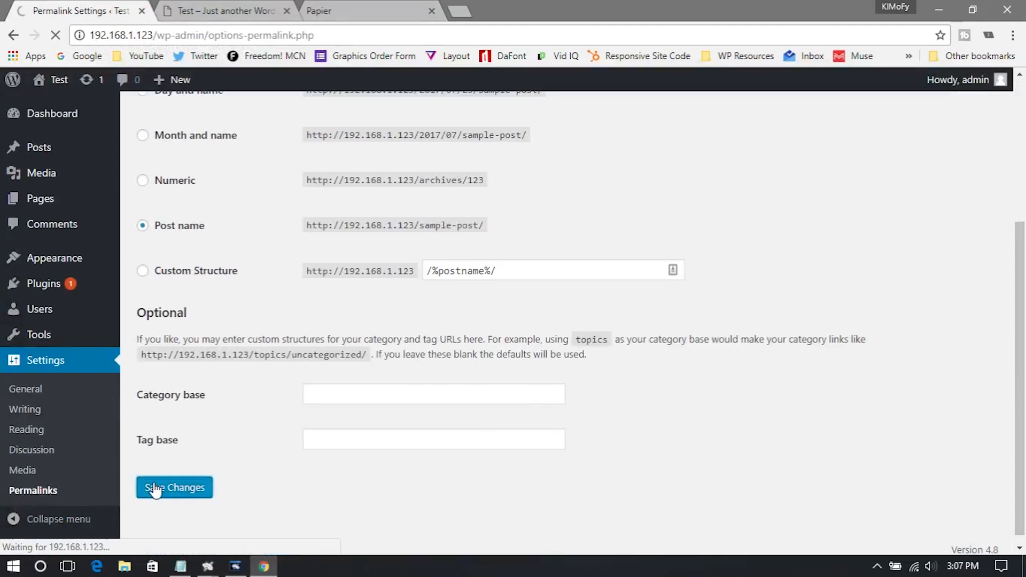
pyautogui.click(174, 487)
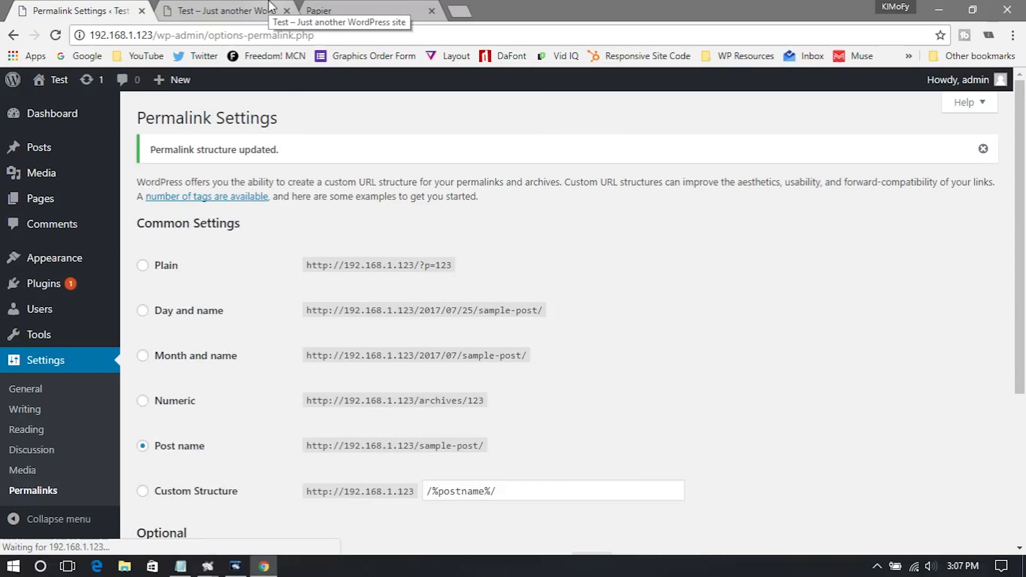
# Step: Open the Hello world! post from the home page and verify its address is 192.168.1.123/hello-world/
pyautogui.click(226, 11)
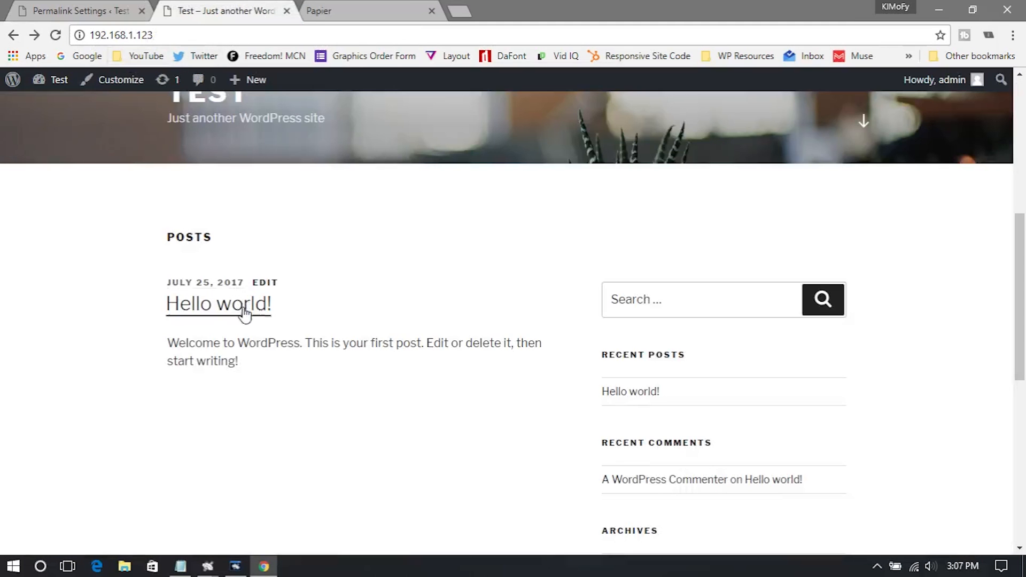
pyautogui.click(218, 302)
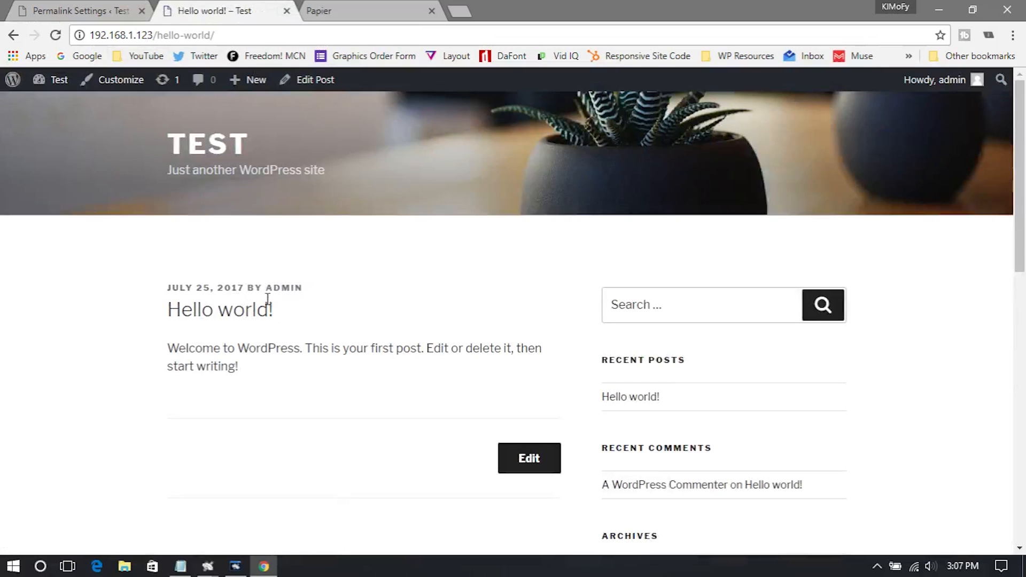
pyautogui.click(190, 36)
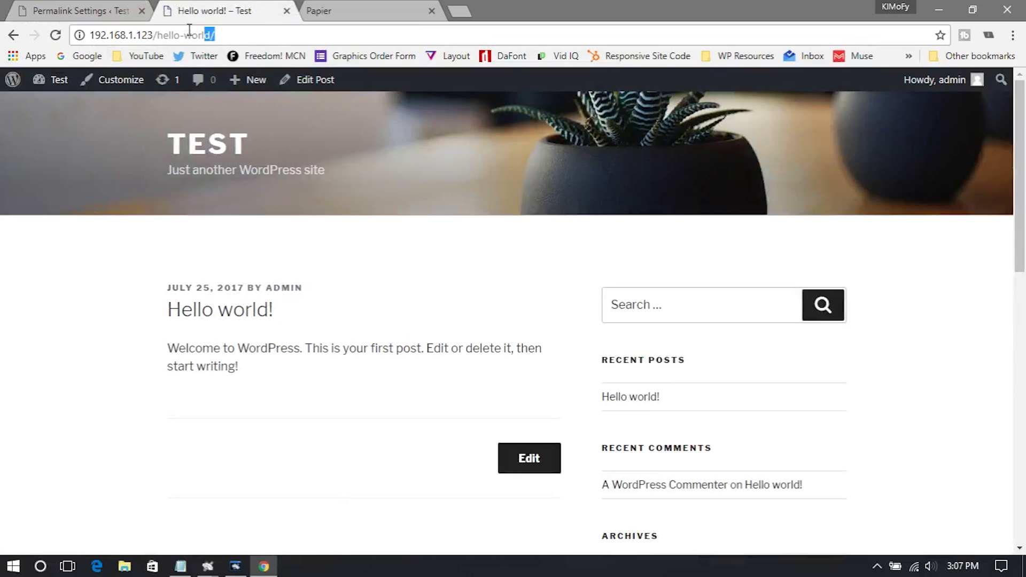
pyautogui.doubleClick(176, 34)
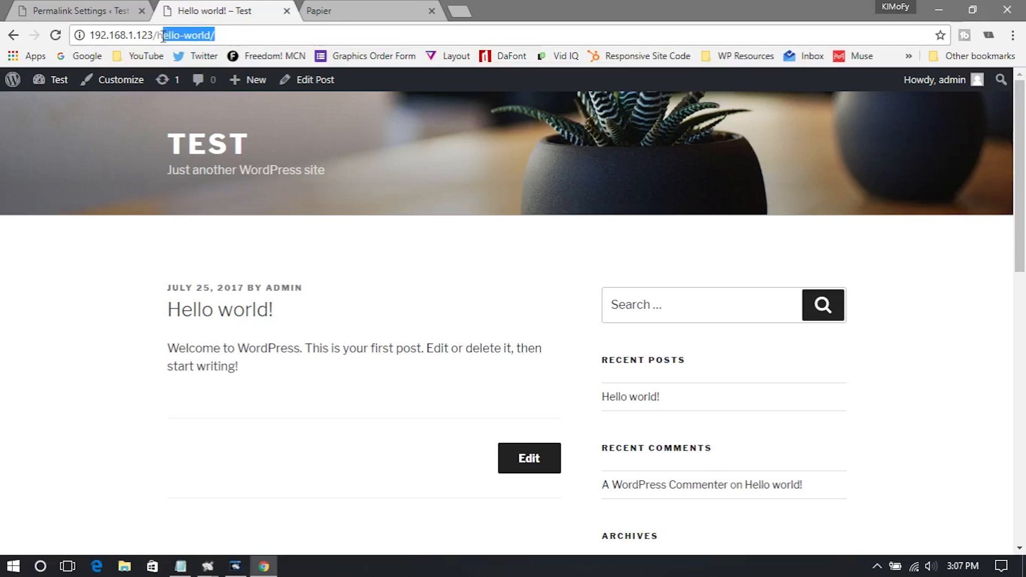
pyautogui.click(261, 34)
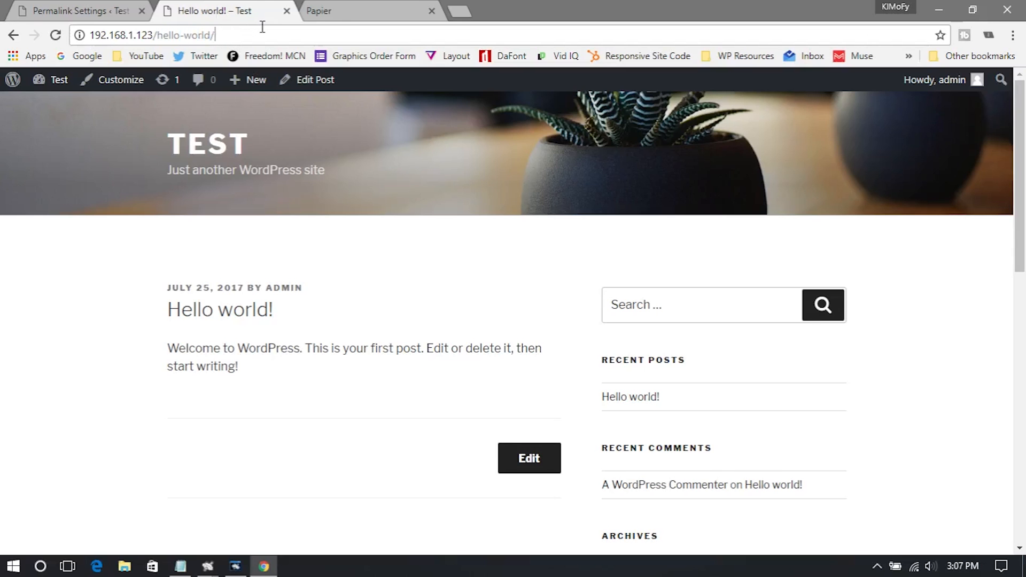